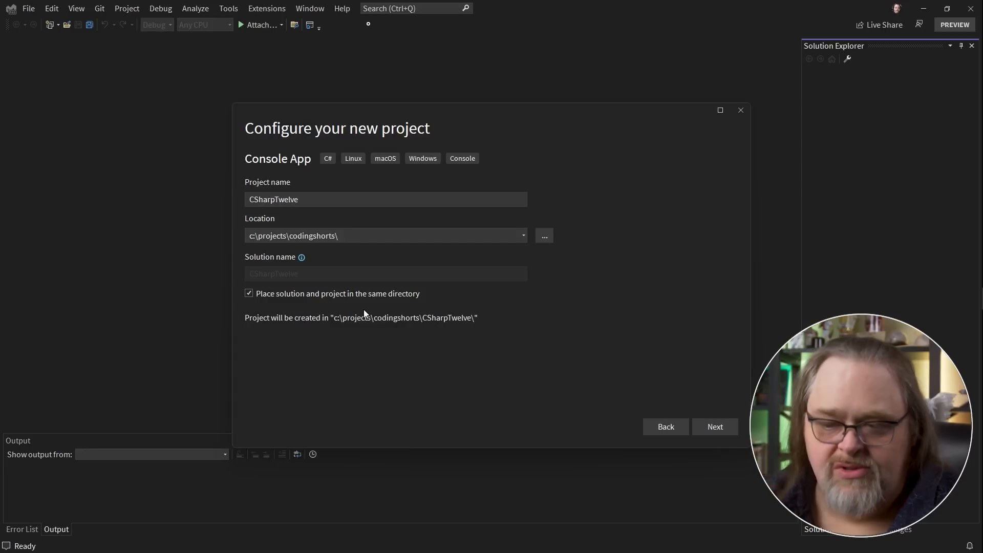
mouse_move(580, 190)
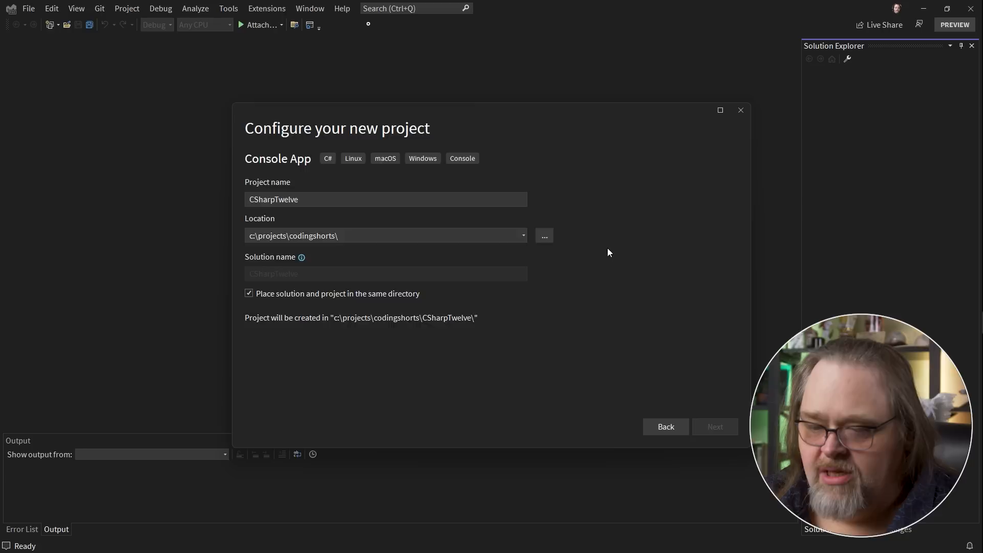
Create the CSharpTwelve console project with the .NET 8.0 (Preview) framework.
left_click(714, 427)
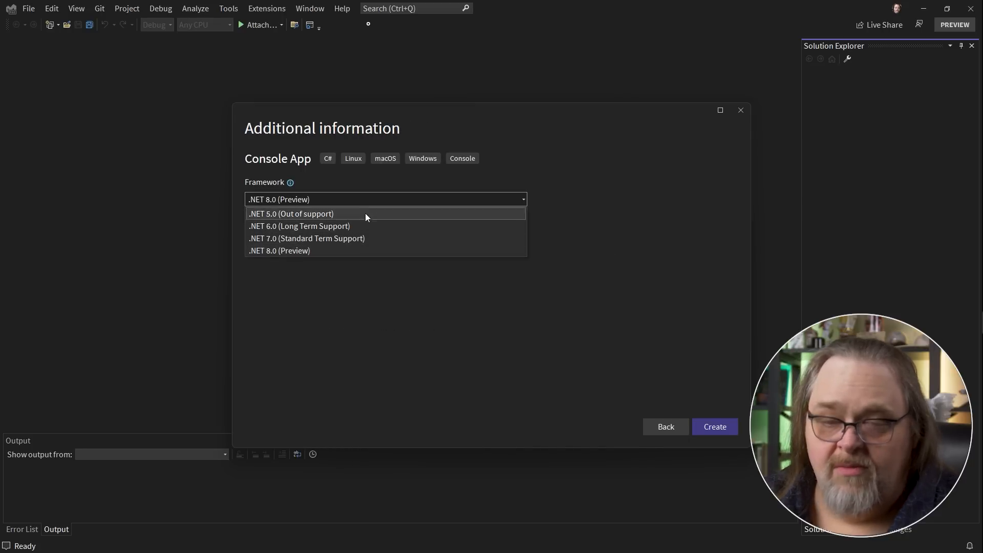
mouse_move(364, 250)
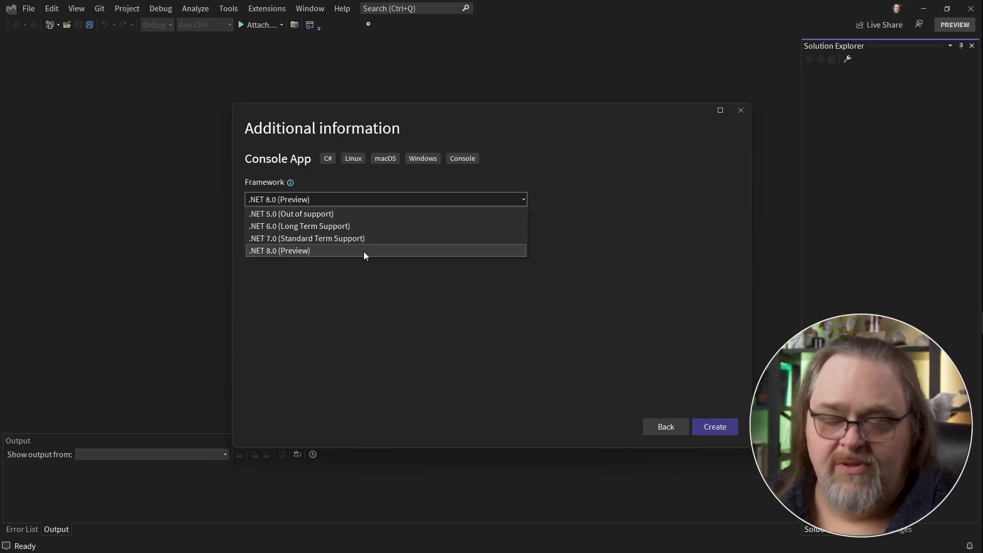
left_click(278, 250)
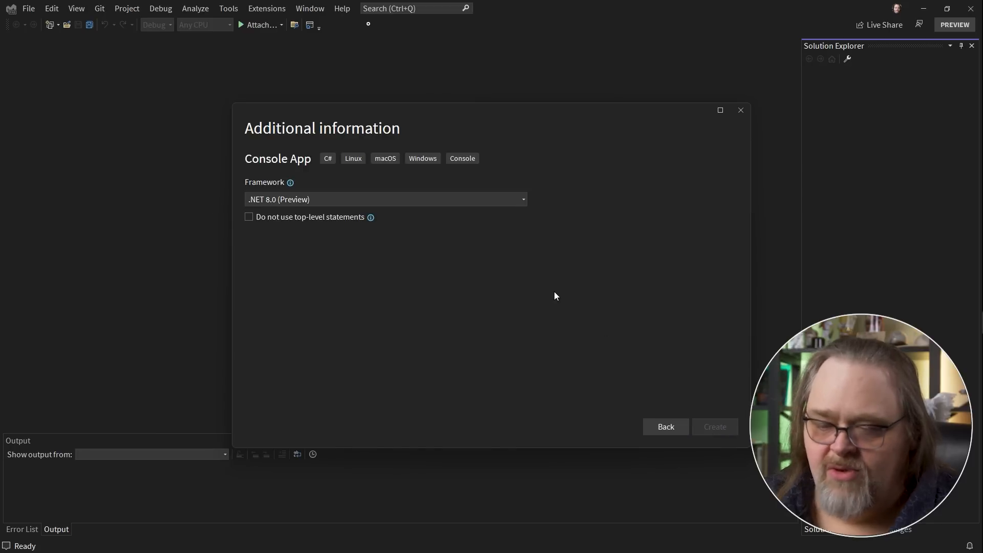
left_click(714, 426)
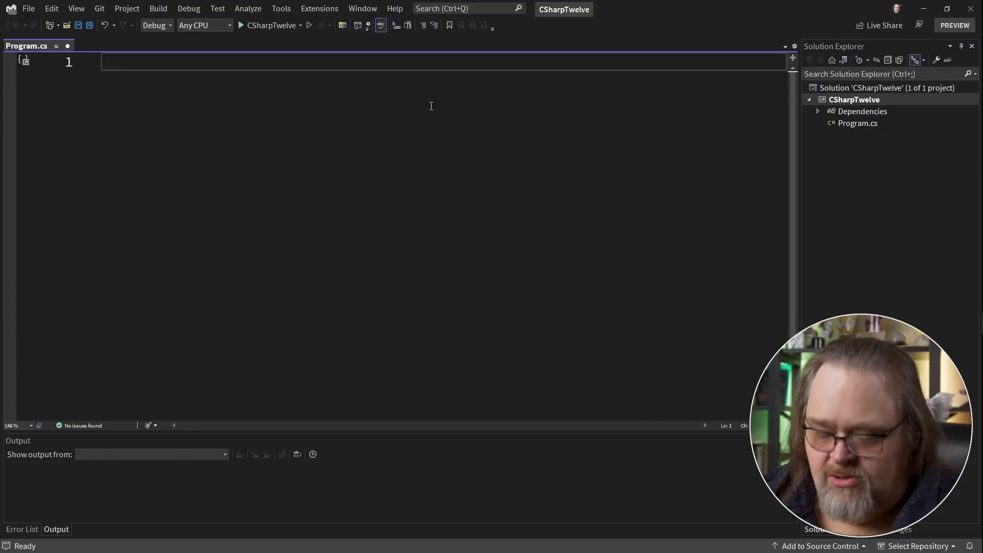
Add 'using static System.Console;' and WriteLine("Hello from C# 12"); to Program.cs.
type("using static")
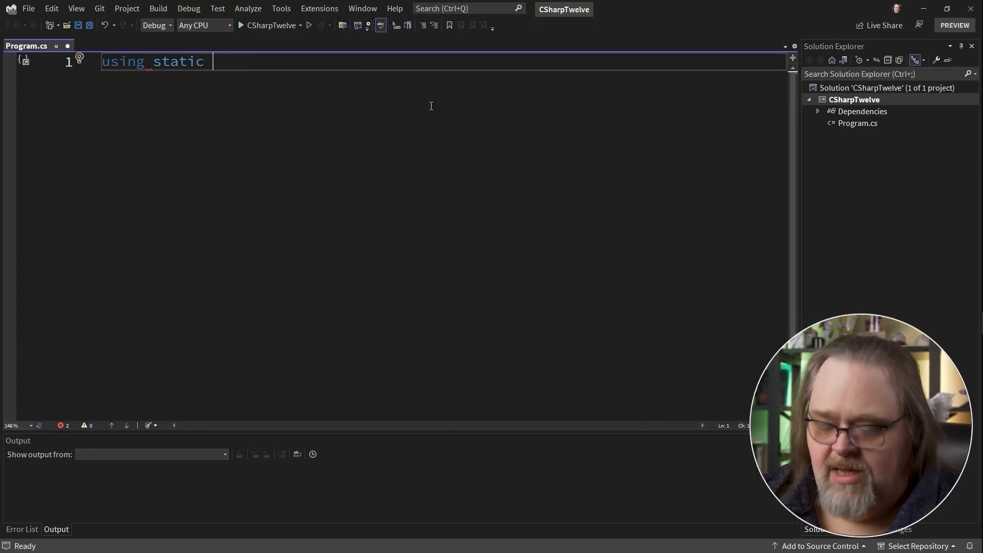
type("System.Console;")
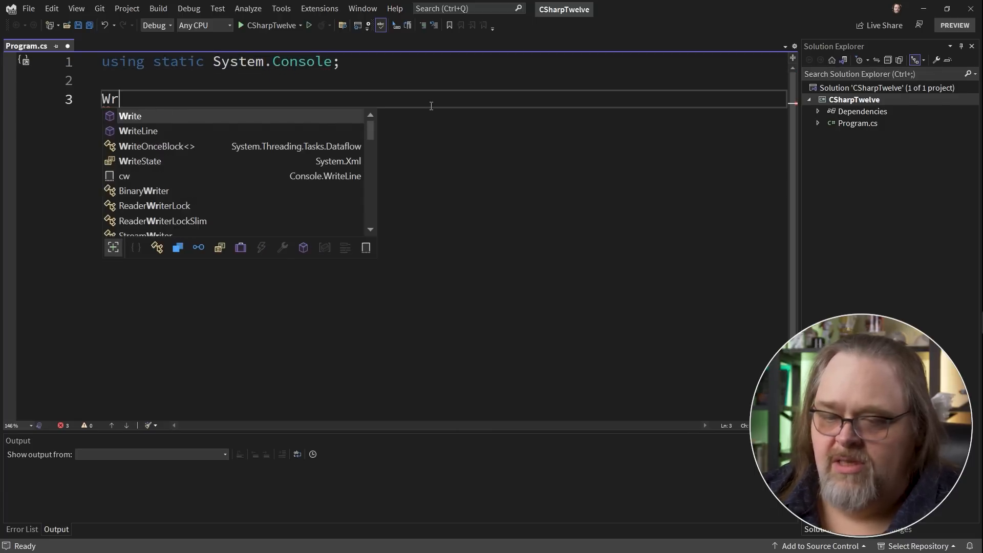
type("WriteLine(\"Hell\"")
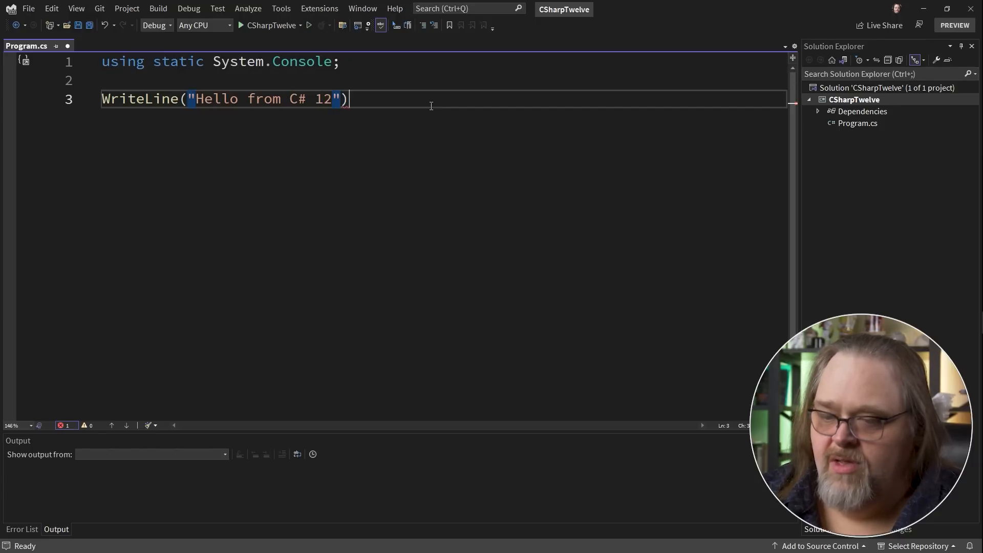
type(";")
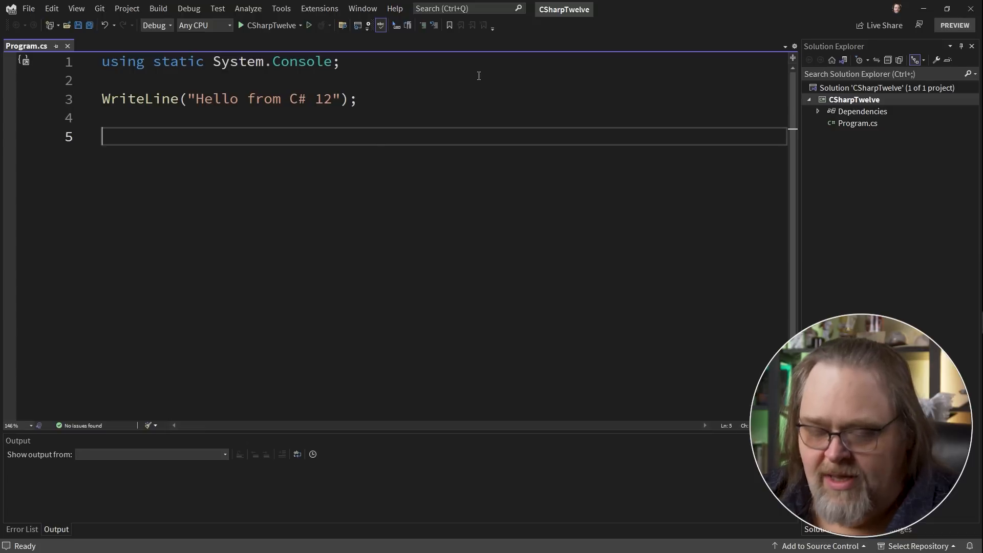
Declare 'public record Person(string FirstName, string LastName);'.
type("public record")
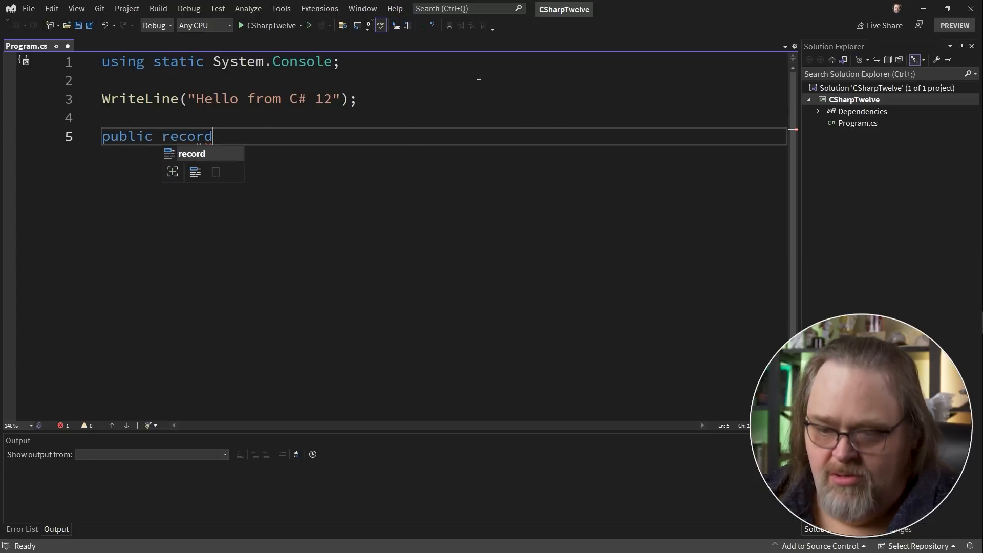
type("Person")
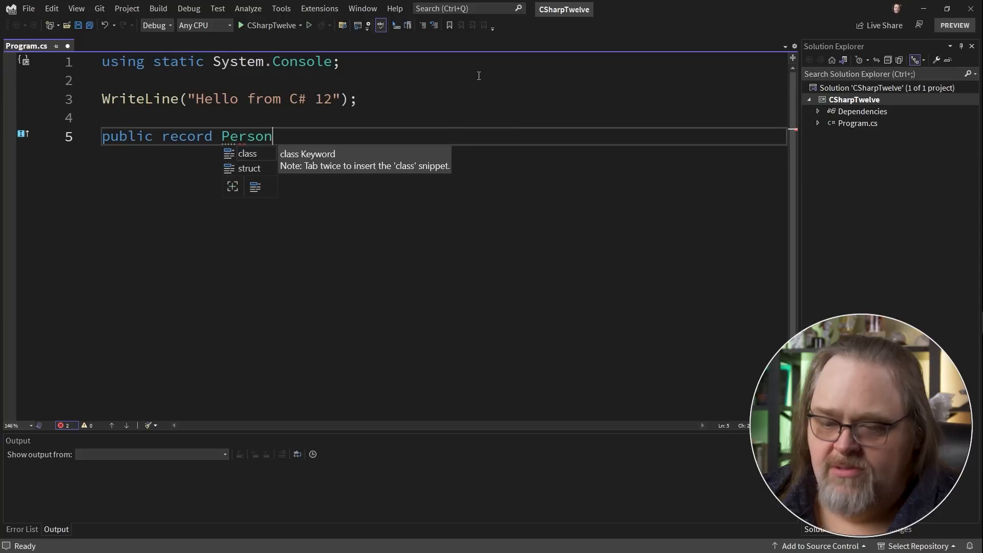
type("()")
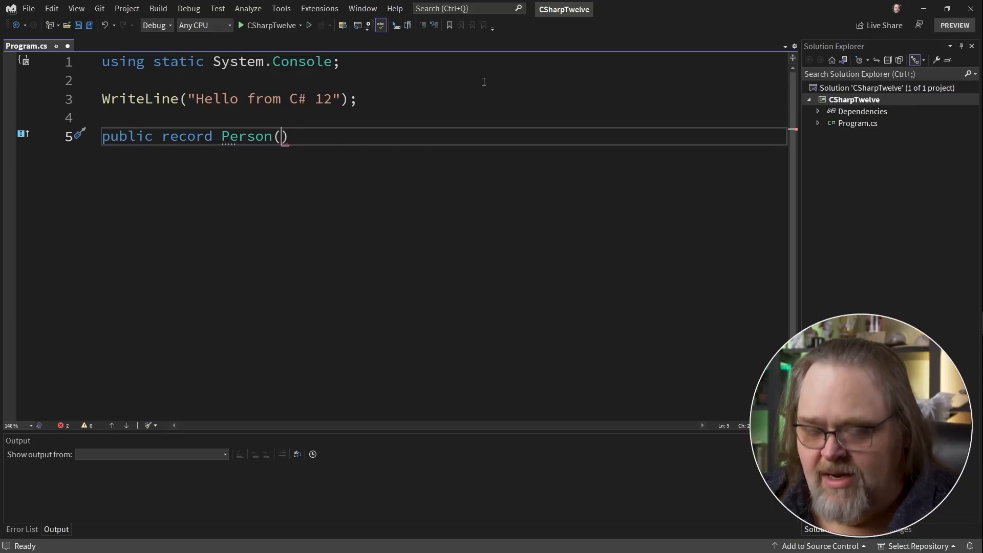
type("string Firstna")
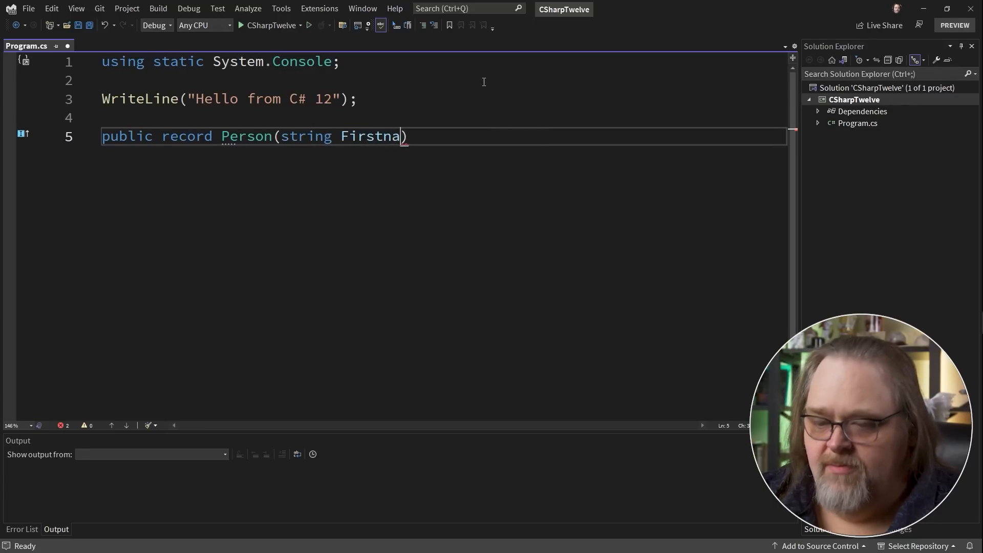
type("me, string LastName")
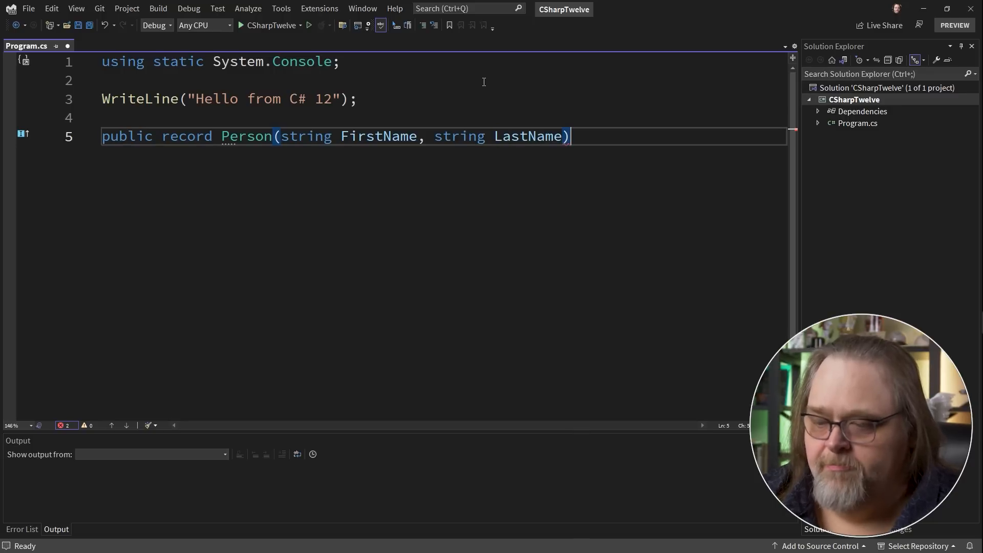
type(";")
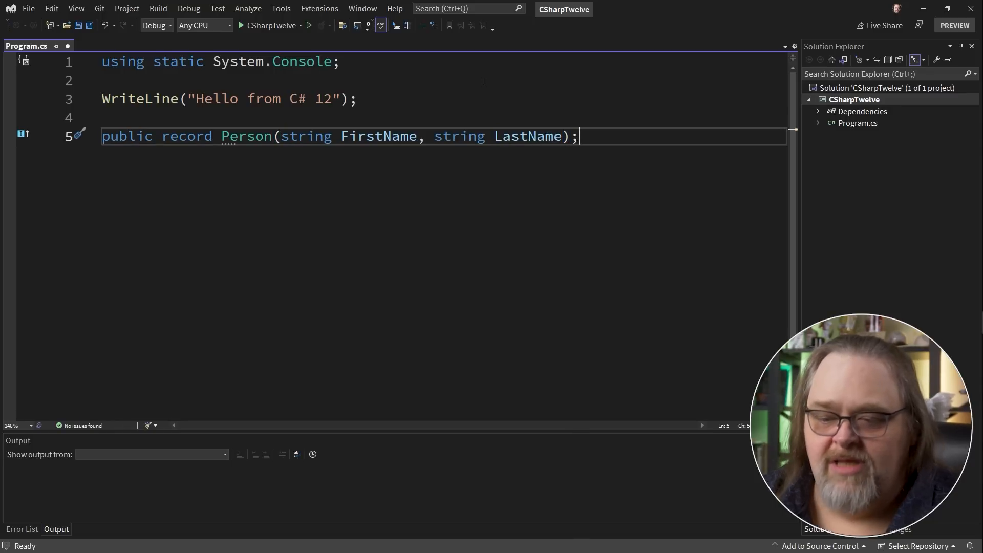
mouse_move(246, 136)
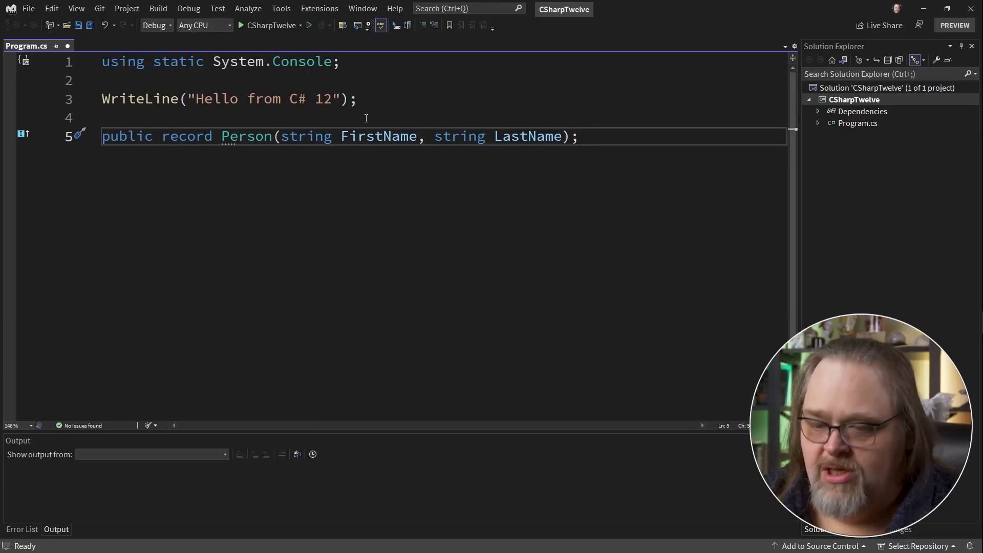
Create a Person named 'me', print me.LastName, and select FirstName.
type("var me = new")
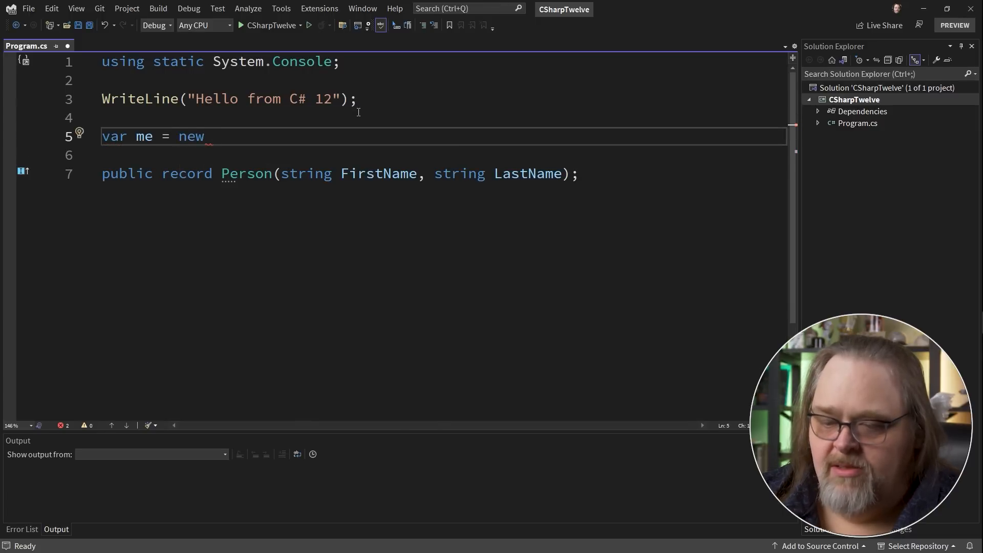
type("Person(\"Shawn\", \"Wildermuth\");")
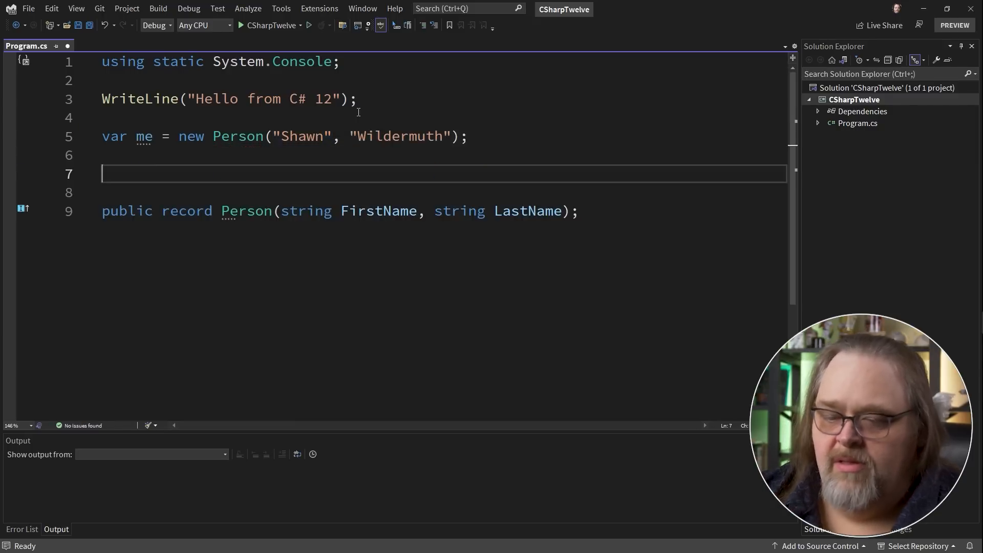
type("WriteLine(me.LastName);")
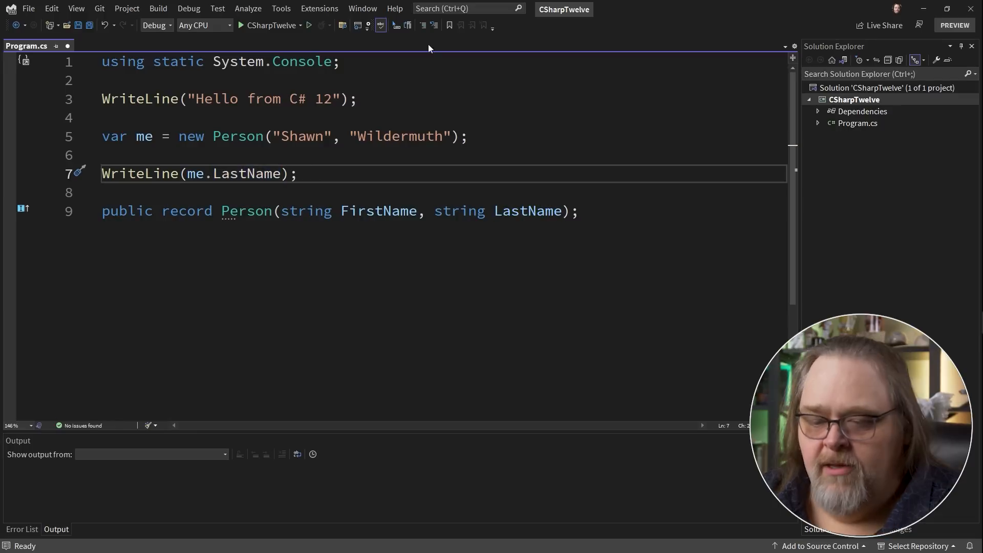
double_click(378, 210)
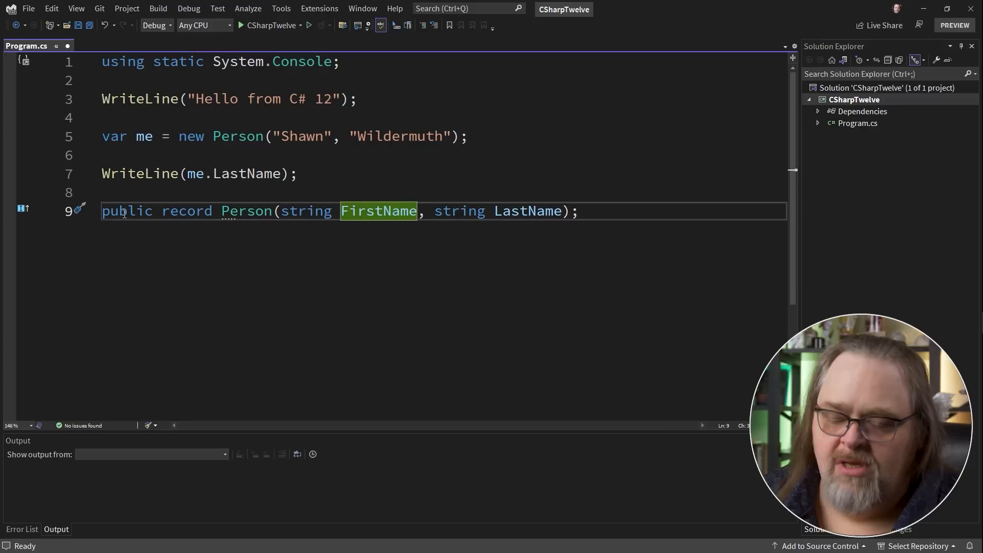
mouse_move(809, 217)
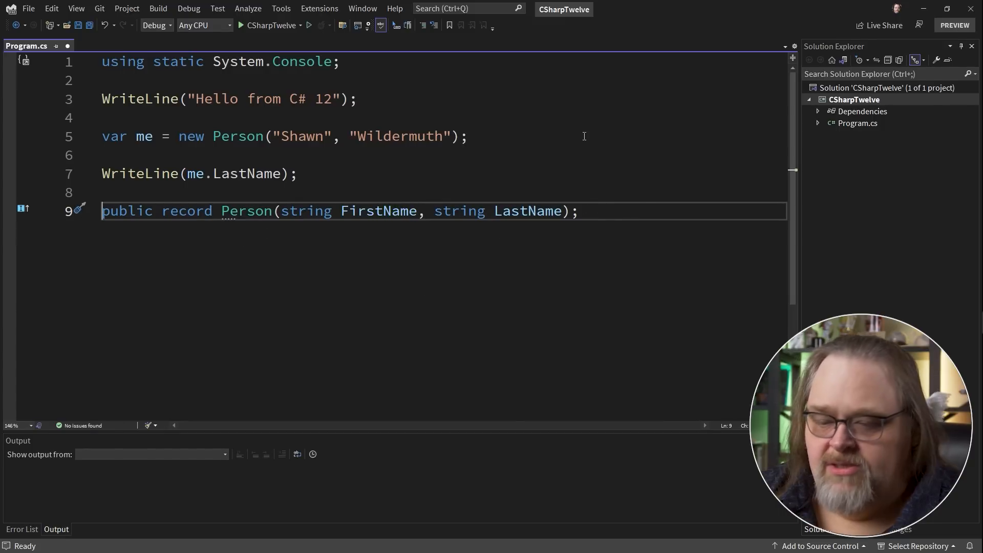
Restore the positional Person record and select the long-form record for commenting out.
type("//")
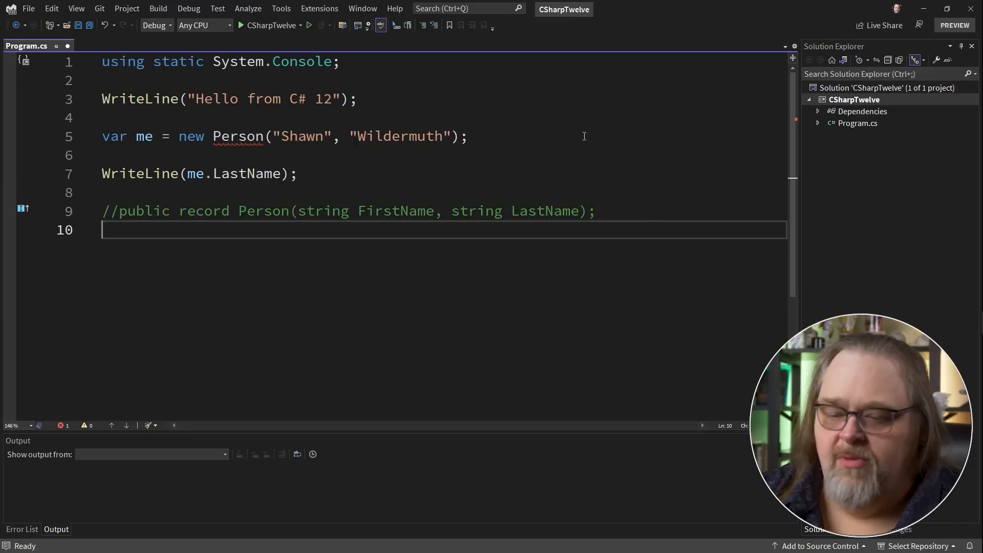
type("public re")
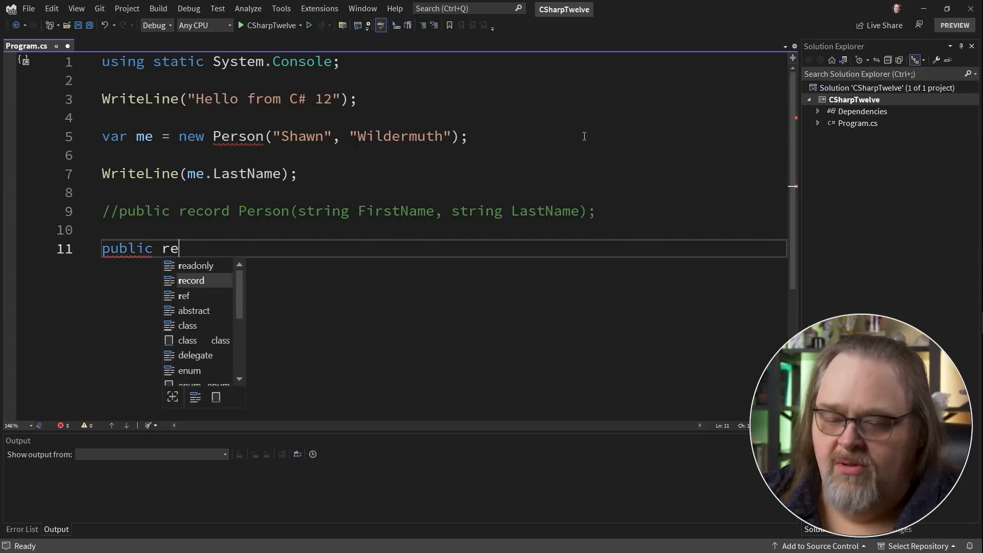
type("cord Person")
type("public Person(")
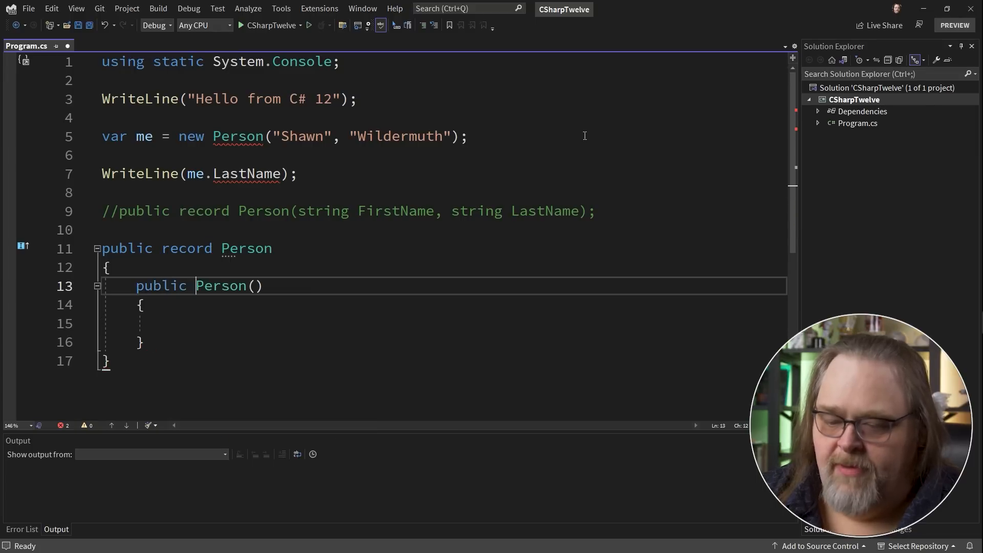
type("string firstName, string lastName")
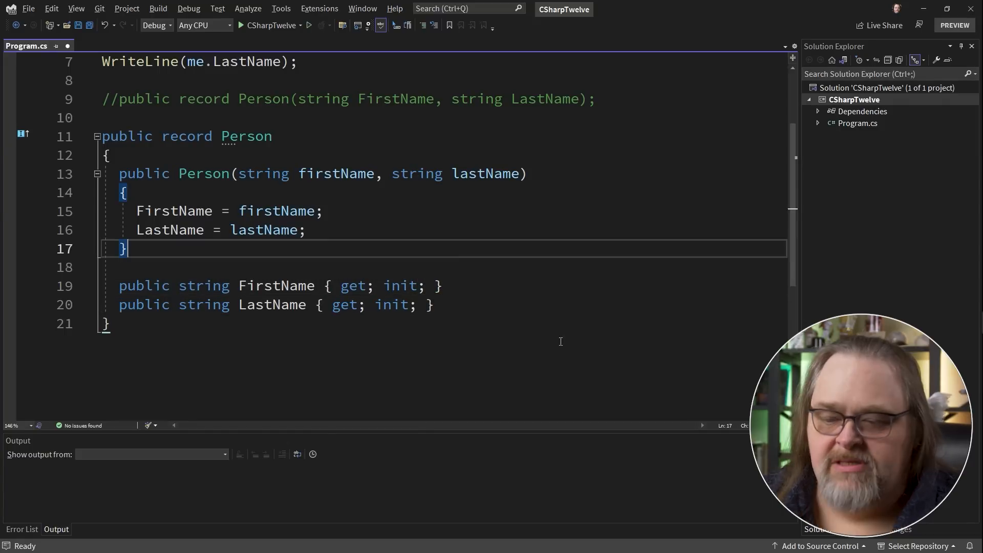
mouse_move(263, 230)
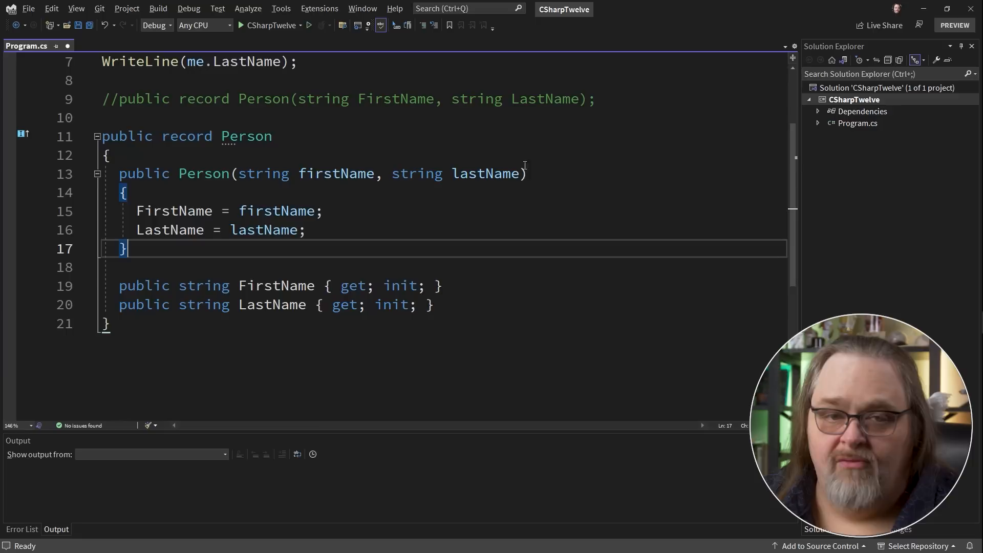
mouse_move(343, 96)
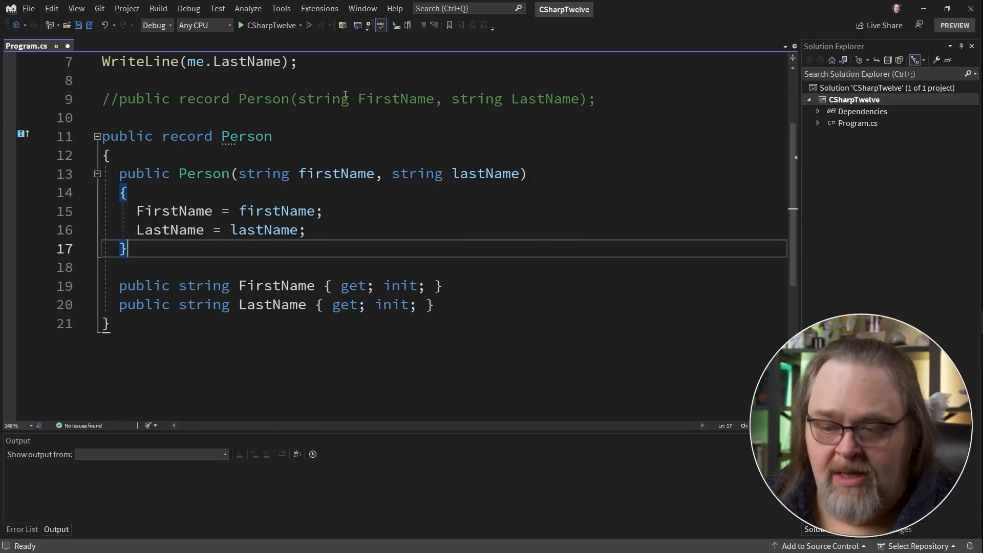
mouse_move(465, 381)
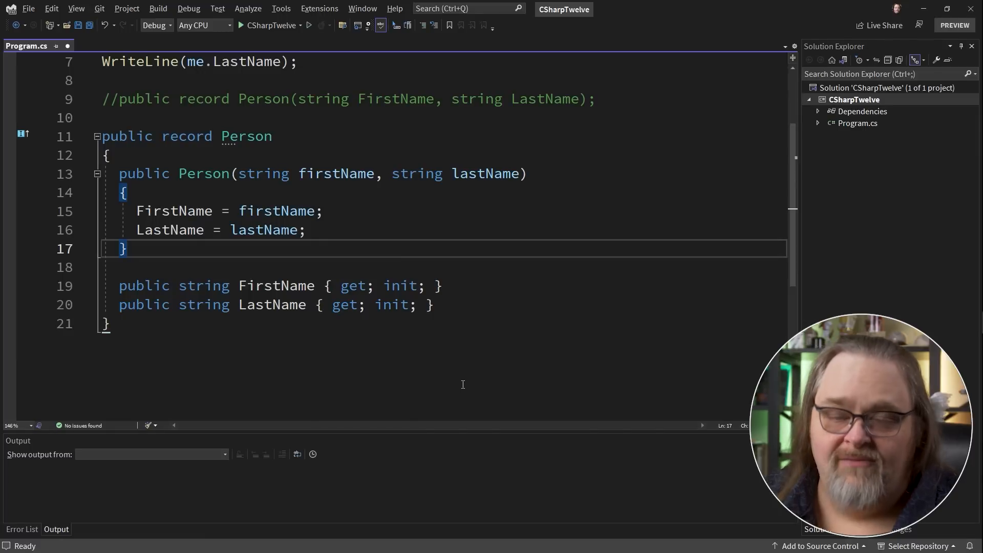
mouse_move(441, 472)
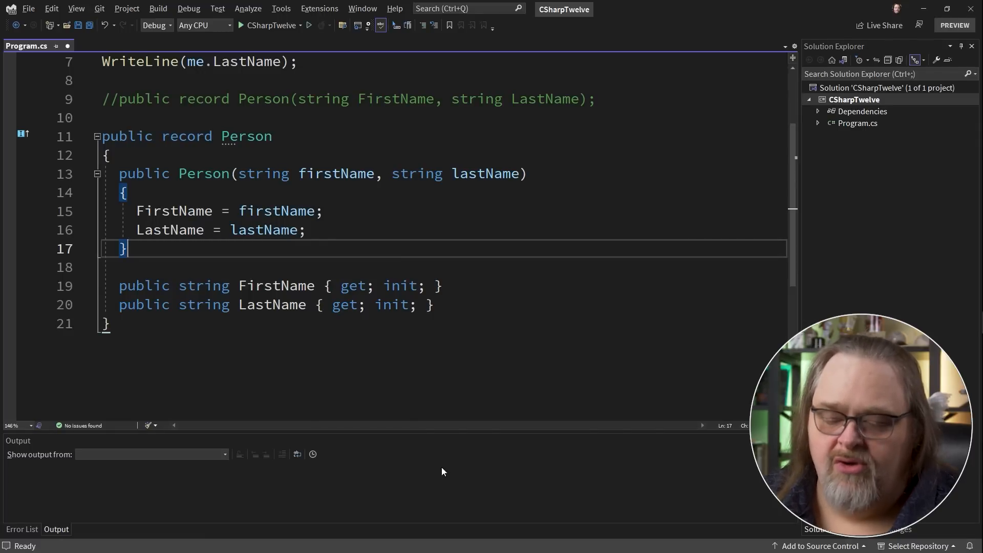
left_click(97, 137)
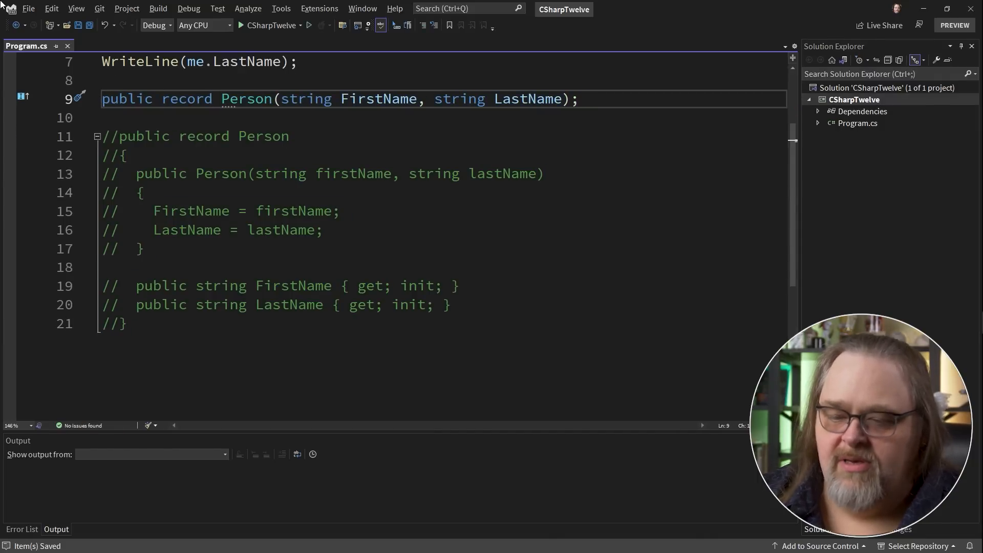
Turn Person into a class with an empty body and upgrade the project to C# preview.
type("class")
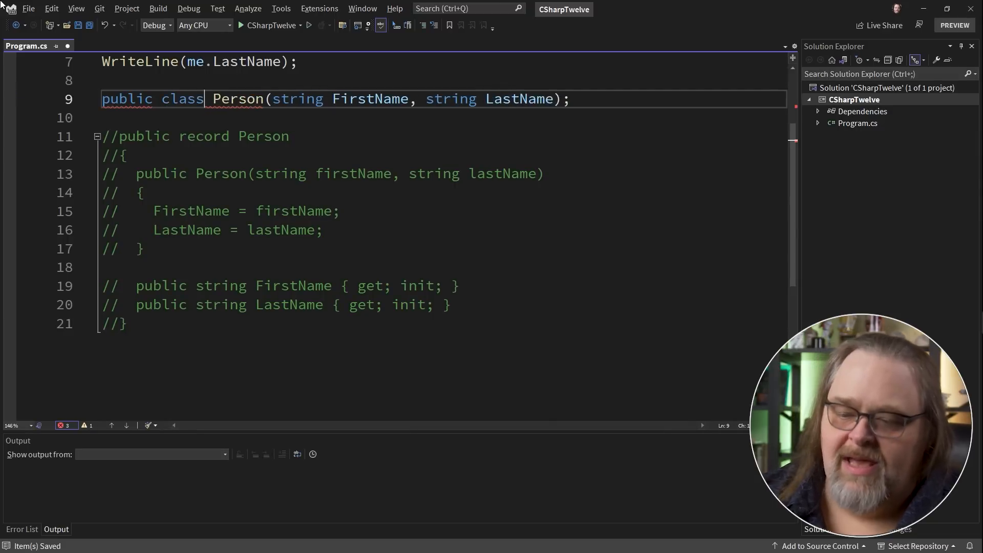
key("Backspace")
type("{")
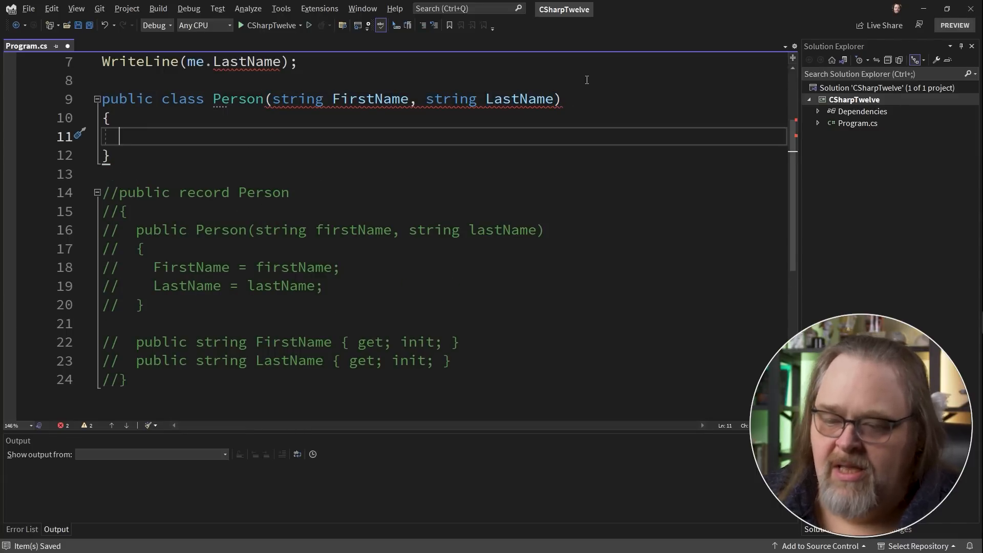
mouse_move(369, 99)
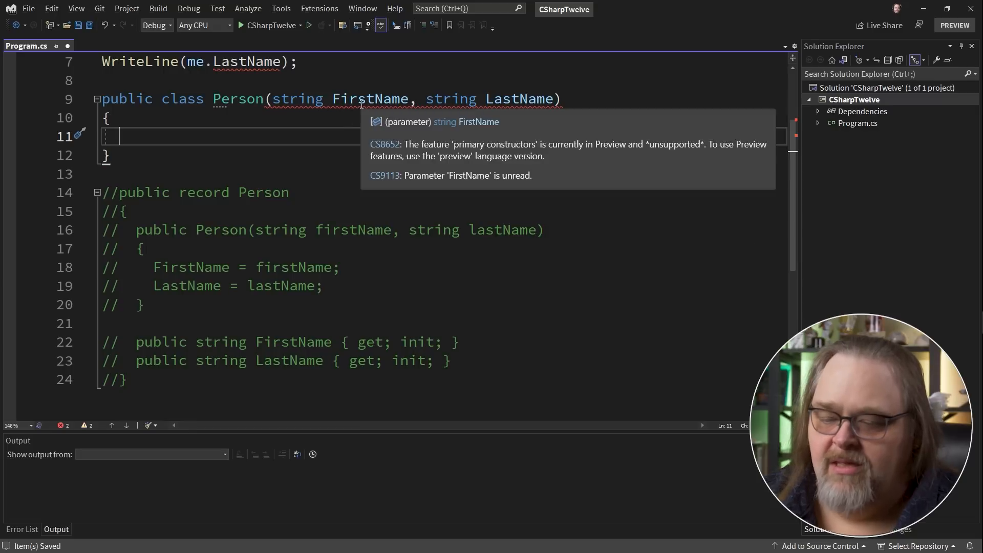
left_click(338, 118)
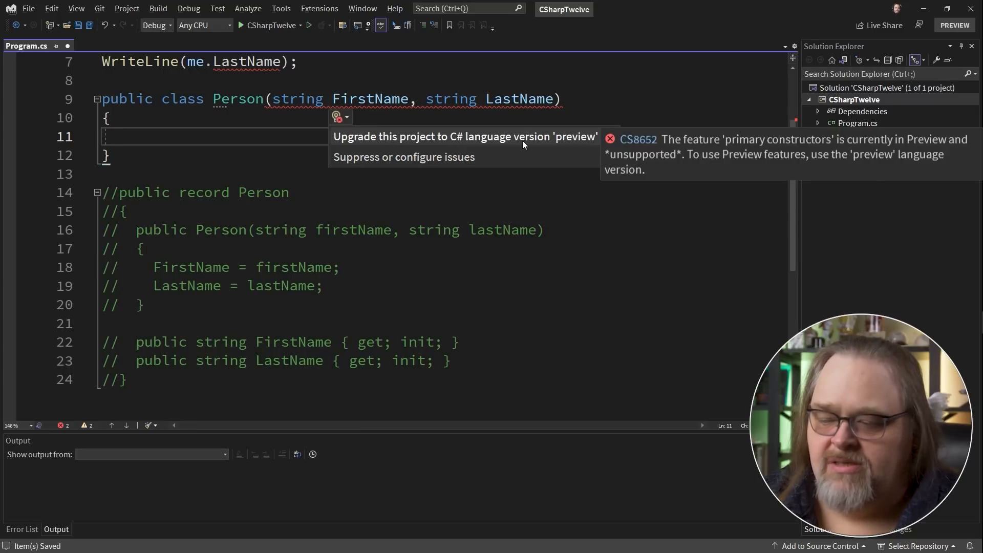
mouse_move(525, 142)
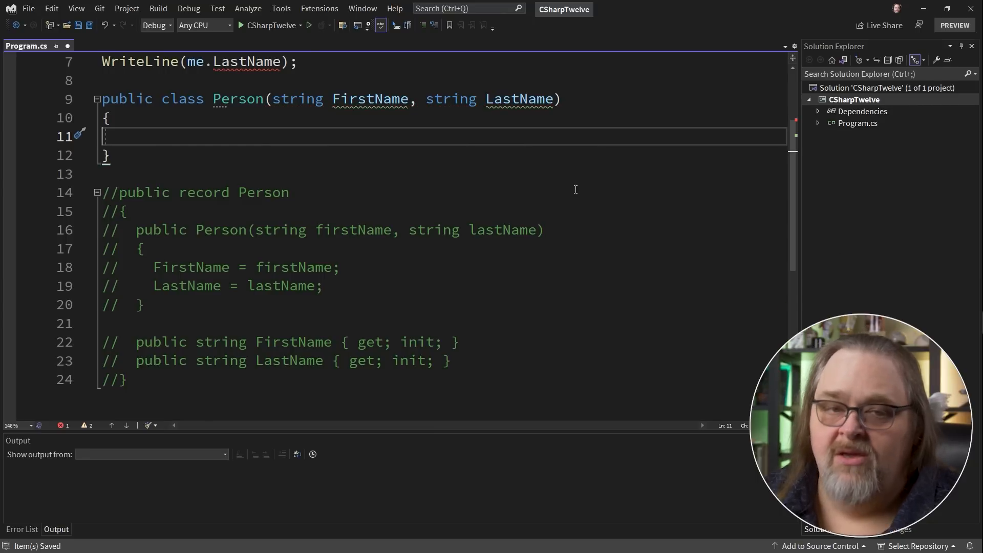
scroll("up", 3)
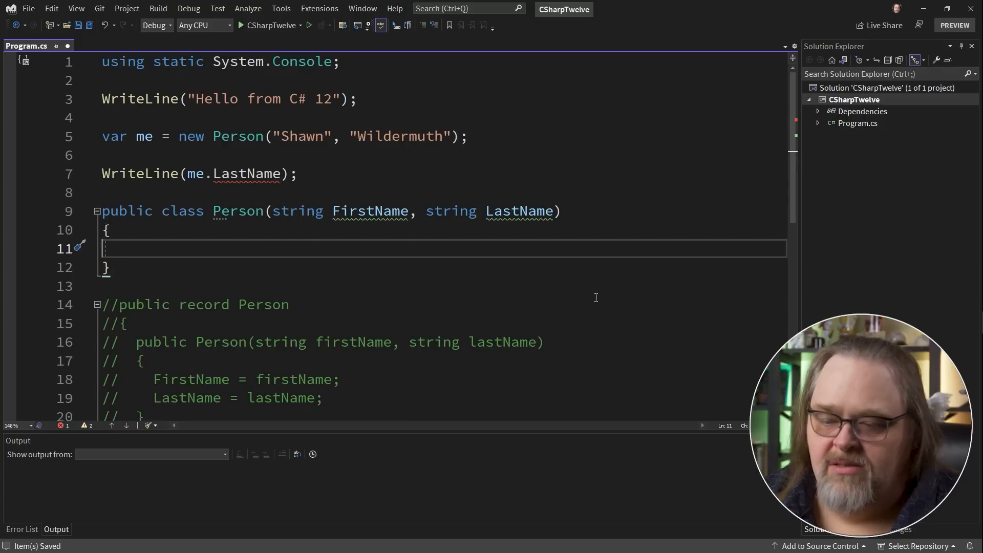
mouse_move(269, 224)
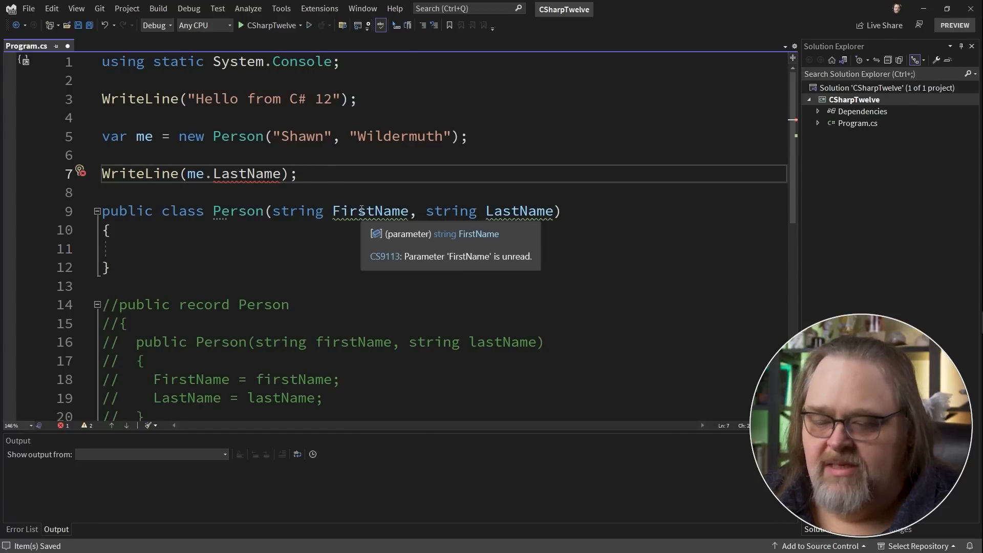
mouse_move(380, 378)
type("f")
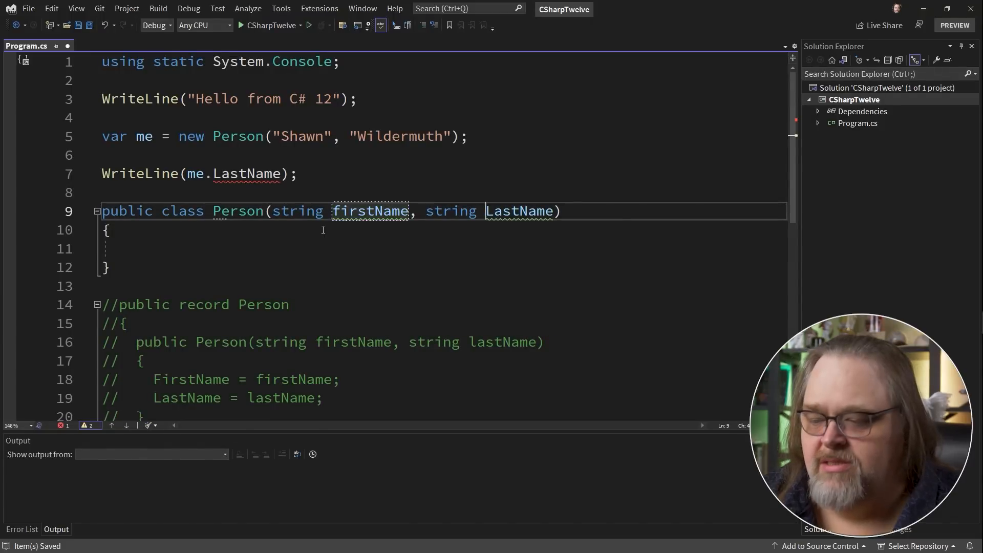
Rename the parameters to firstName/lastName and add FirstName => firstName and LastName => lastName properties.
type("lastName")
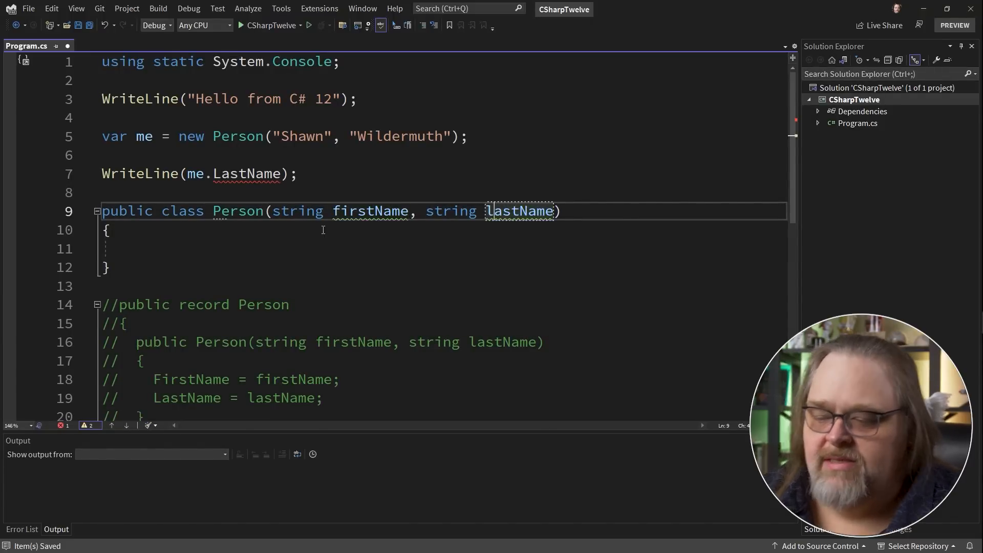
left_click(119, 248)
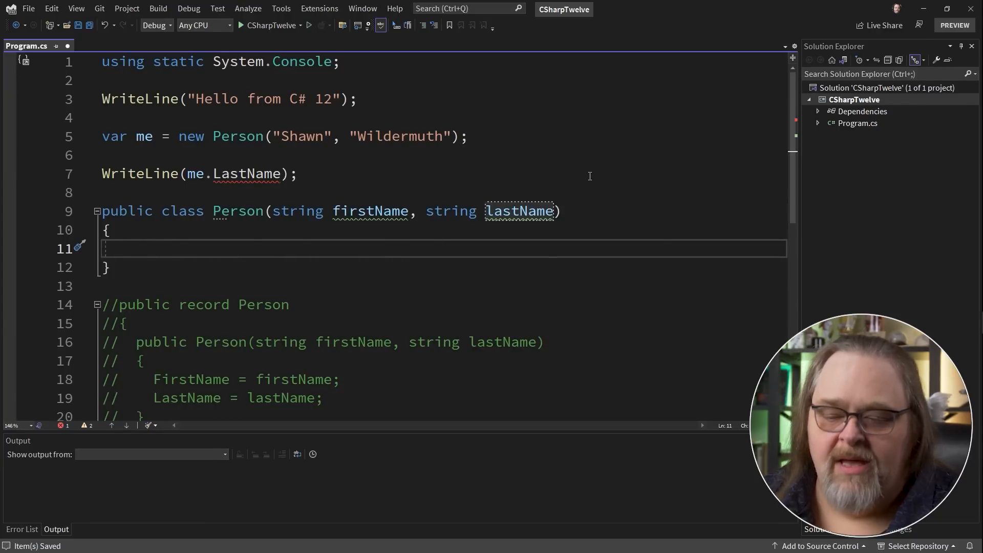
mouse_move(617, 147)
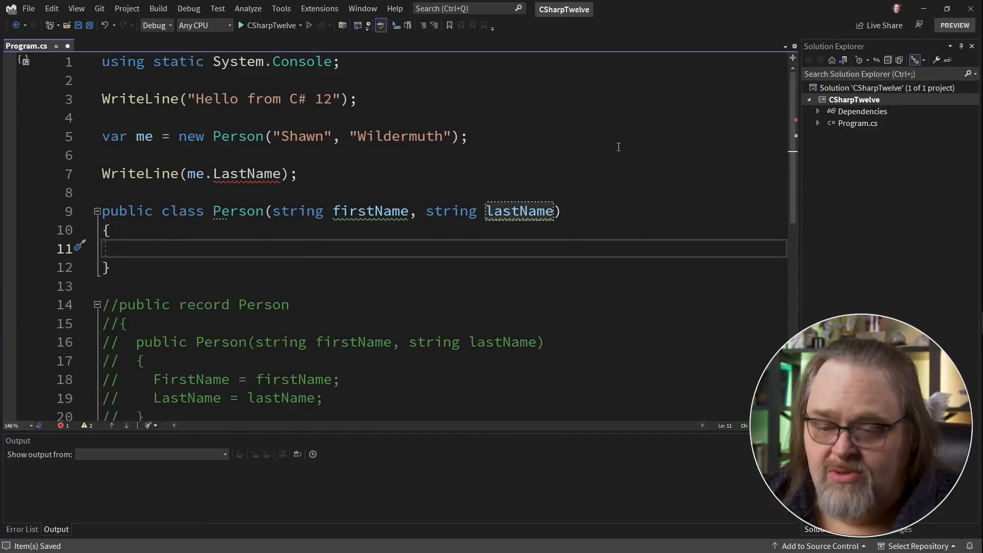
type("public string FirstName => firstName;")
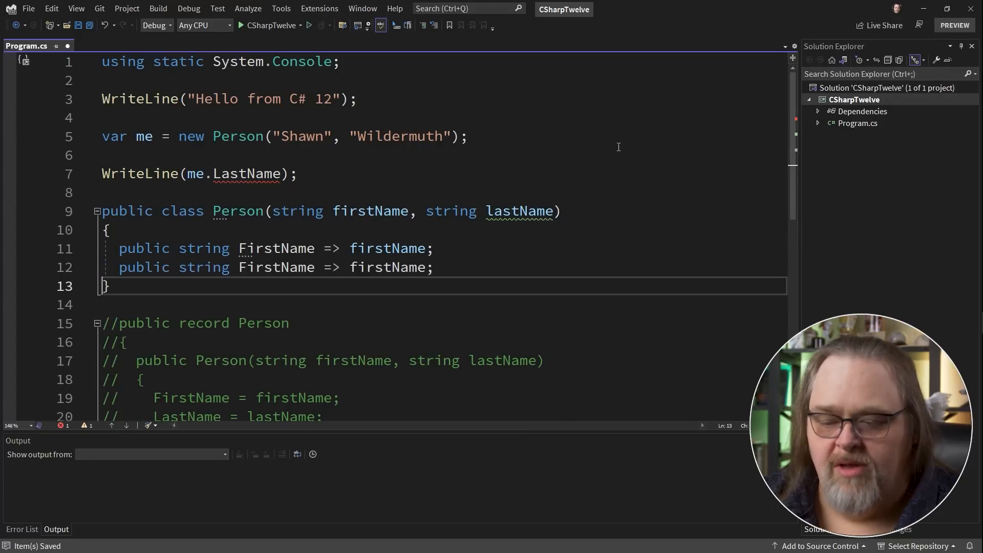
double_click(276, 268)
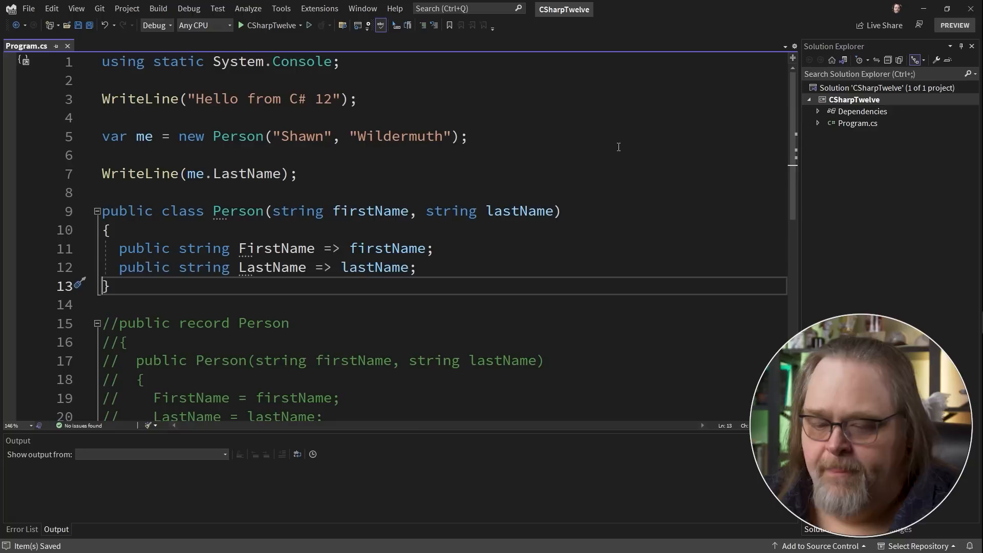
left_click(251, 248)
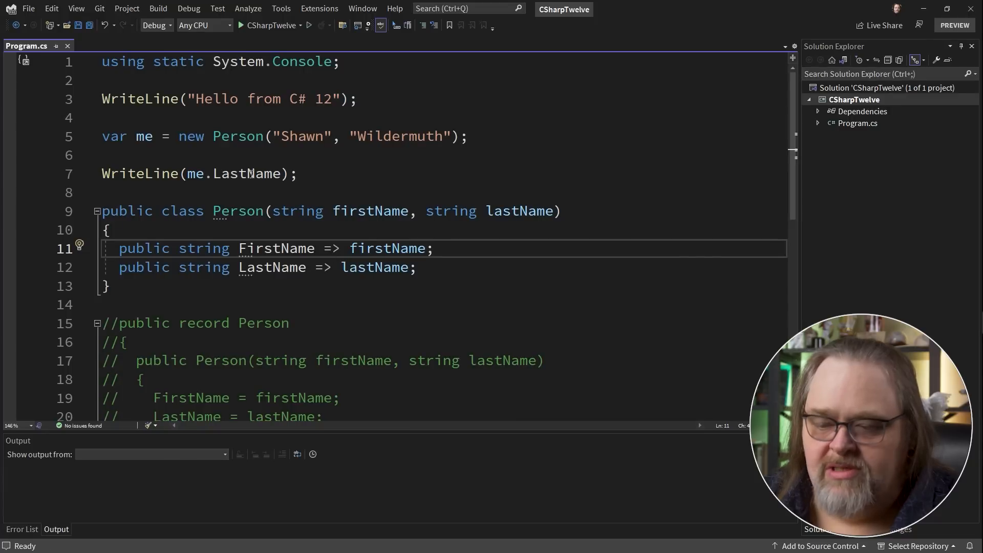
mouse_move(251, 174)
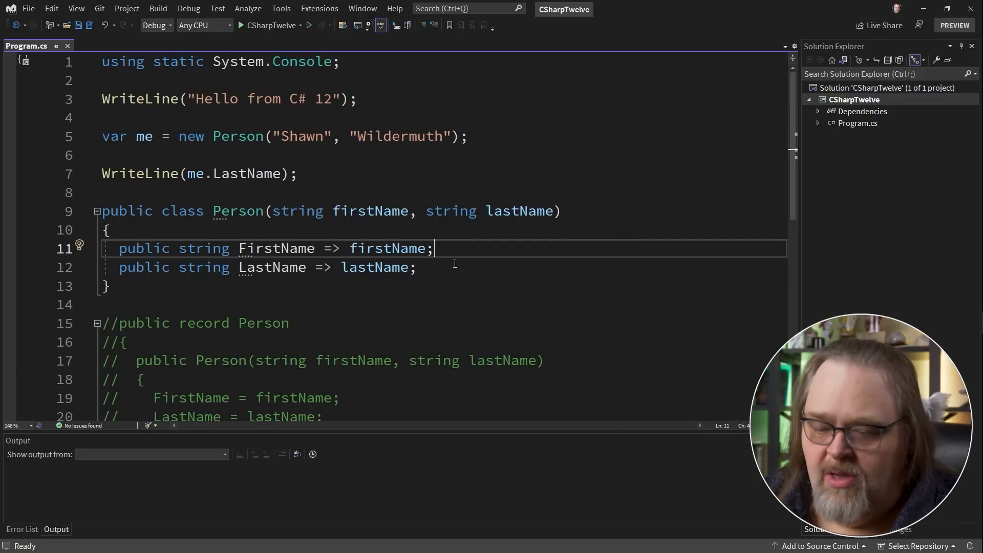
mouse_move(389, 248)
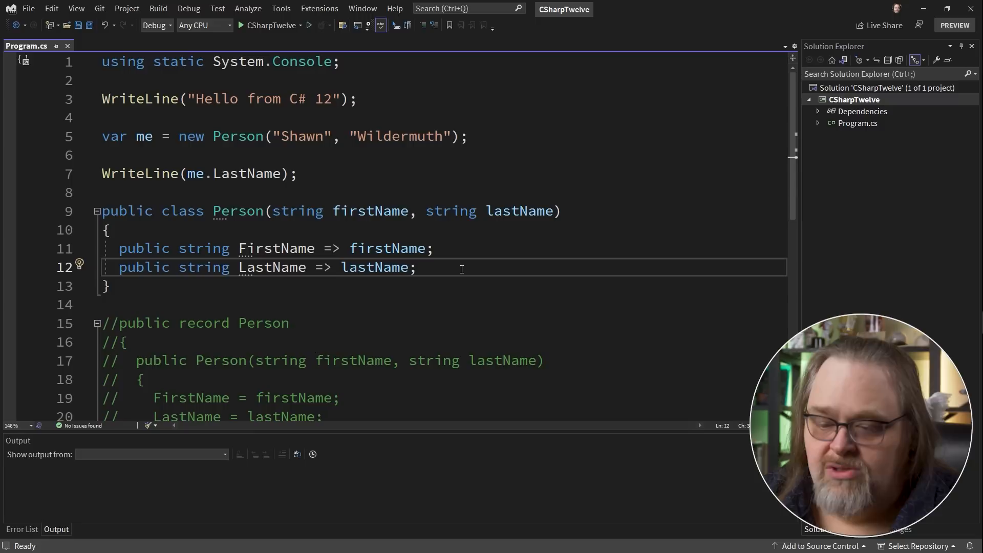
key("Enter")
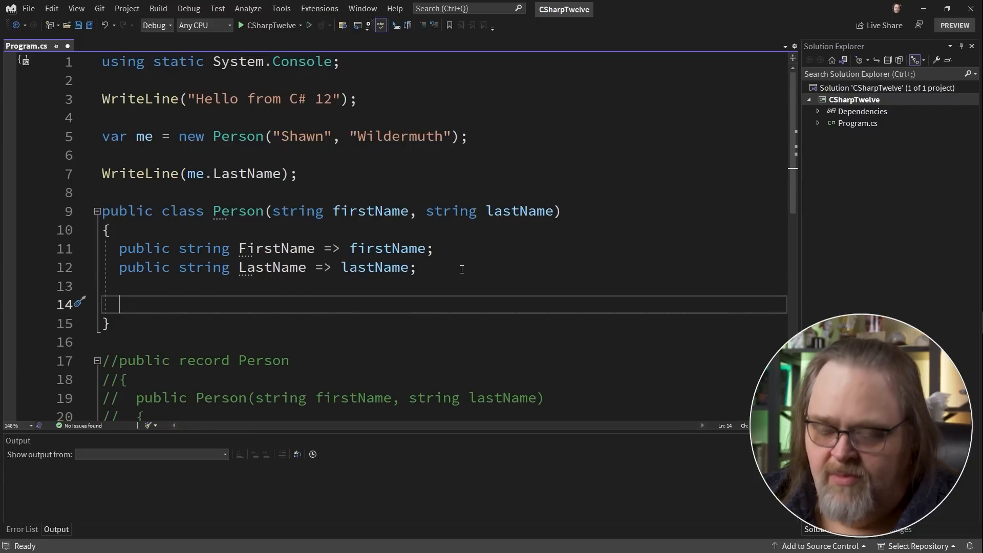
Add a Formatted method returning $"{lastName}, {firstName}" and comment out both properties.
type("public string Formatted(")
type("return")
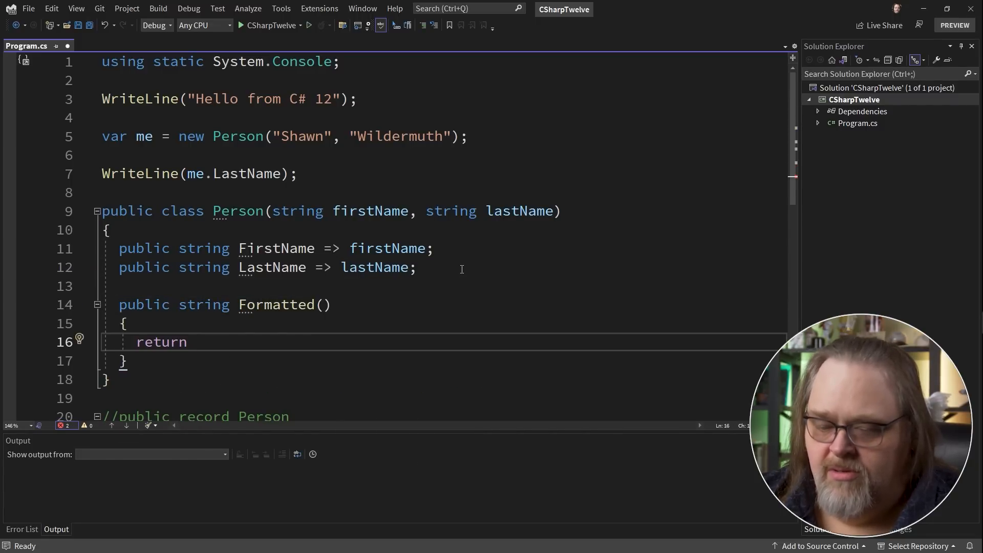
type("$\"{lastName}, {firstName}\";")
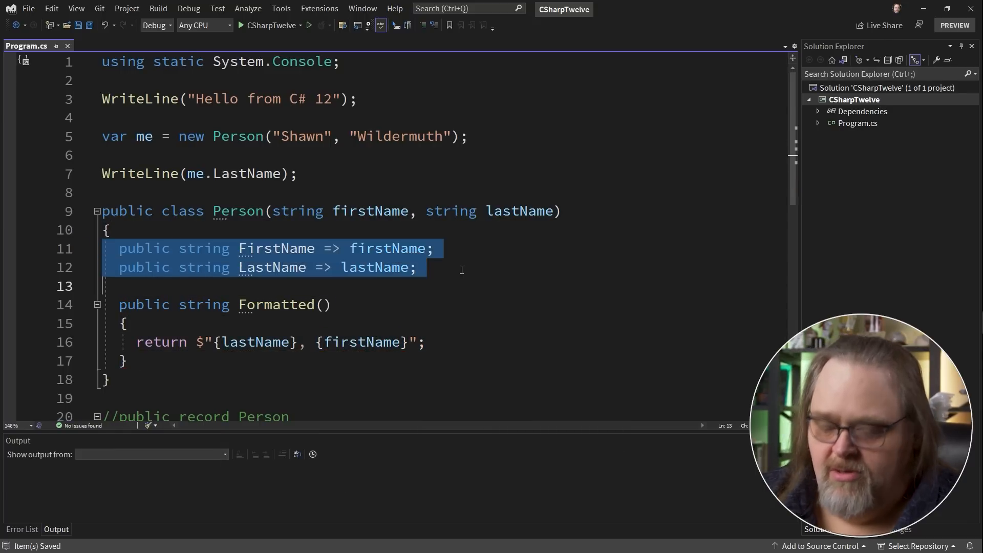
key("ctrl+k ctrl+c")
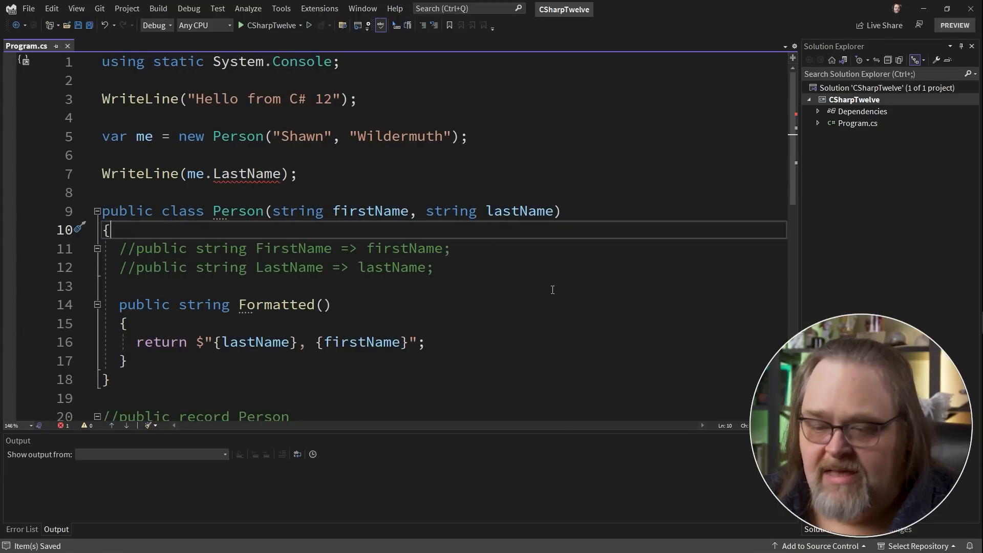
Change the output line to print me.Formatted() instead of LastName.
left_click(214, 173)
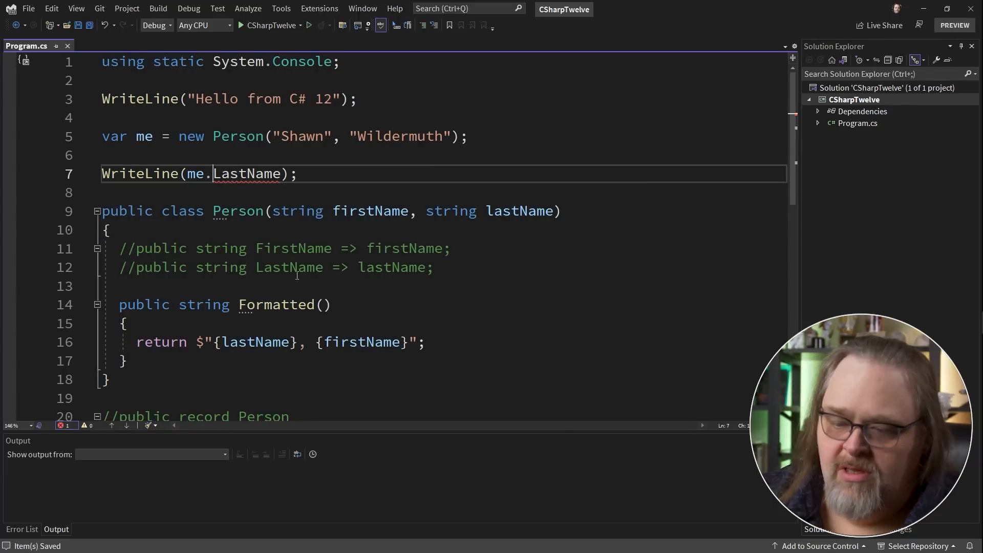
type("Formatted(")
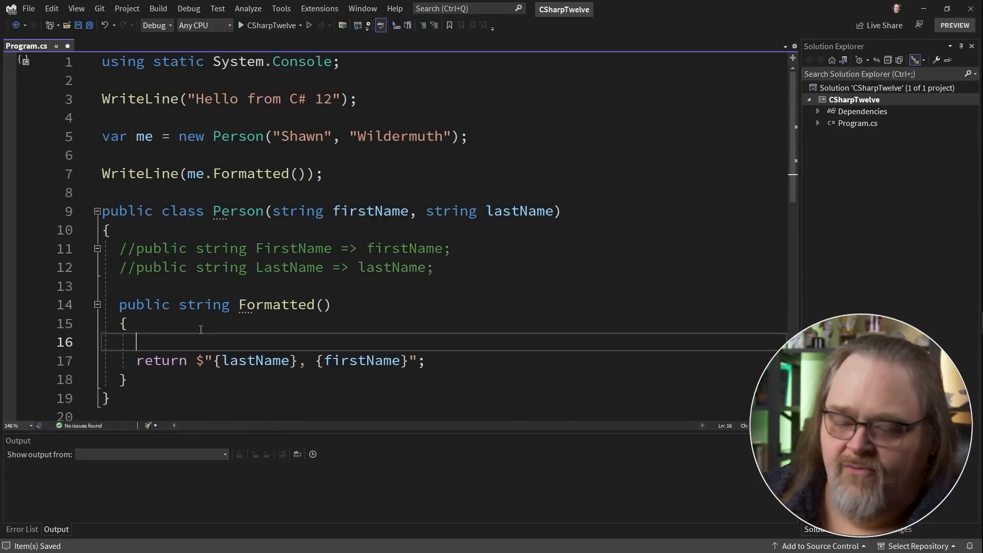
type("t")
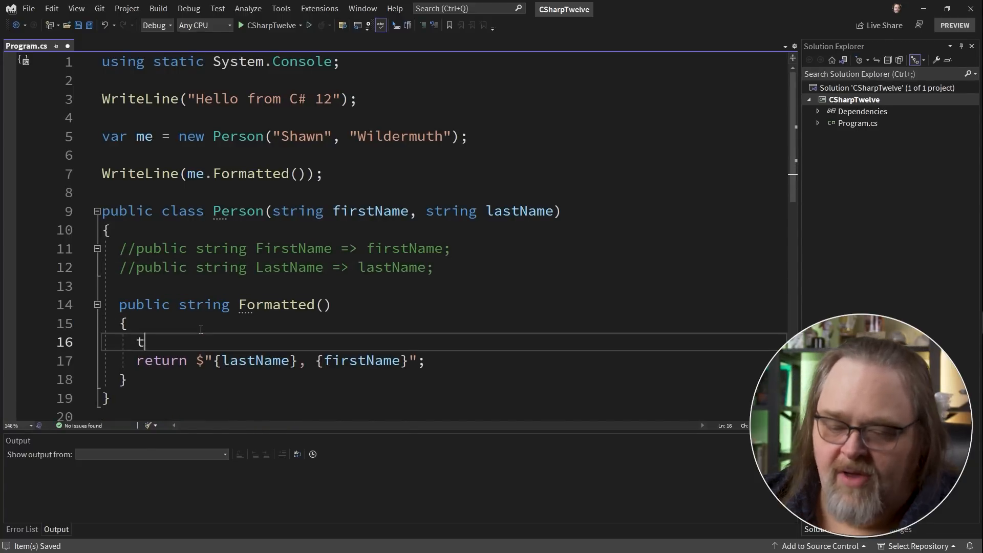
type("his.")
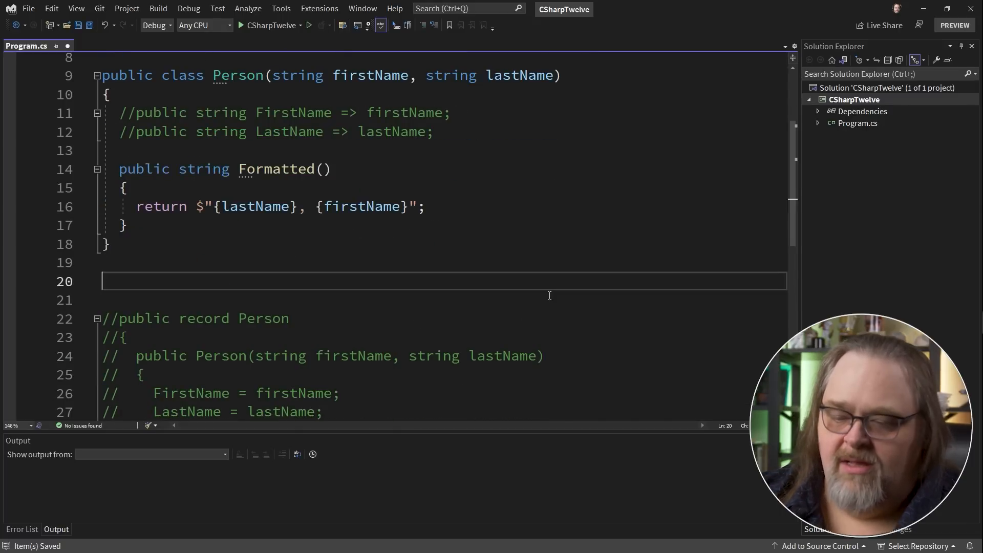
Declare 'public class Manager : Person' with an empty body.
type("public")
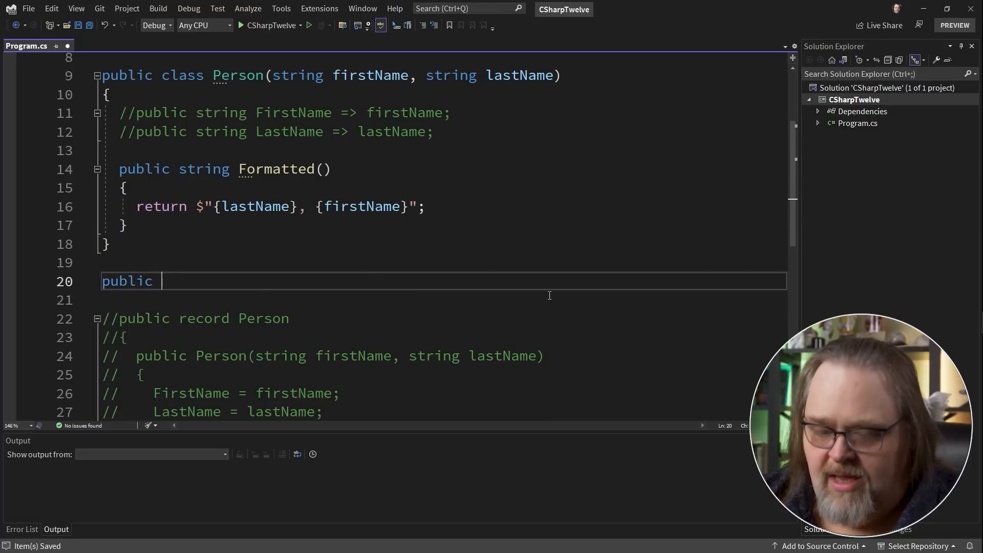
type("class Manager :")
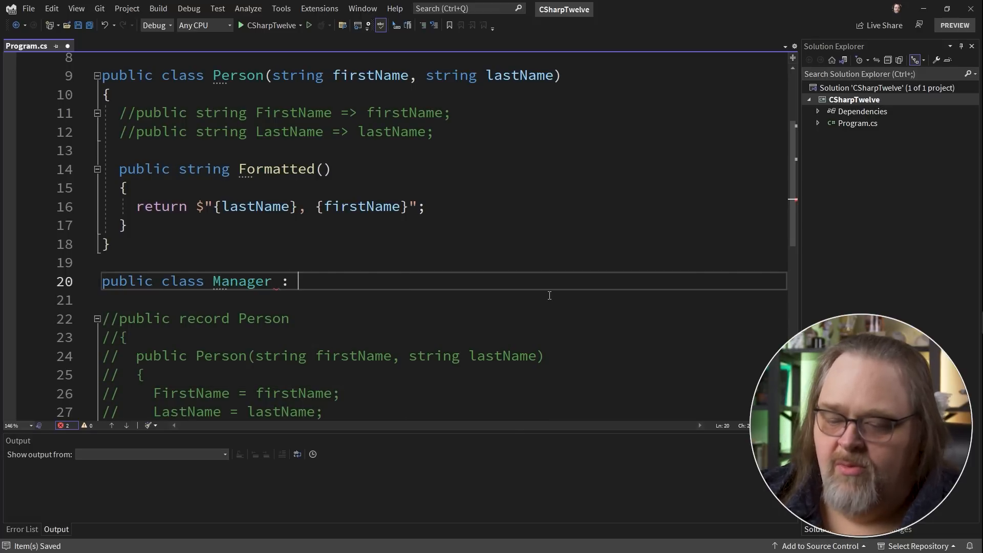
type("Person")
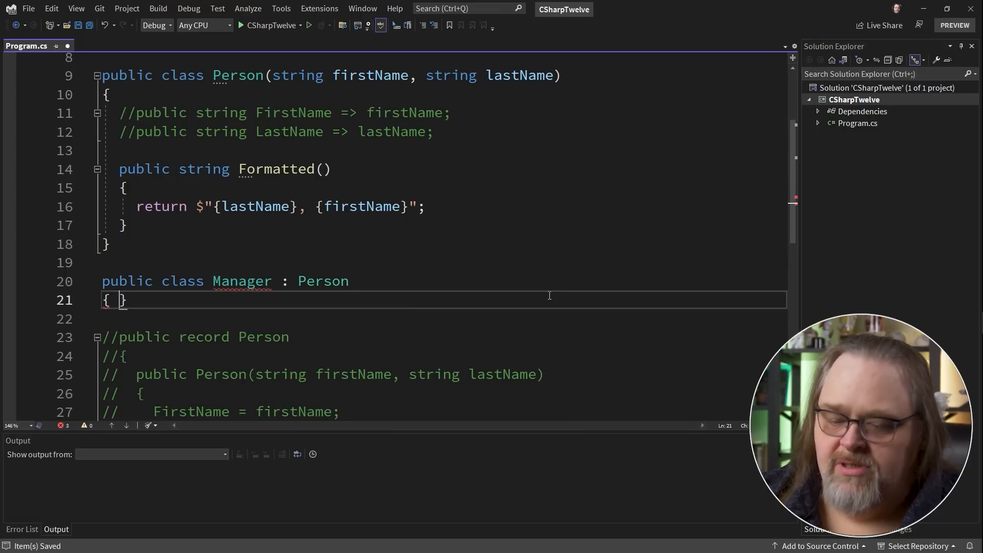
key("Return")
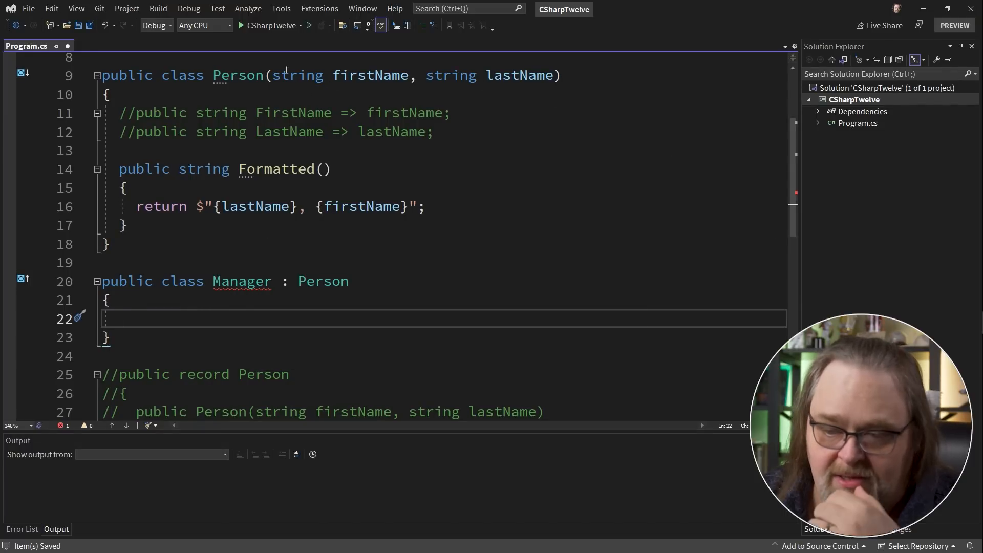
mouse_move(201, 277)
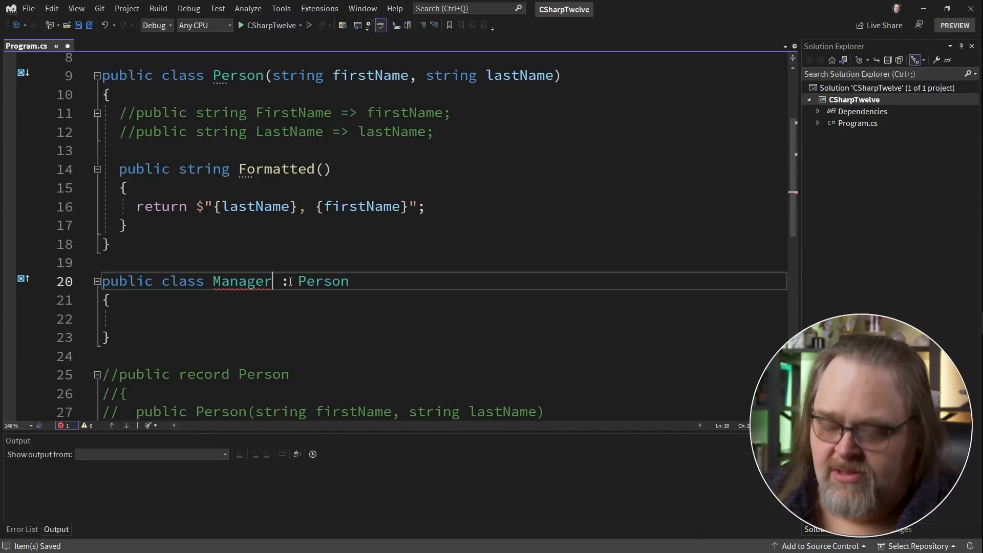
Give Manager (string title, string firstName, string lastName), call Person(firstName, lastName), and add Title => title.
type("(string t")
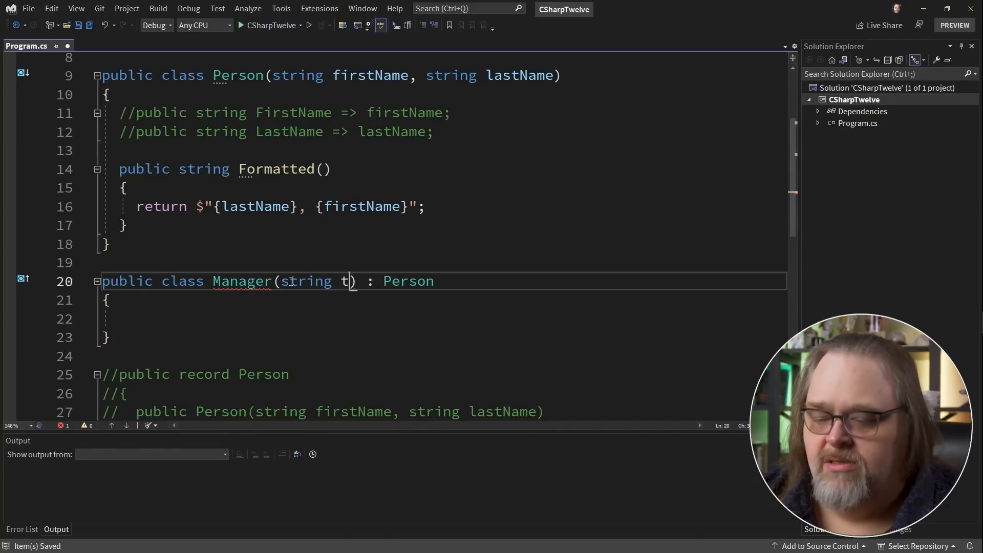
type("itle, string firs")
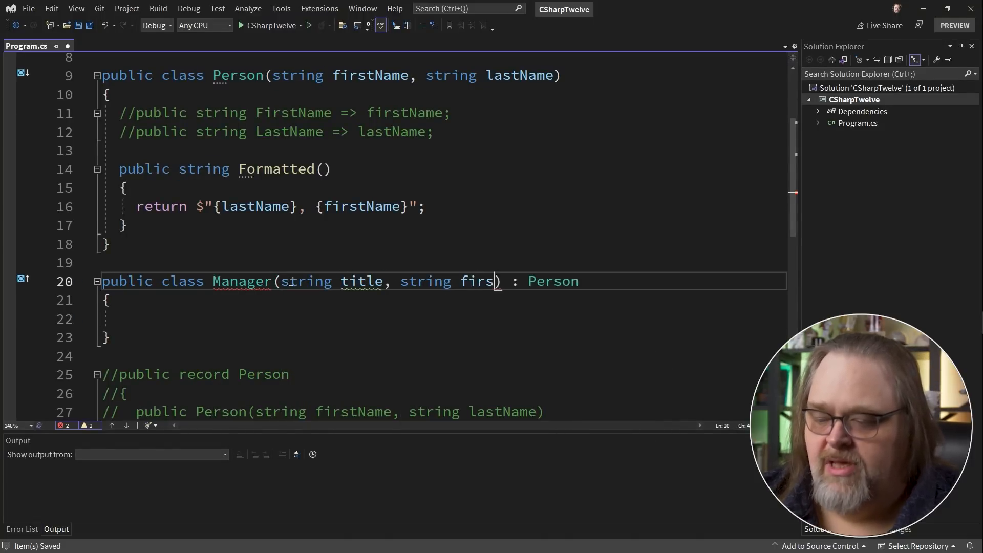
type("tName, string lastName")
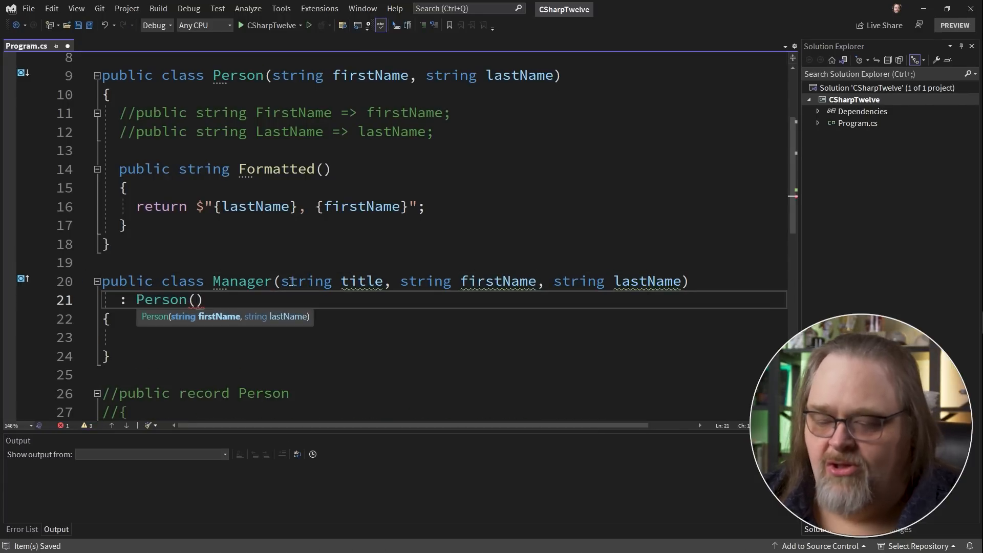
type("firstName,")
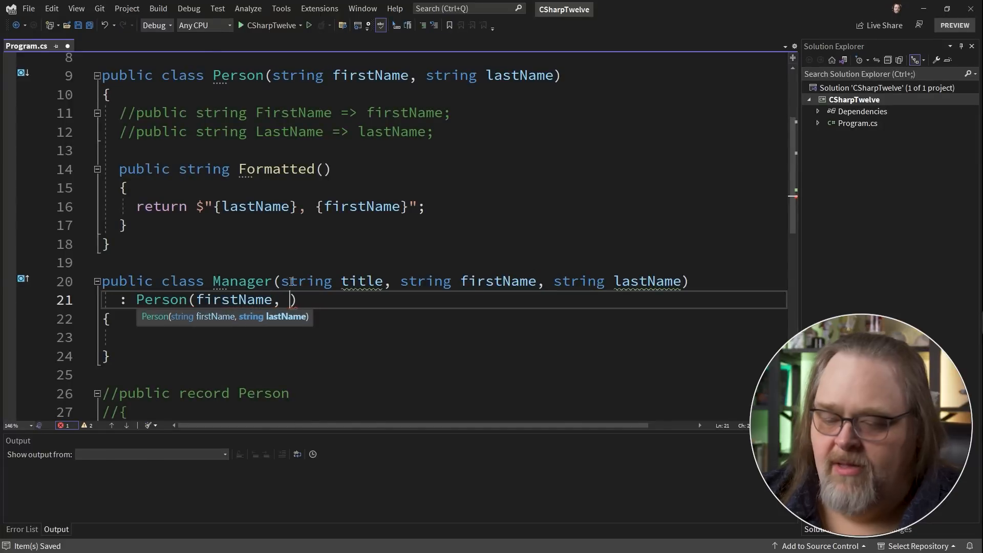
type("lastName")
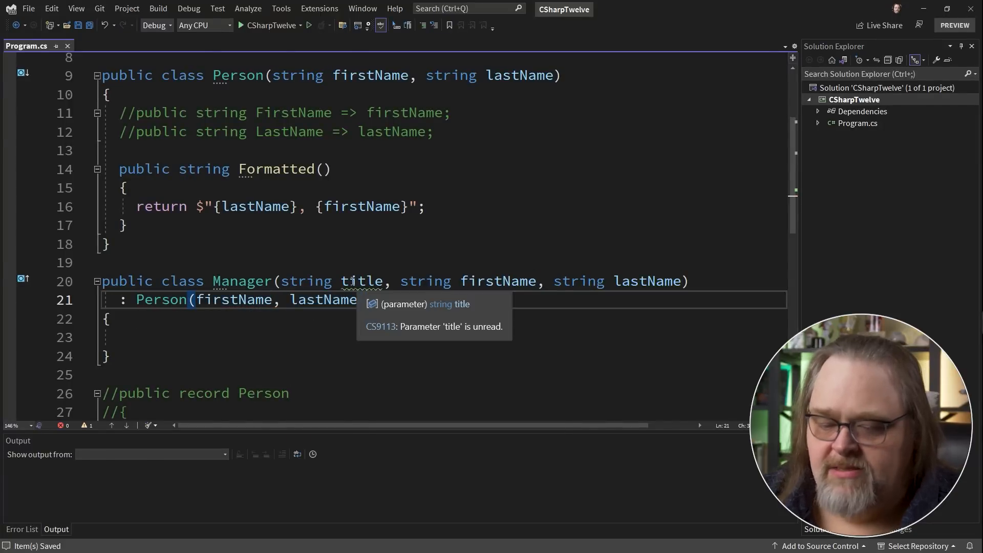
type("public string Title =>")
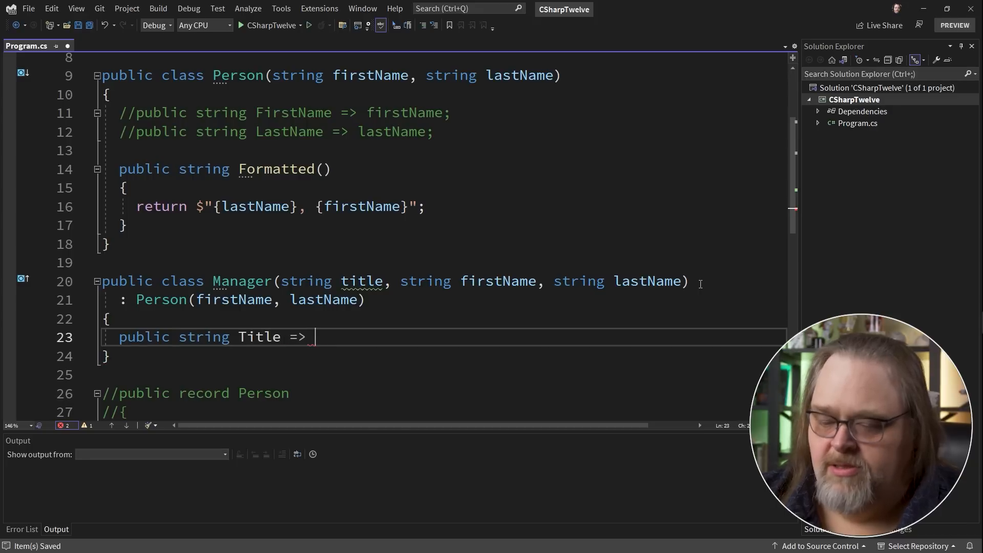
type("title;")
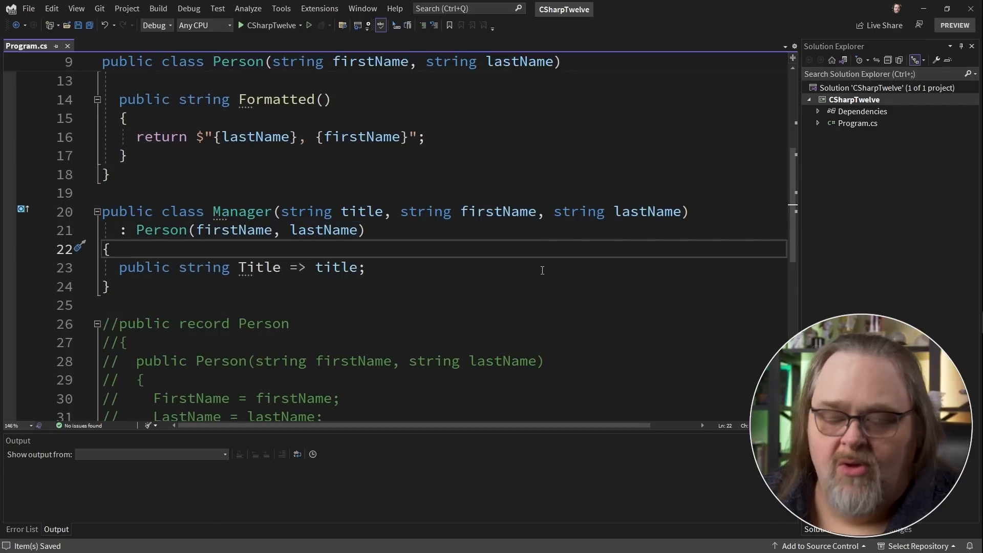
scroll("up", 3)
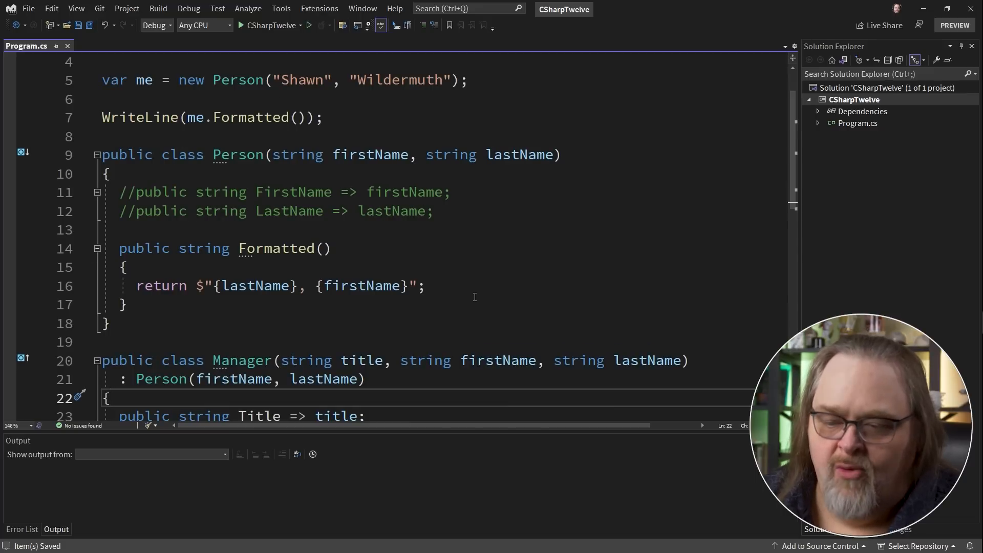
mouse_move(560, 269)
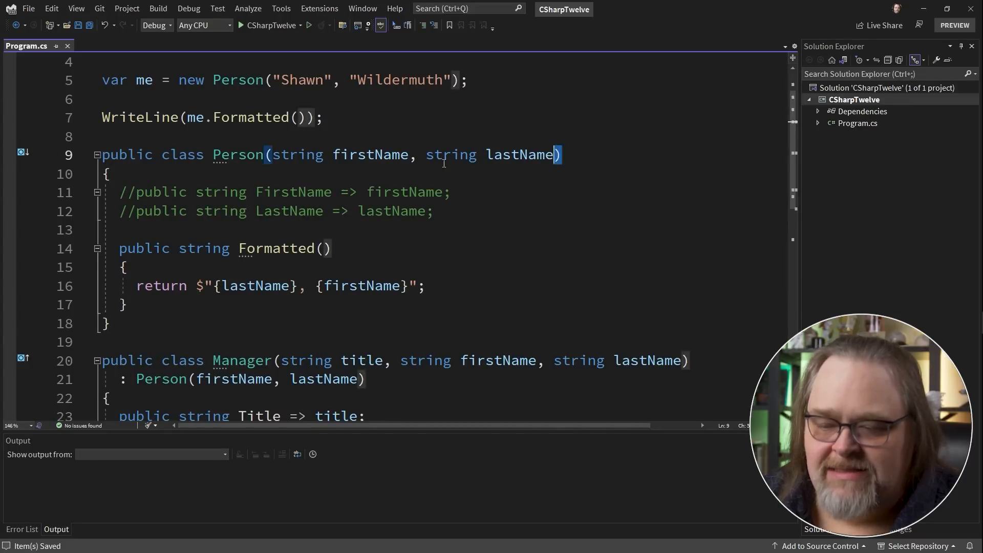
left_click(451, 192)
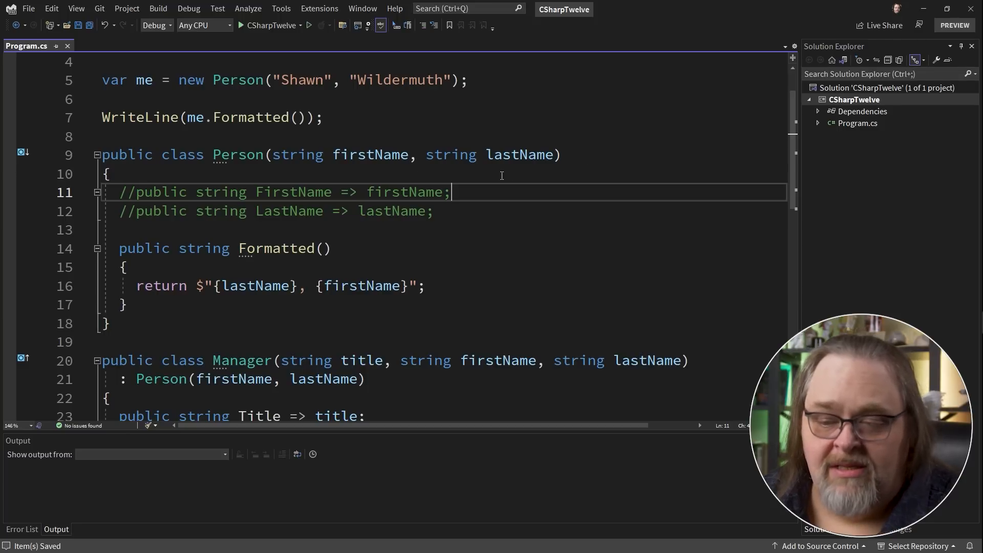
mouse_move(589, 190)
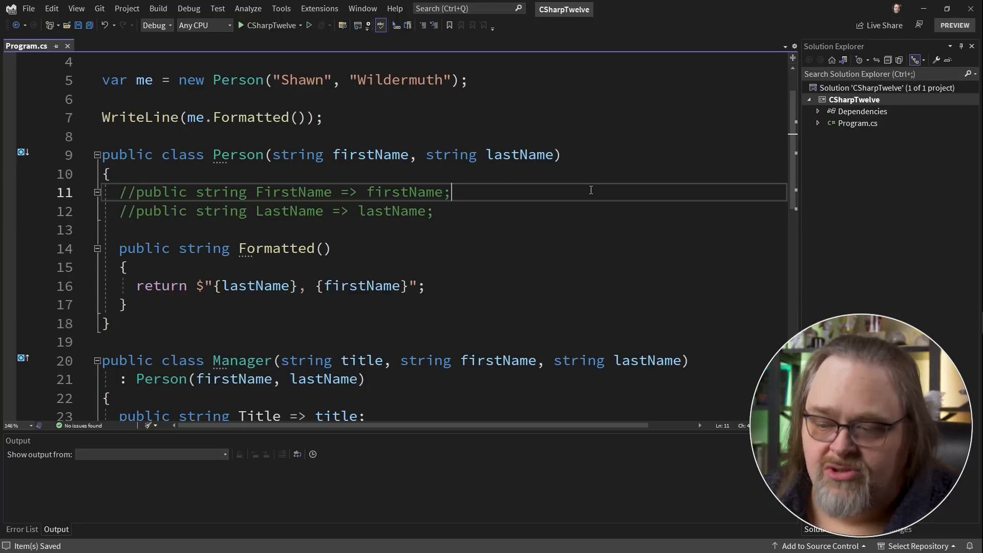
mouse_move(505, 230)
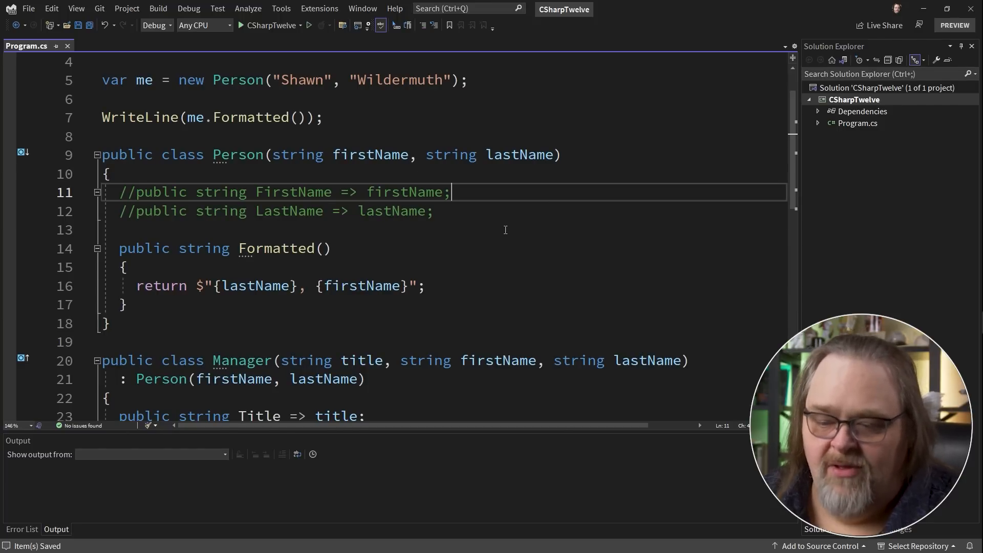
scroll("down", 3)
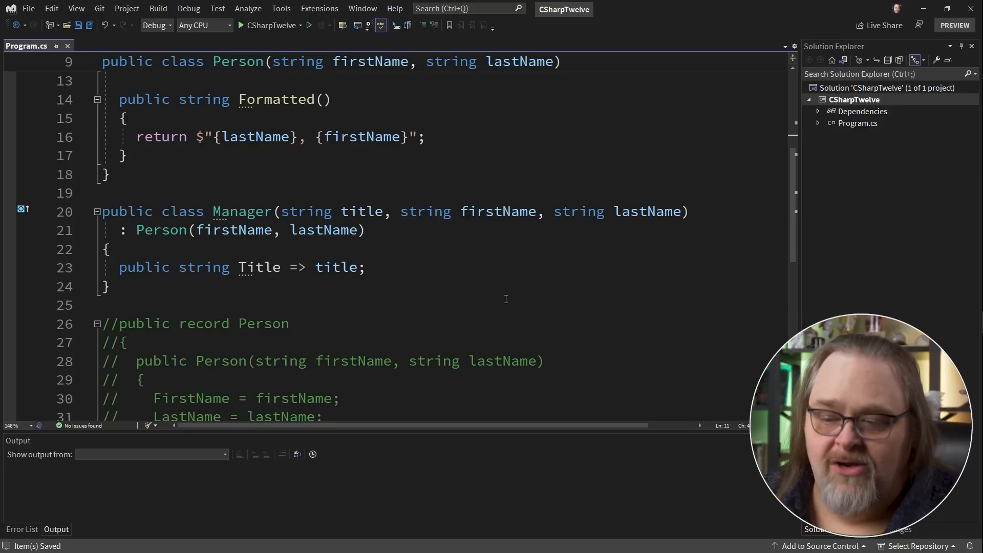
mouse_move(681, 168)
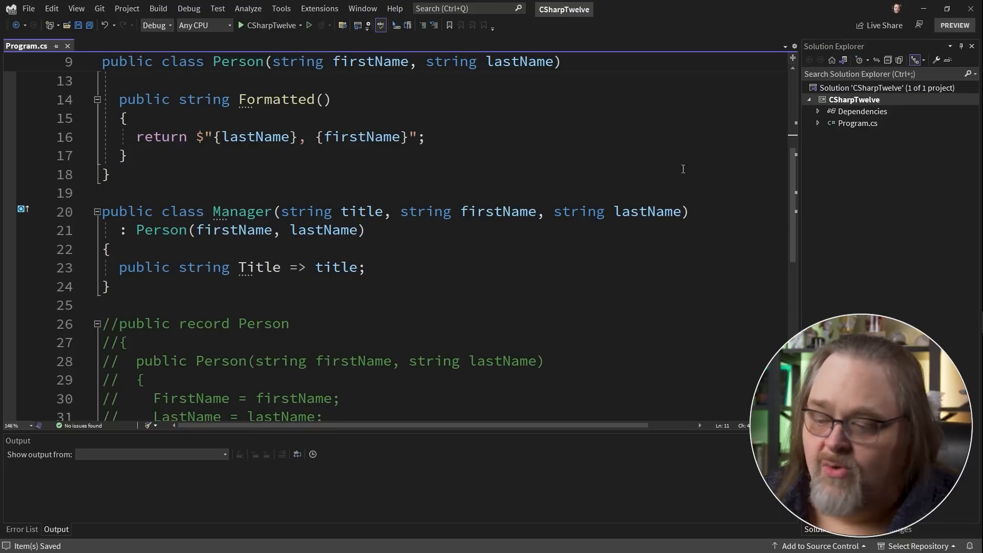
mouse_move(542, 335)
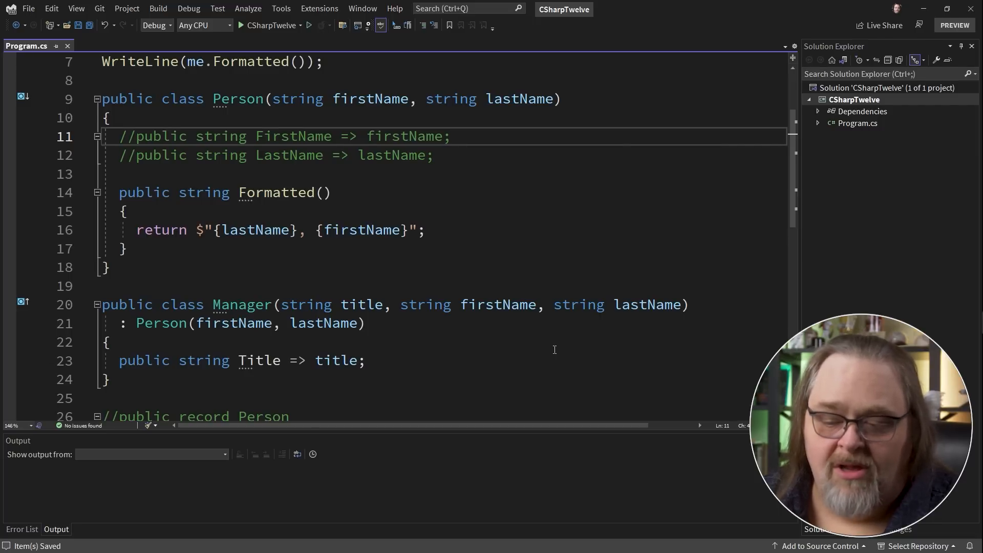
left_click(449, 136)
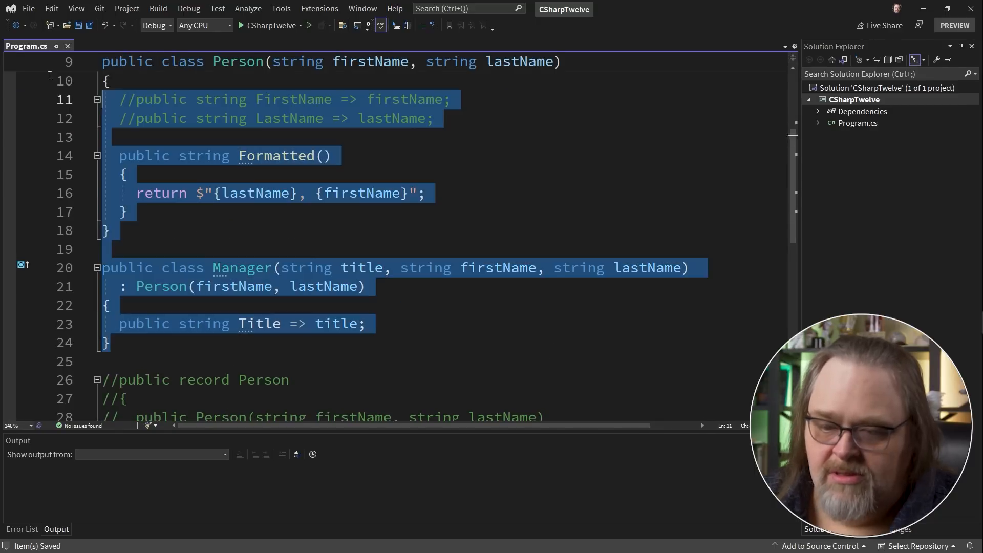
scroll("up", 3)
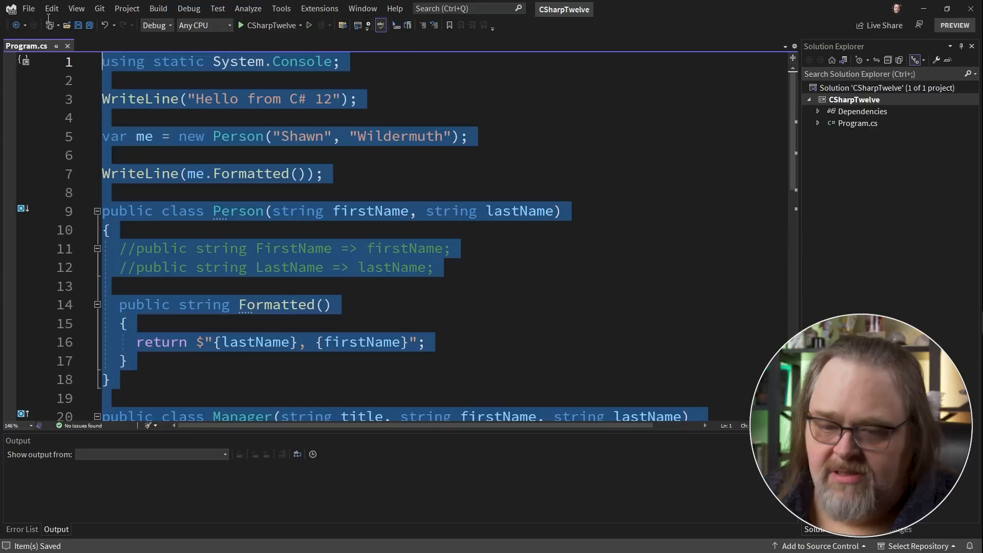
left_click(110, 154)
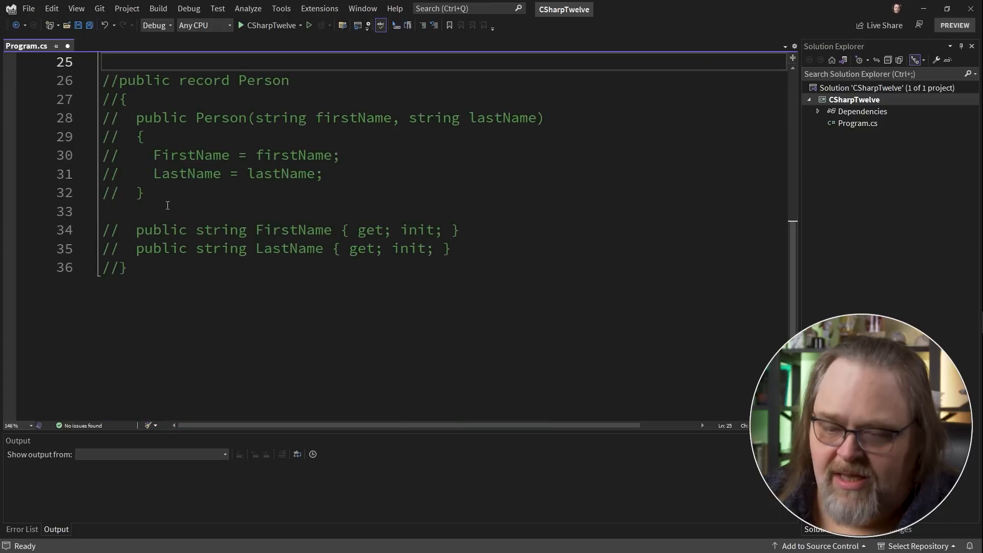
Add void OutputInfo(string name, string description) printing the name and description with a dash.
left_click(127, 266)
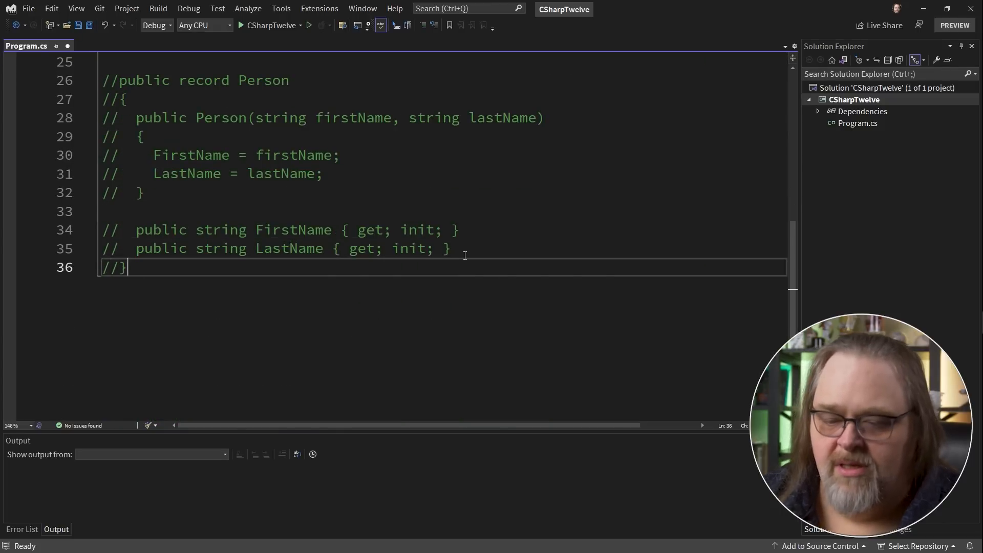
key("Enter")
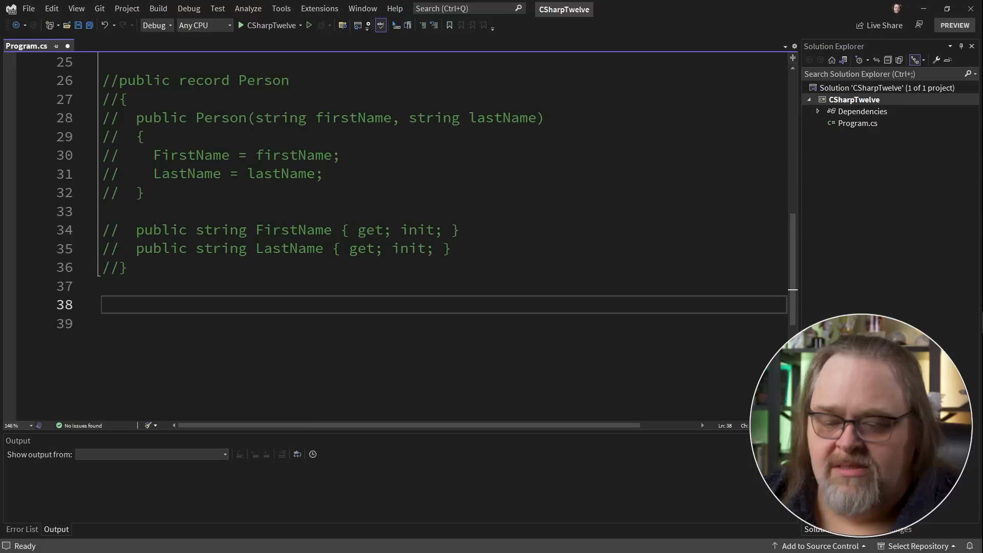
type("void")
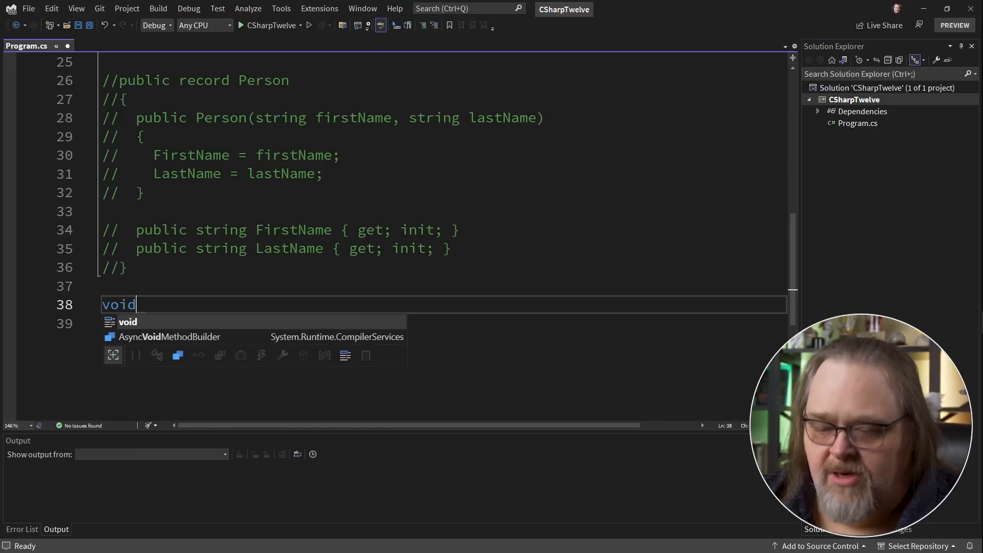
type("Out")
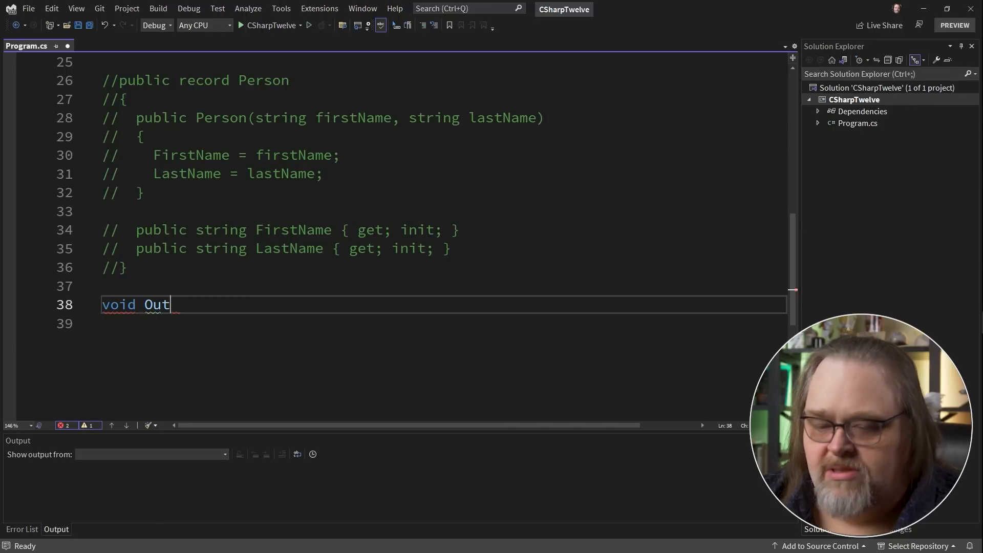
type("putInfo")
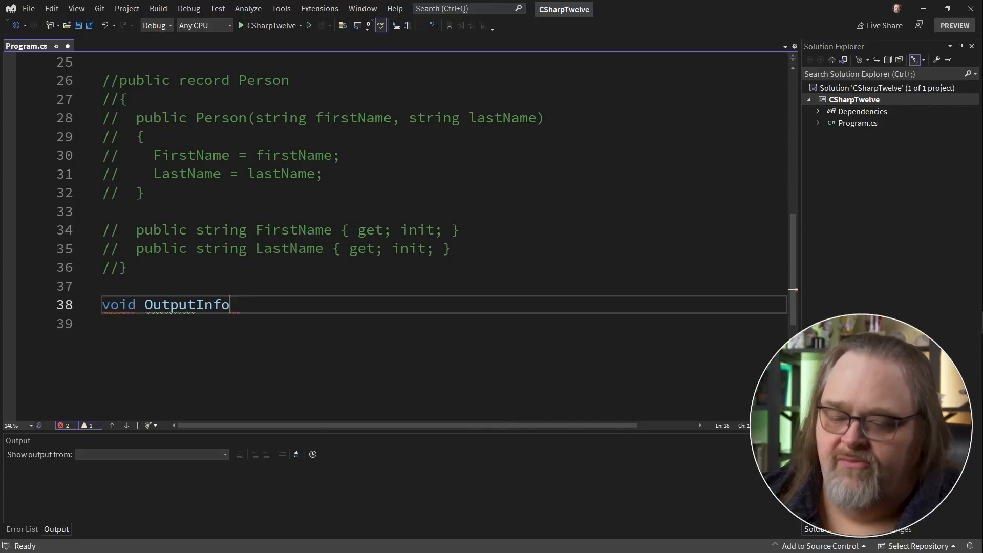
type("()")
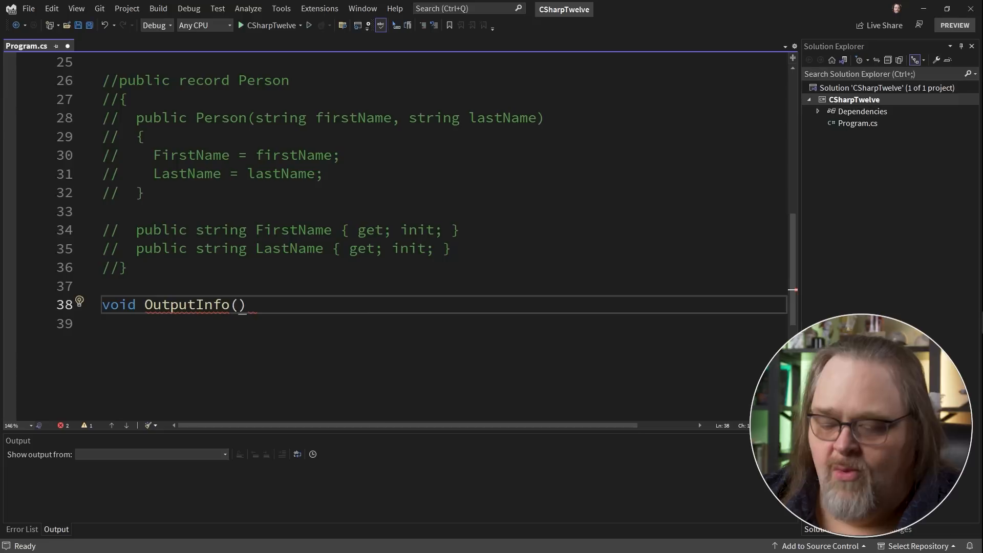
type("string")
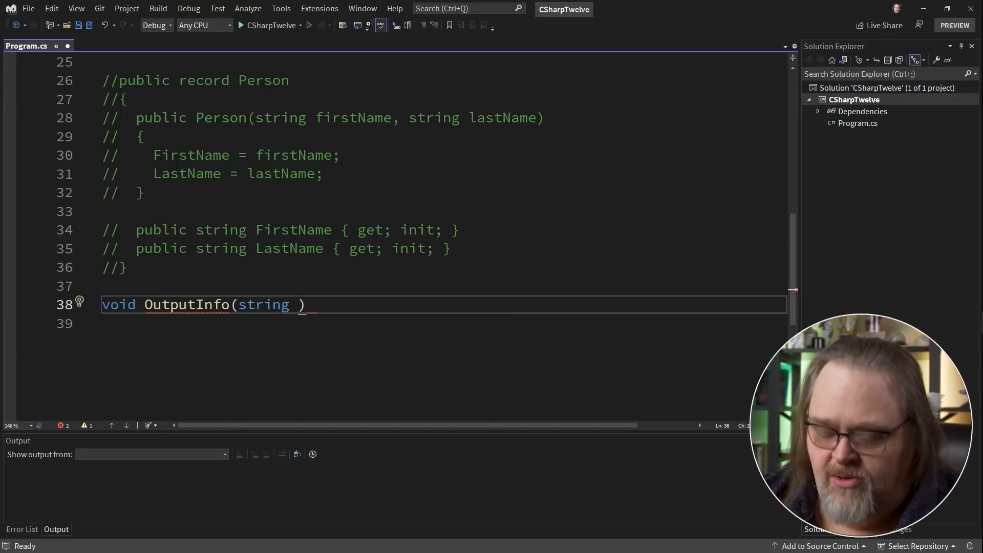
type("name, s")
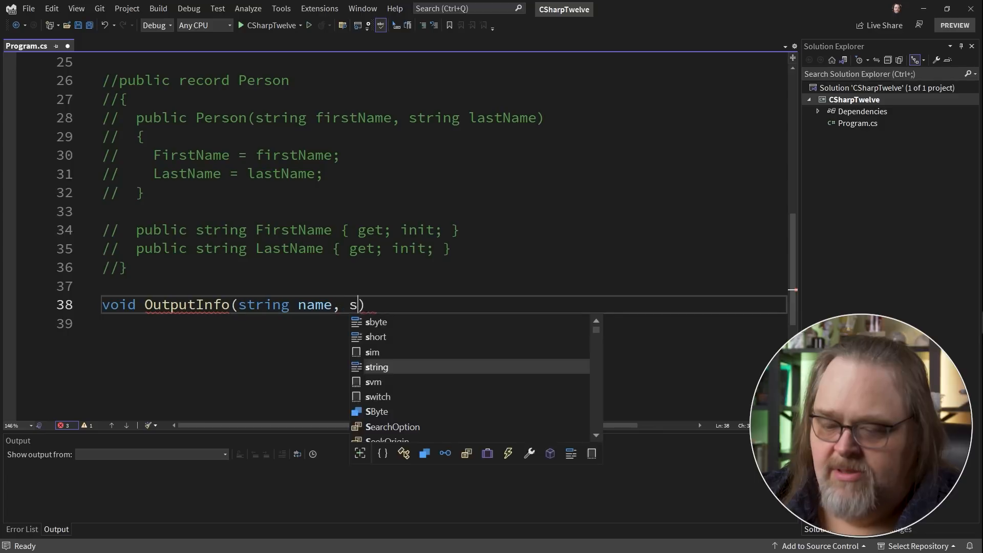
type("tring description")
type("WriteLine($\"{name} - {description}\");")
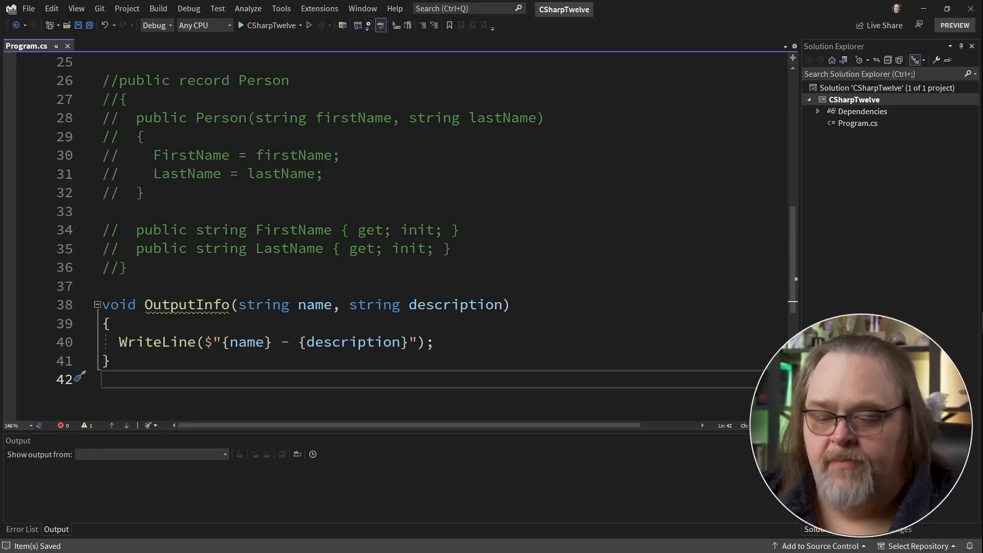
left_click(106, 323)
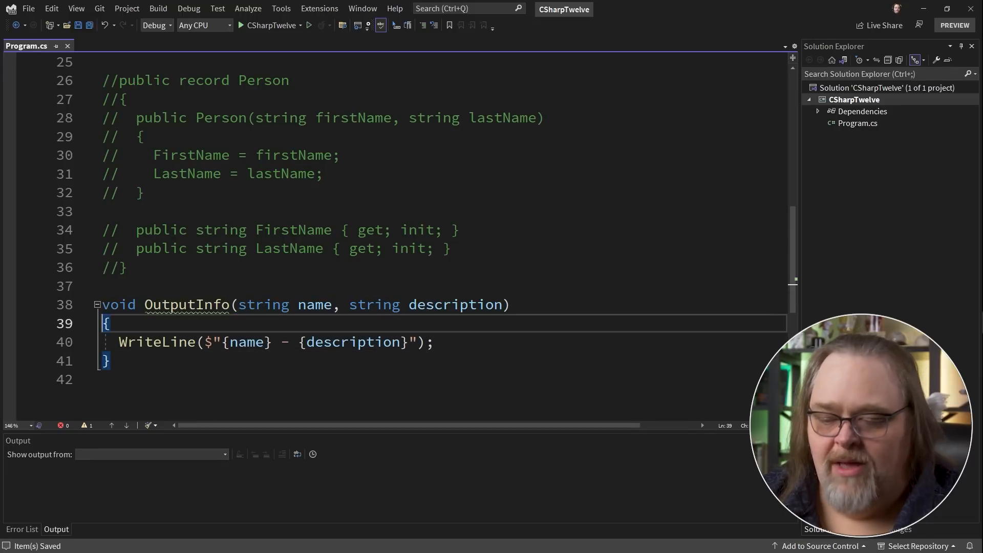
left_click(262, 305)
type("(string, string")
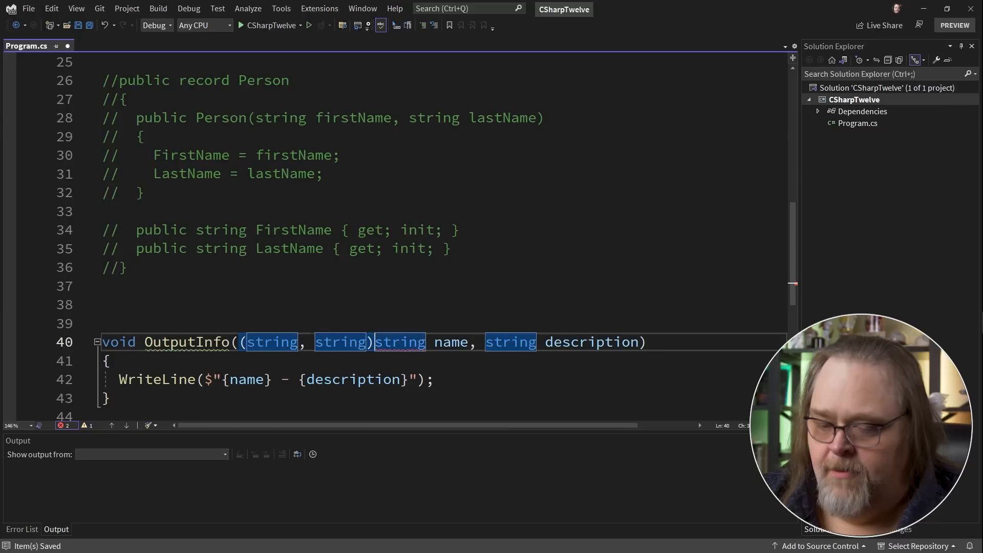
Replace the parameters with a (string, string) info tuple and print info.Item1 and info.Item2.
key("Delete")
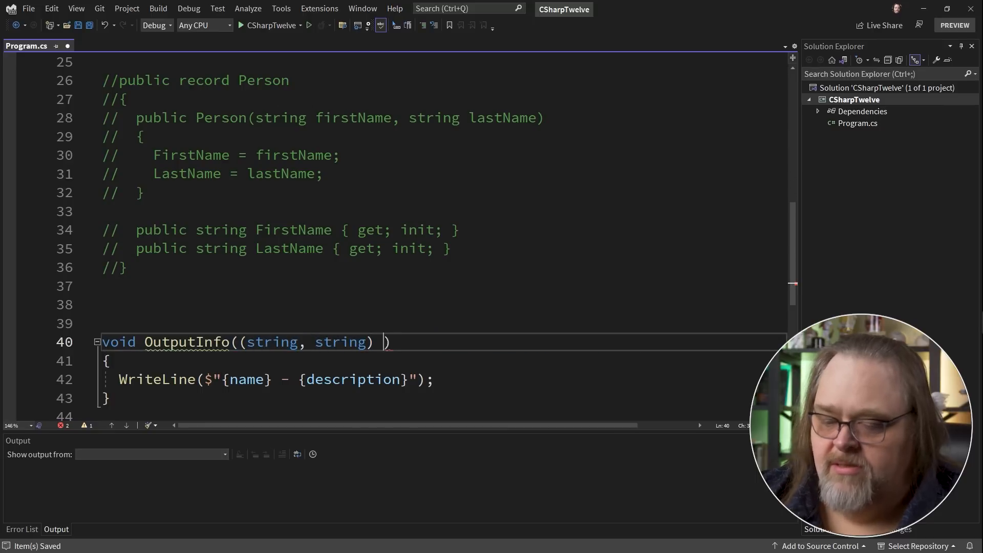
type("info")
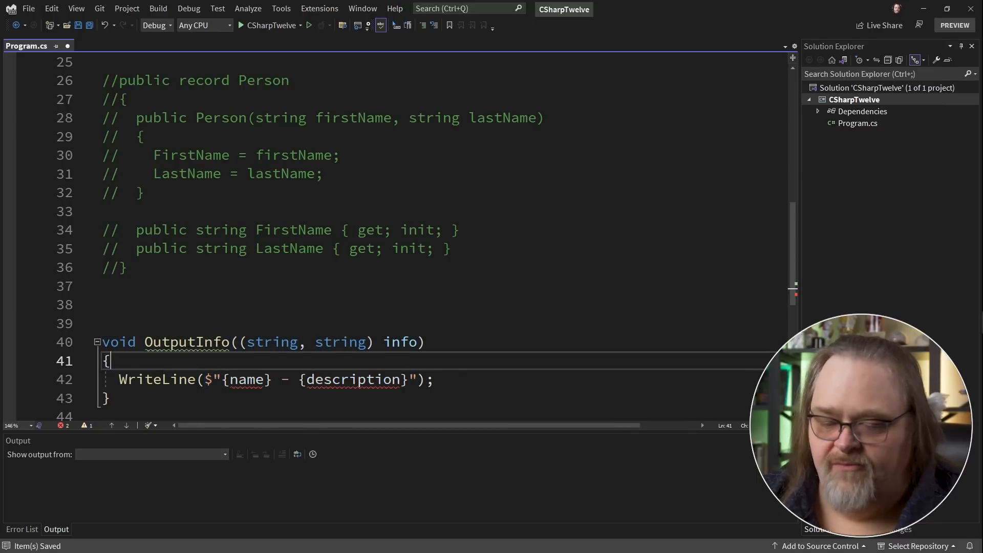
double_click(400, 341)
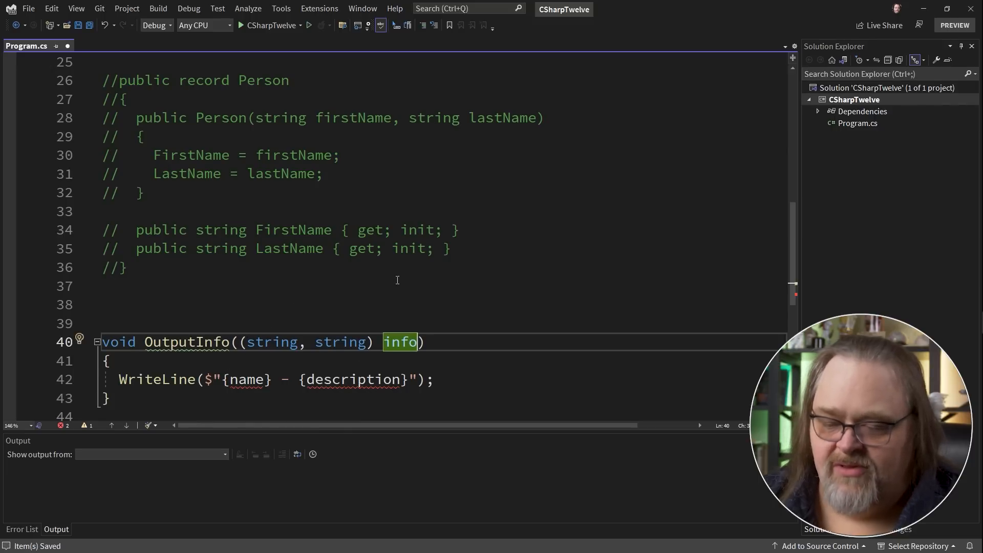
double_click(247, 379)
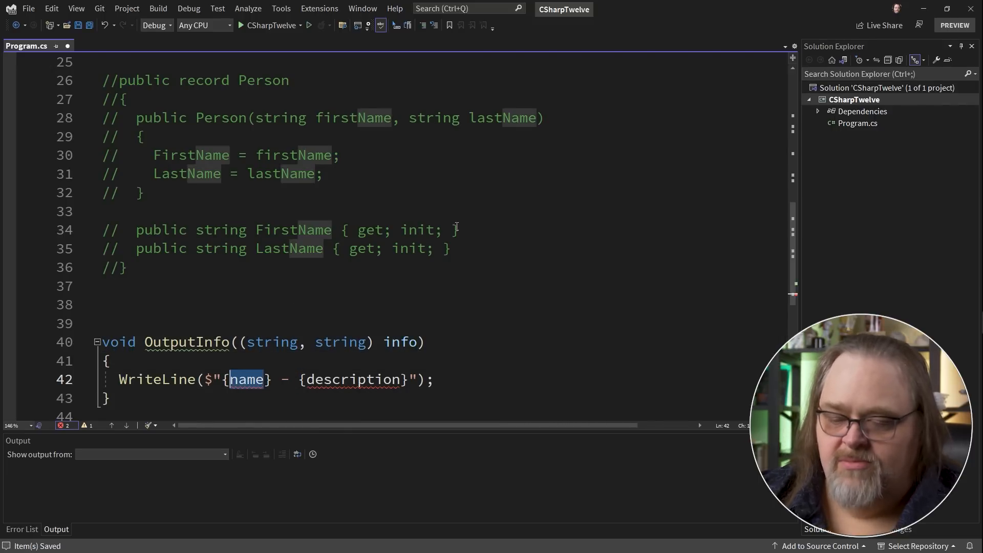
type("info.Item1")
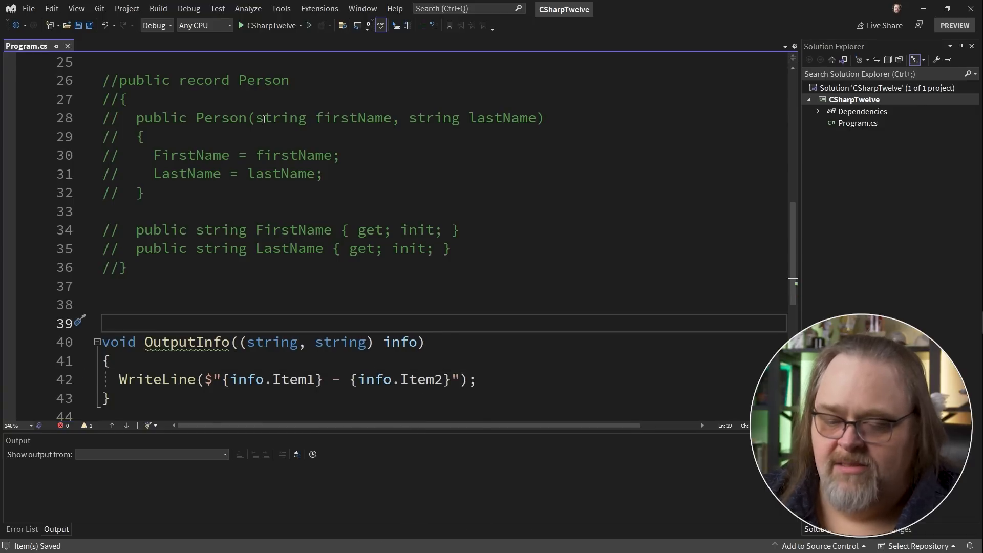
Declare var data = ("Shawn", "recorded video") and call OutputInfo(data) with IntelliSense.
type("O")
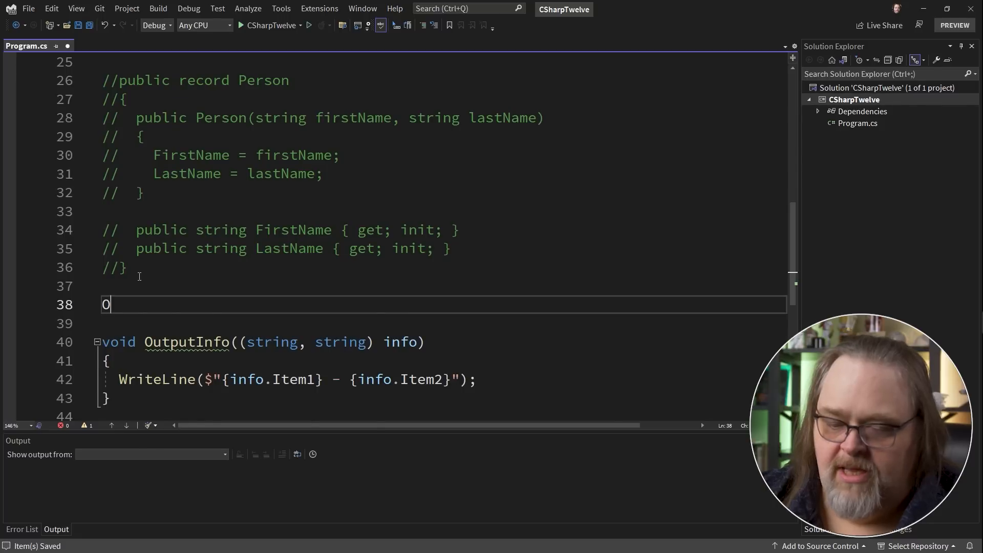
type("utputInfo()")
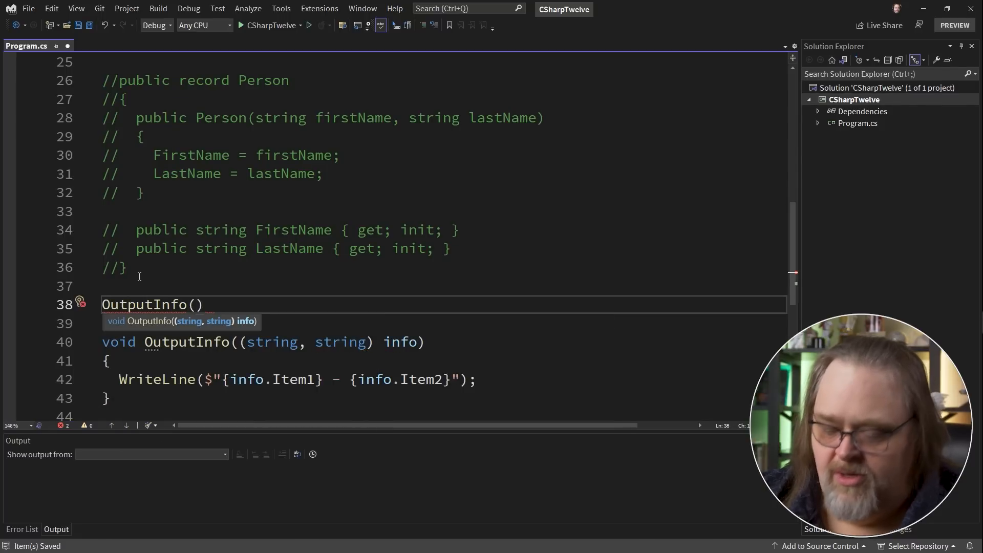
type("var data = (\"Shawn\", \"reco")
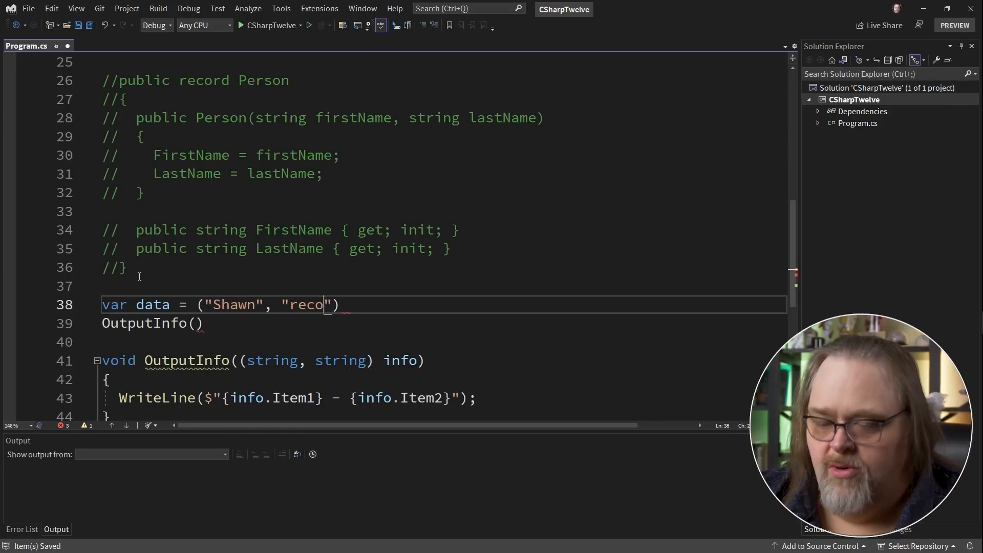
type("rded video\");")
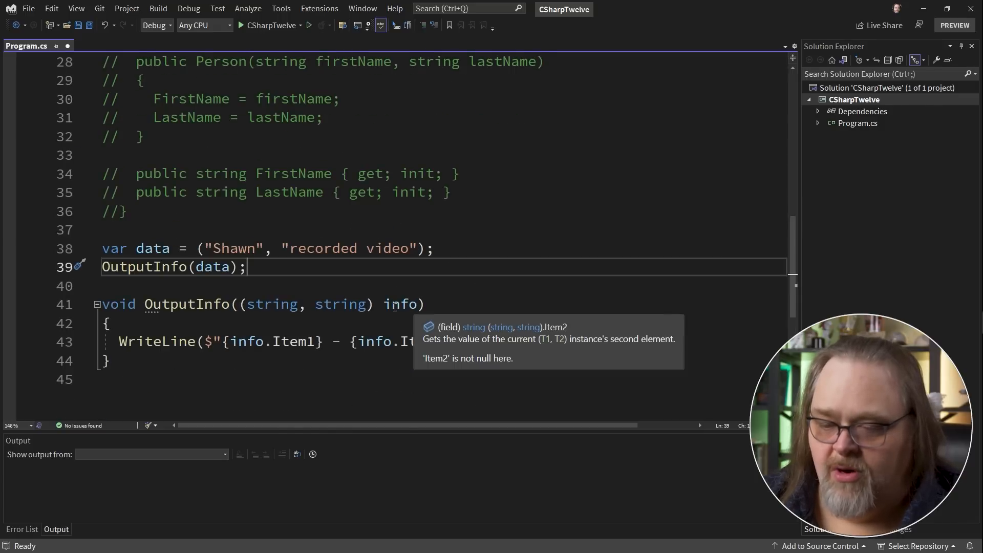
mouse_move(314, 354)
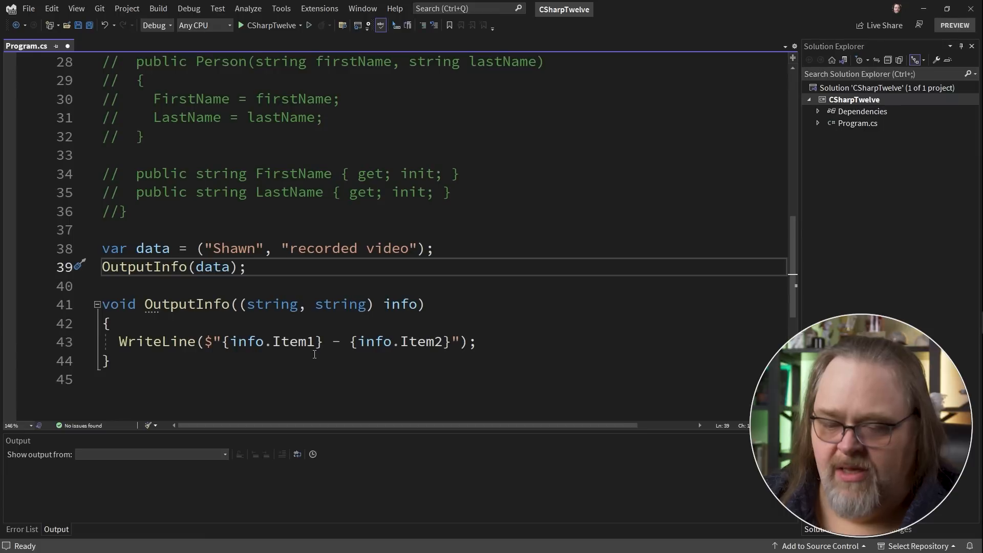
mouse_move(286, 299)
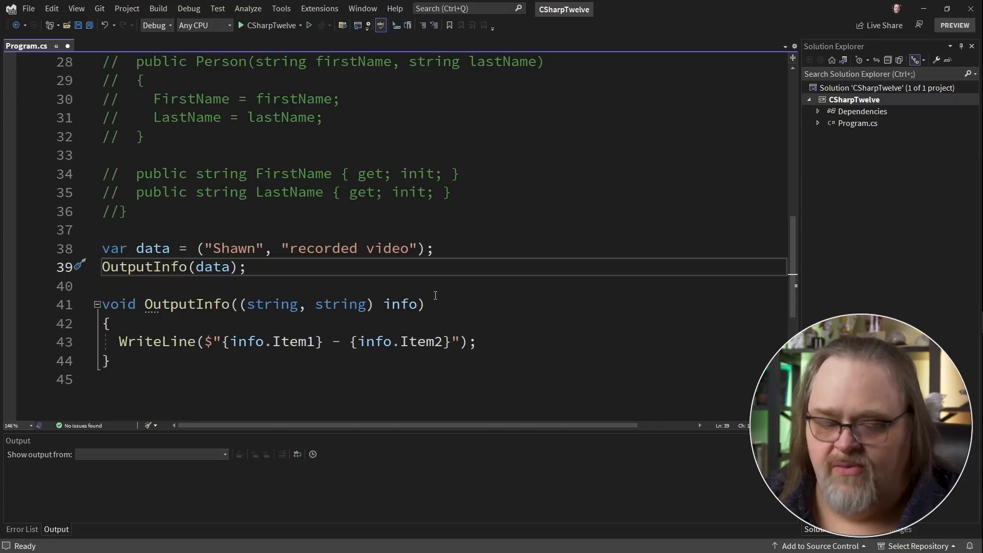
mouse_move(254, 262)
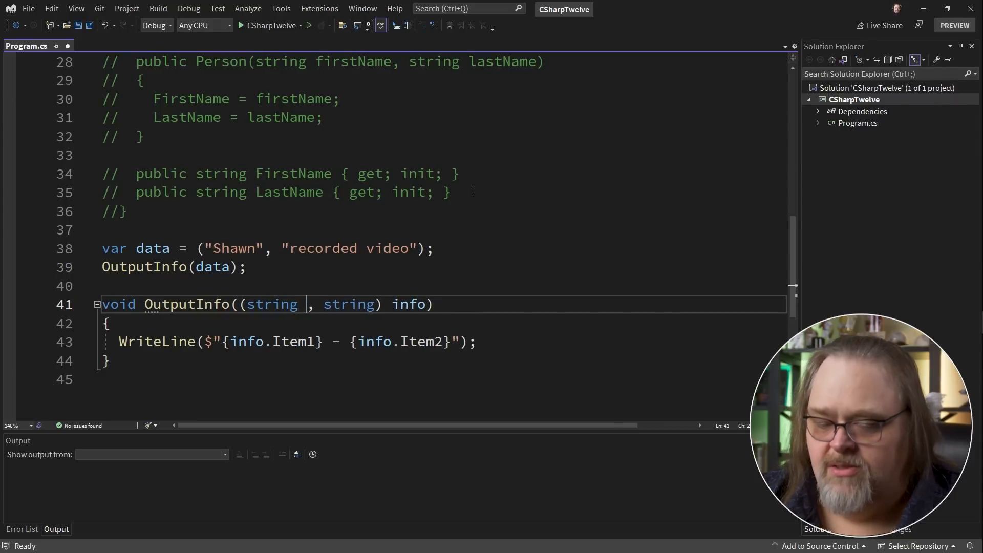
Type the tuple as (string Name, string Description) and print info.Name and info.Description.
type("Name, string Description")
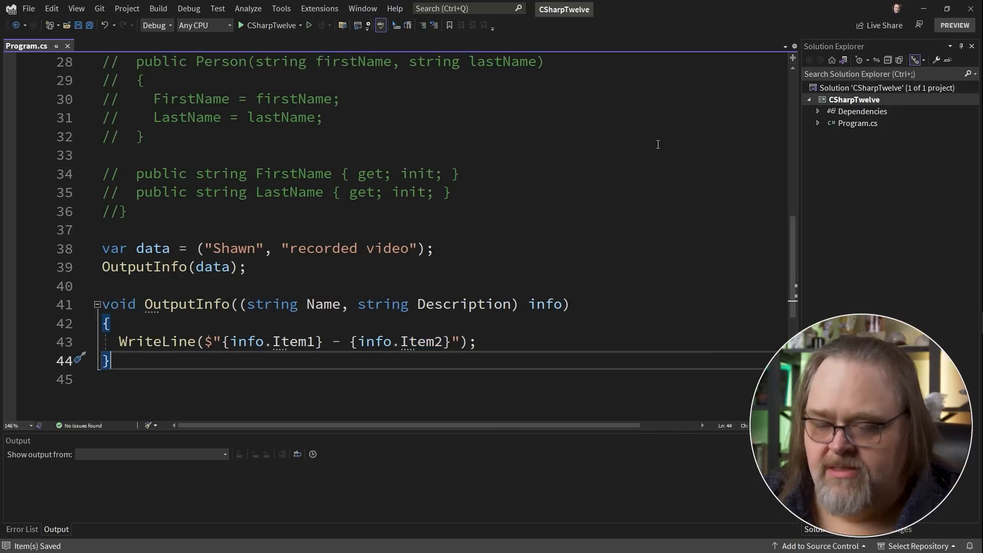
left_click(298, 342)
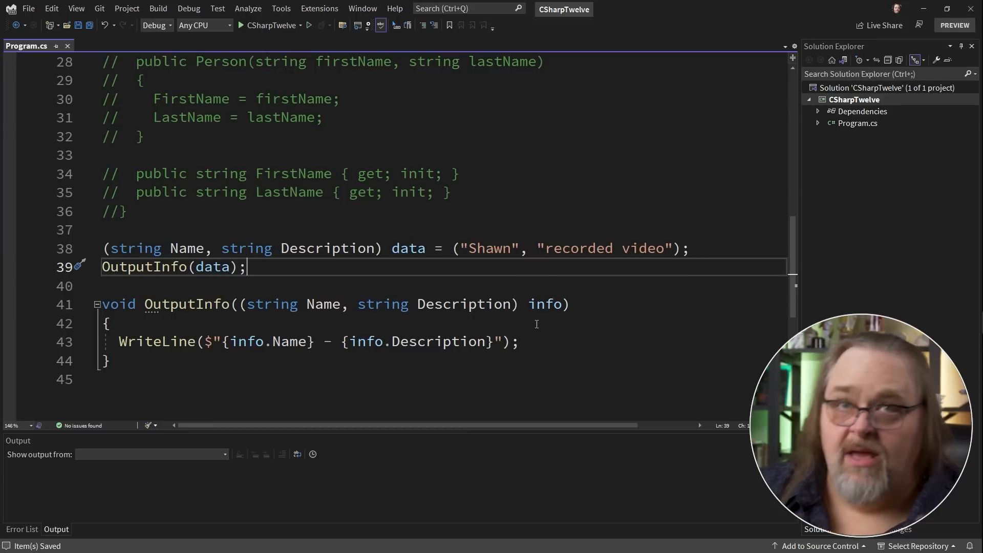
mouse_move(545, 304)
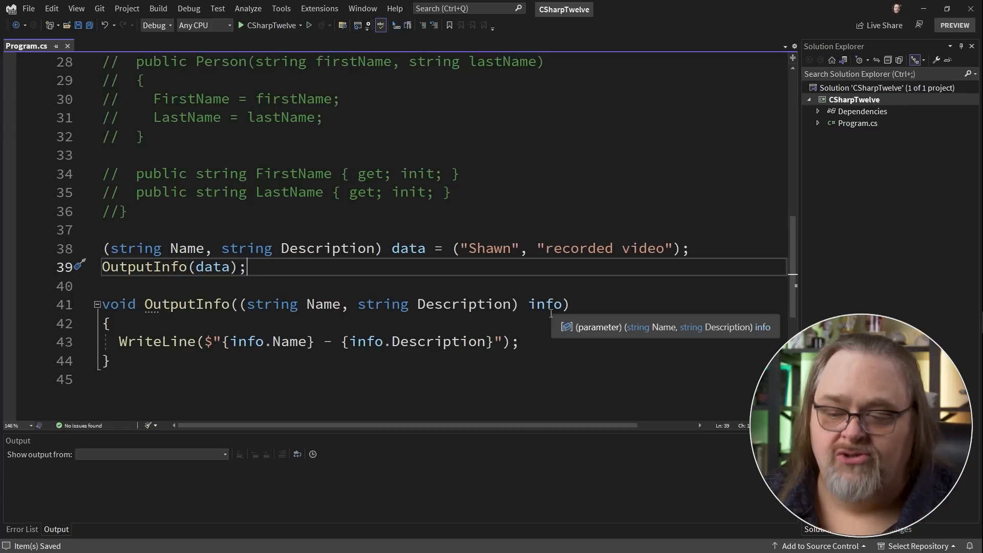
mouse_move(342, 285)
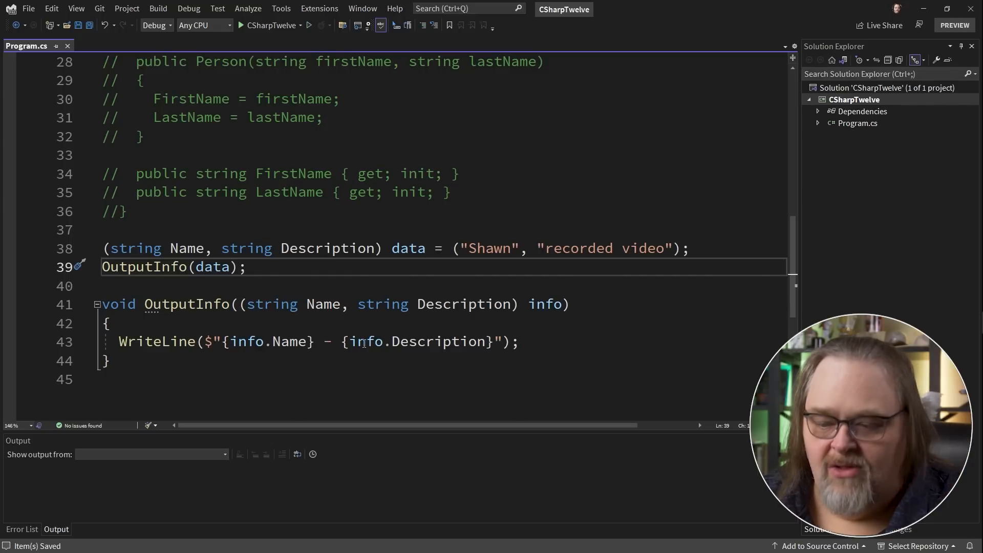
scroll("up", 3)
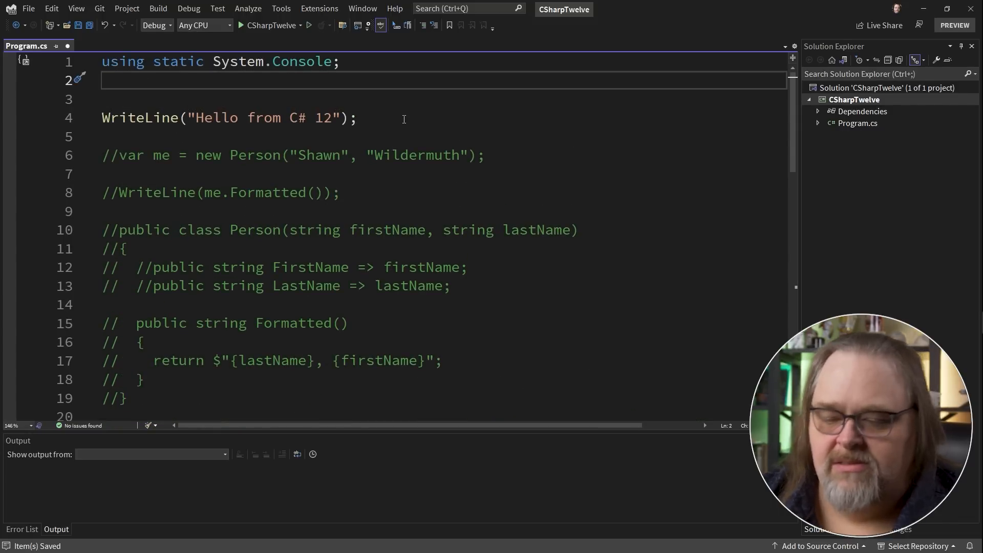
Add using Info = (string Name, string Description); and review where the Info alias is used.
type("using ConsoleKey")
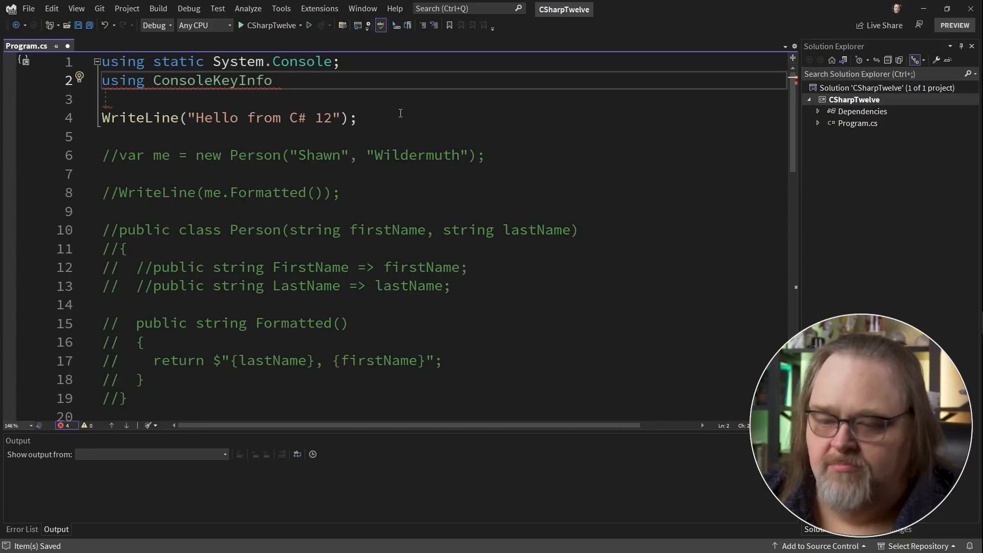
type("Info = (string Name, string Description);")
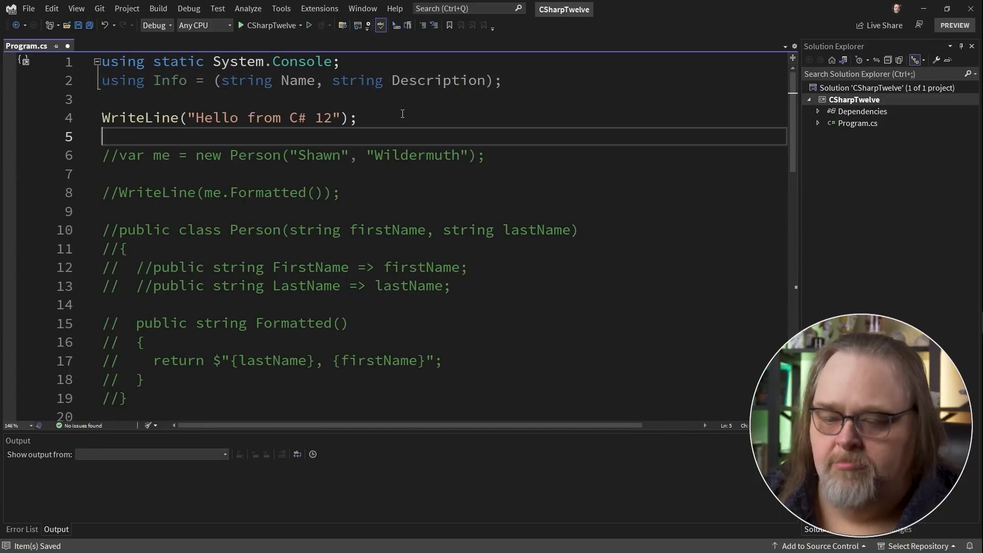
mouse_move(168, 81)
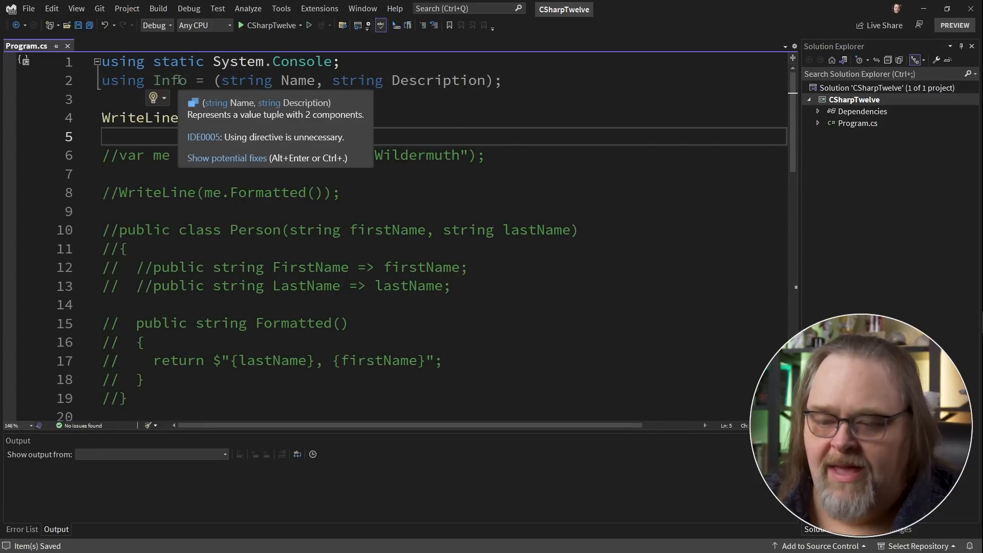
scroll("down", 3)
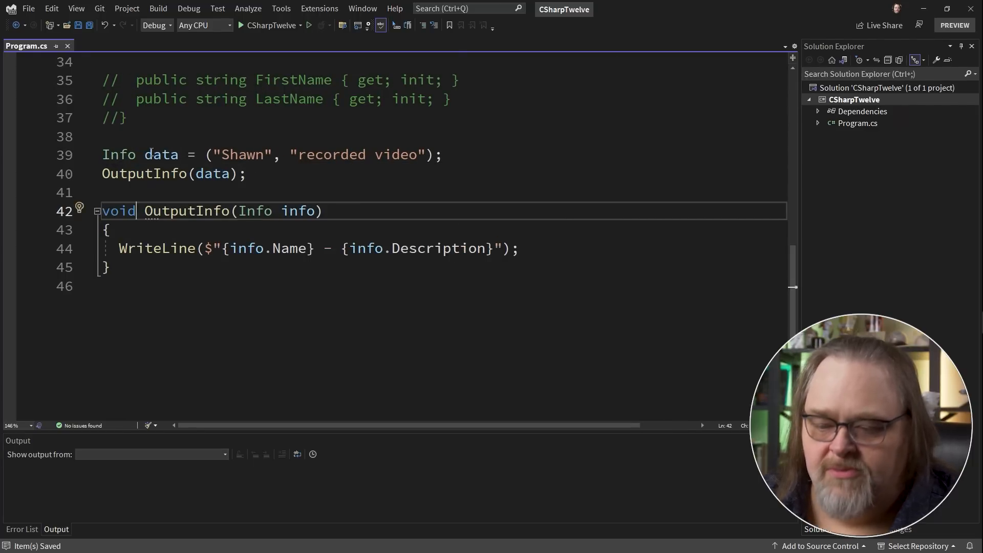
scroll("up", 3)
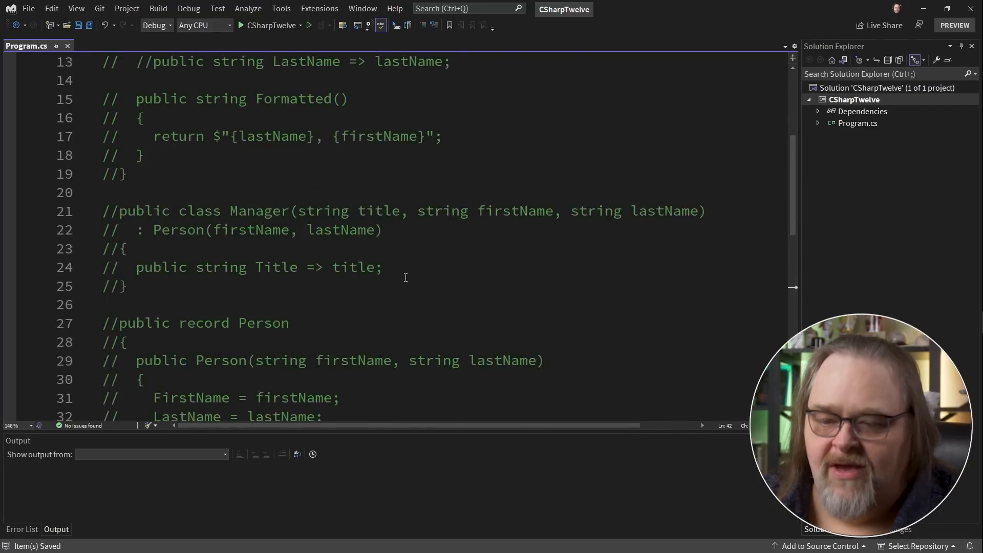
scroll("up", 3)
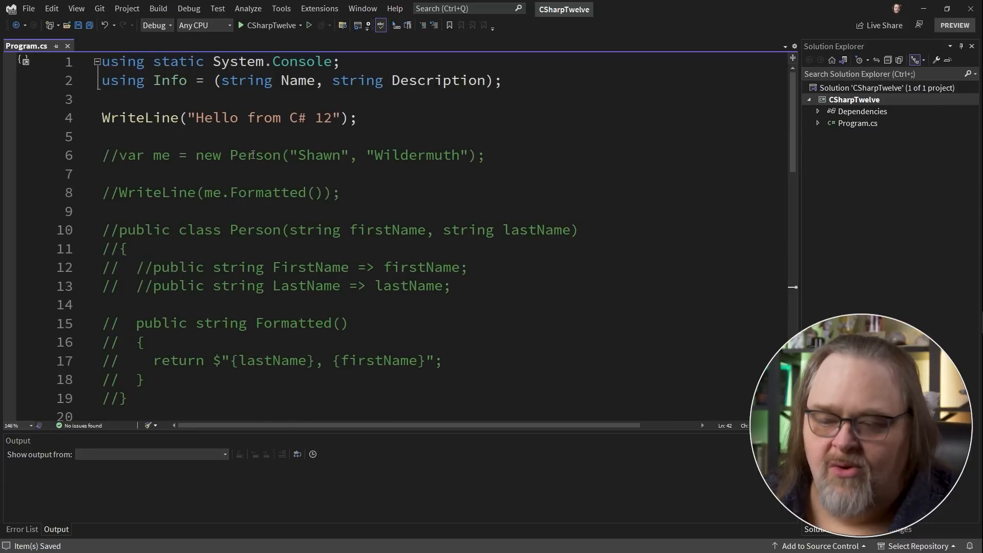
double_click(170, 81)
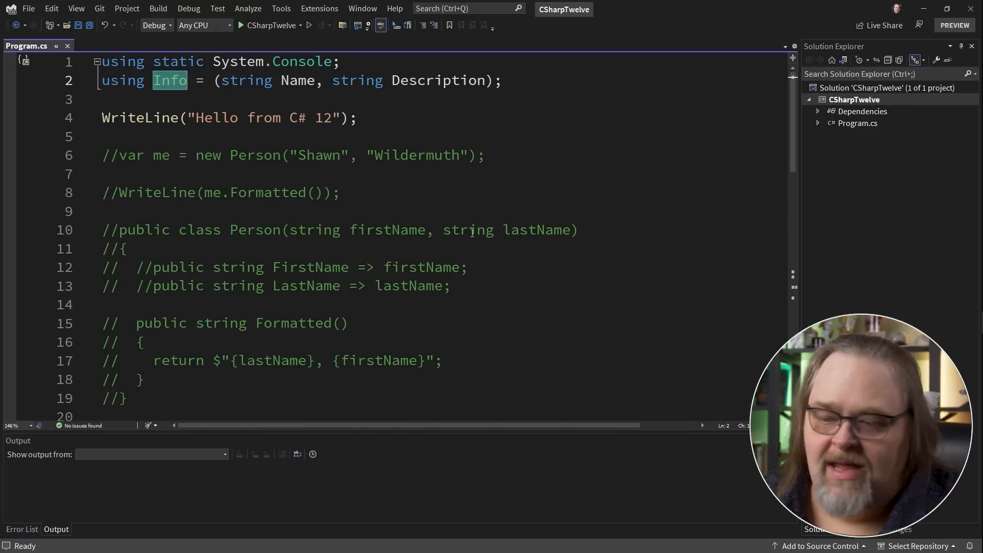
mouse_move(561, 283)
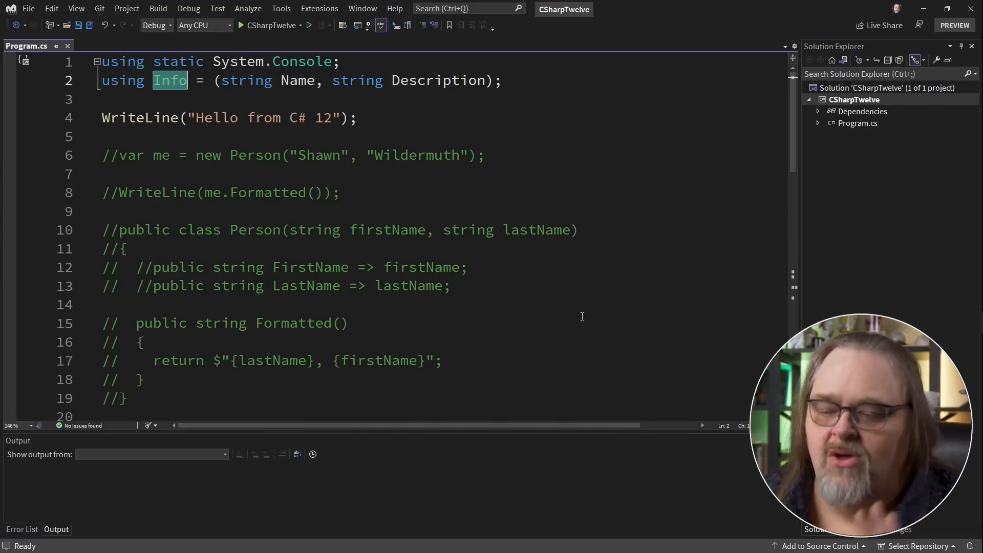
mouse_move(540, 316)
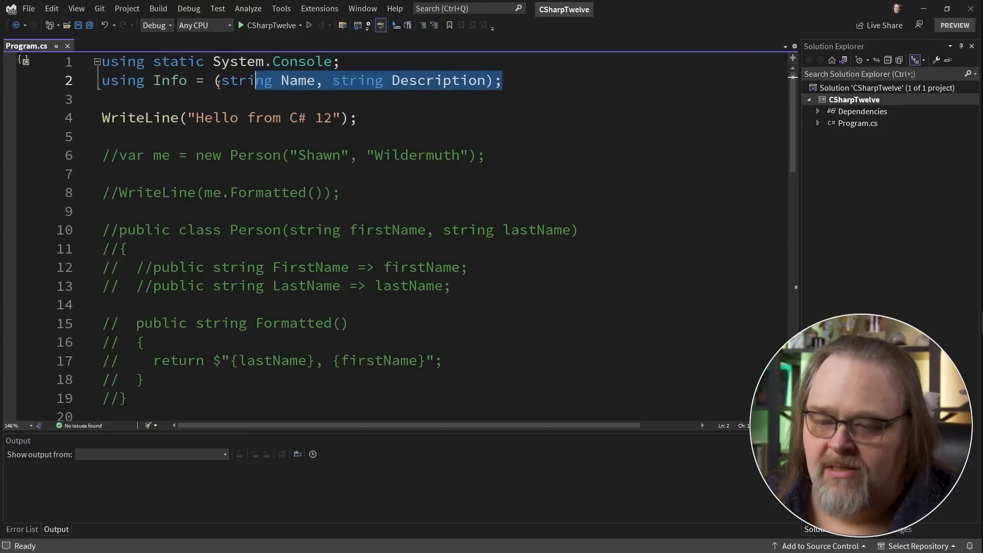
scroll("down", 3)
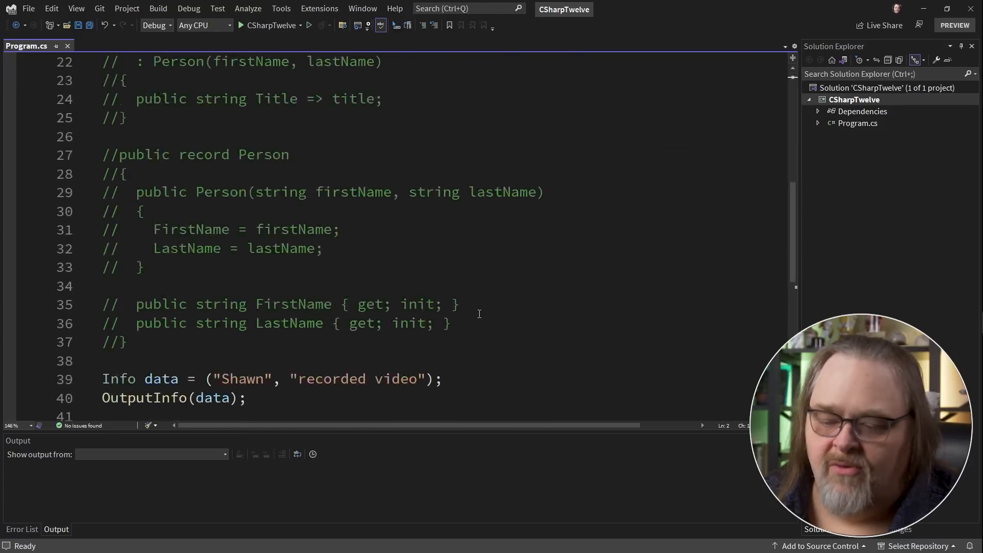
scroll("down", 3)
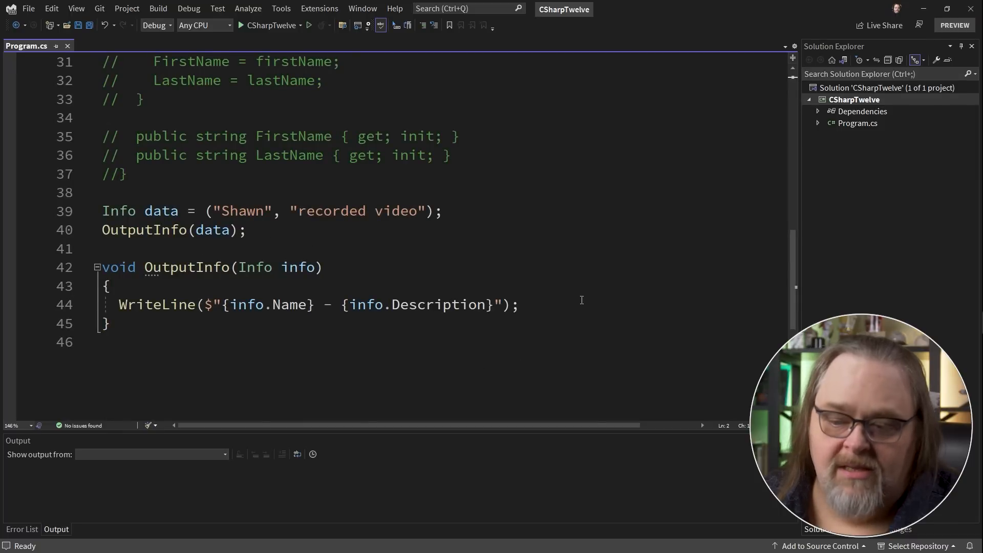
mouse_move(475, 333)
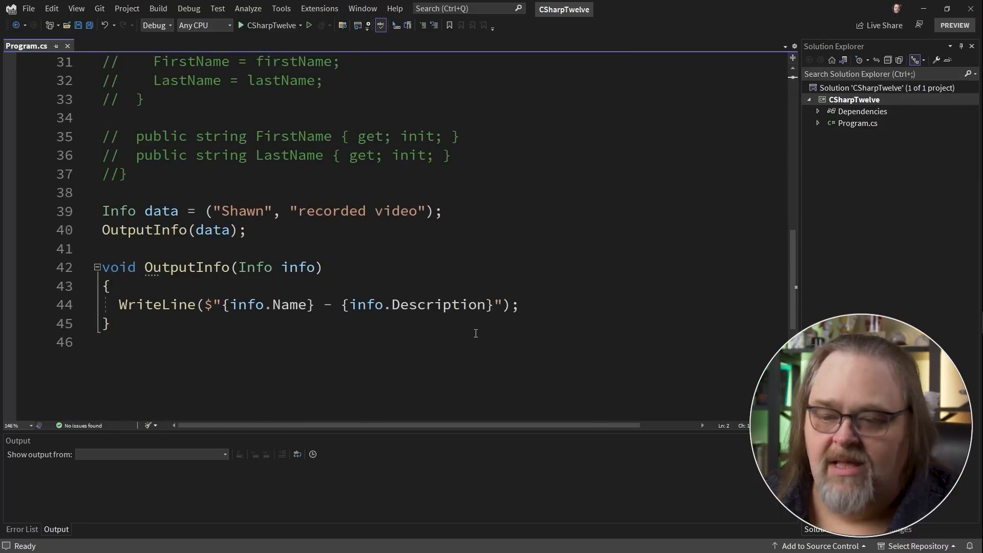
type("using MyString")
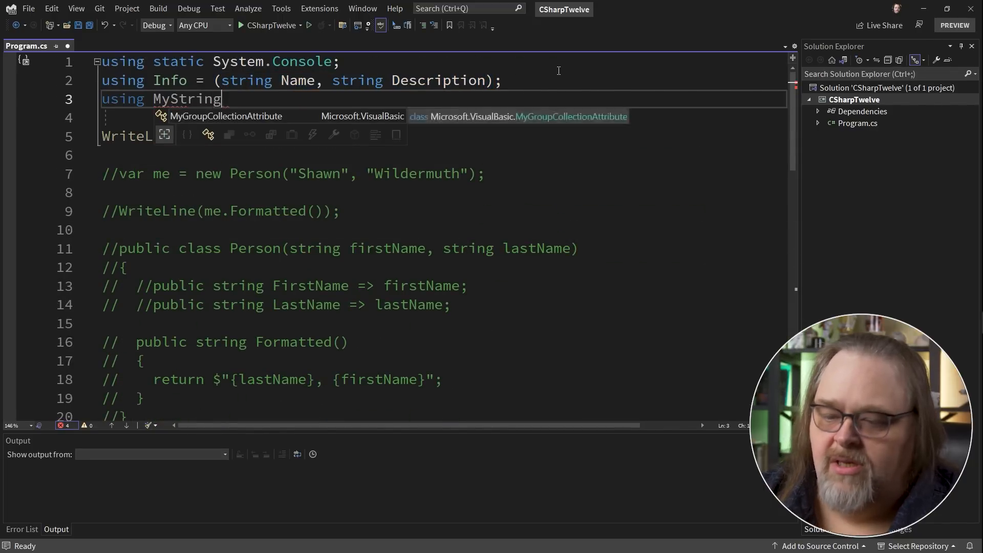
type("= string;")
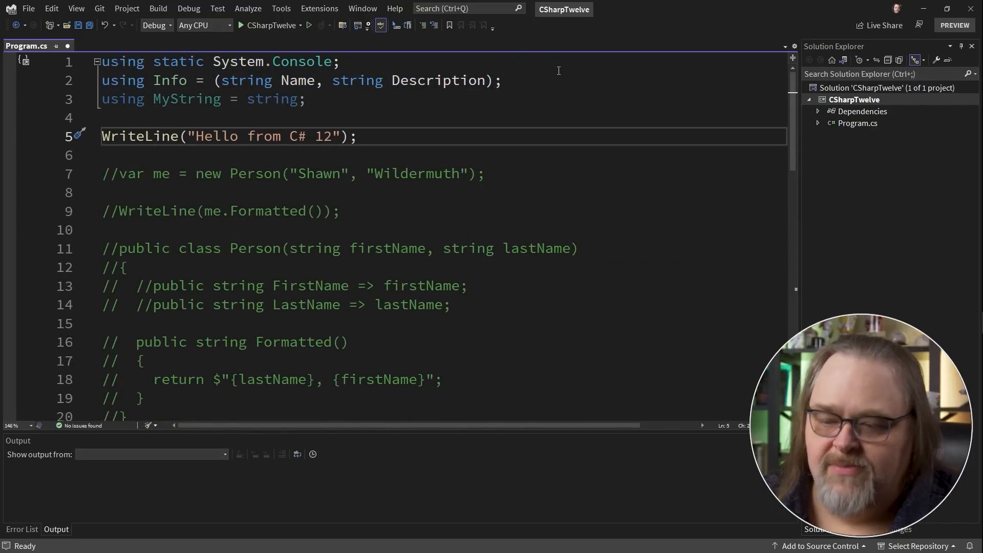
mouse_move(272, 99)
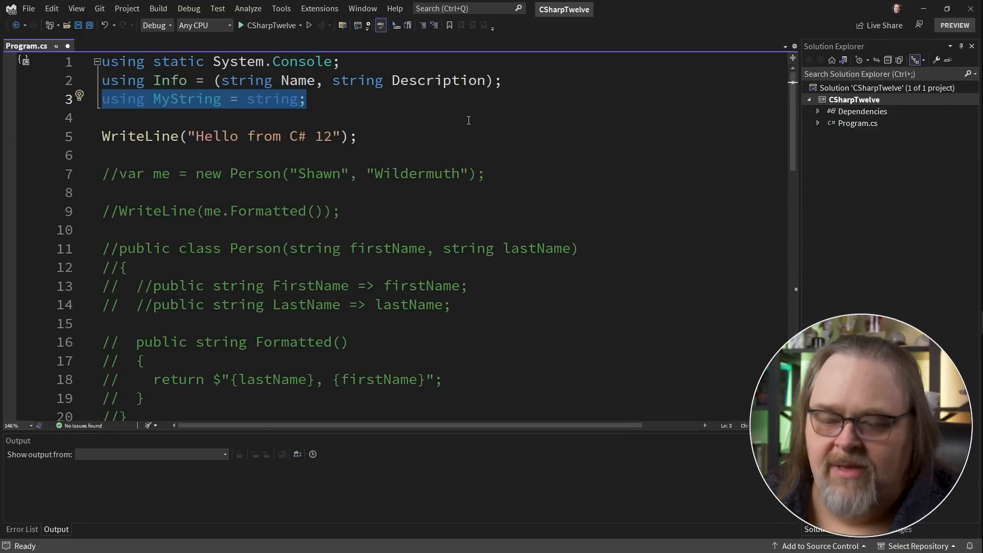
key("Delete")
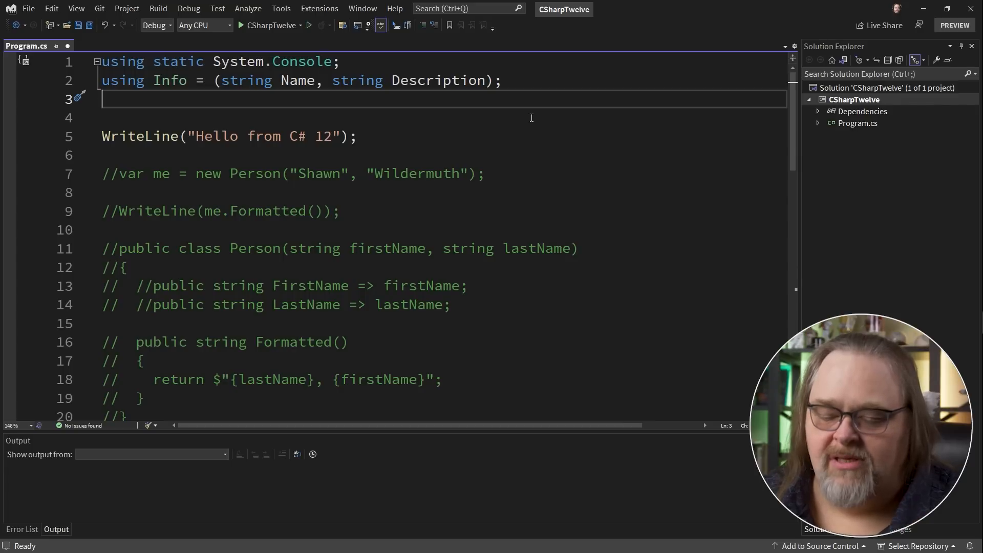
mouse_move(522, 339)
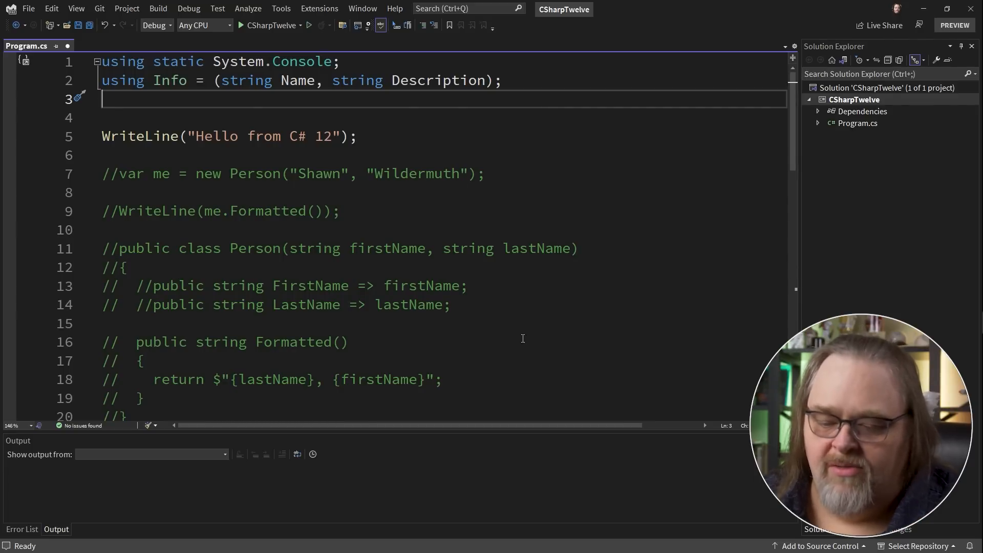
Add a blank line 48 after the OutputInfo method at the end of Program.cs.
scroll("down", 3)
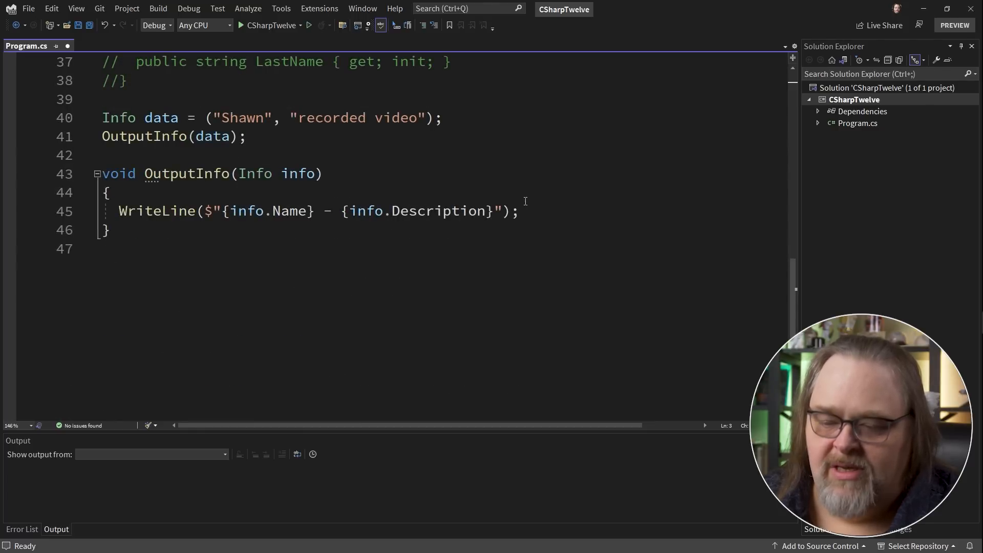
mouse_move(255, 173)
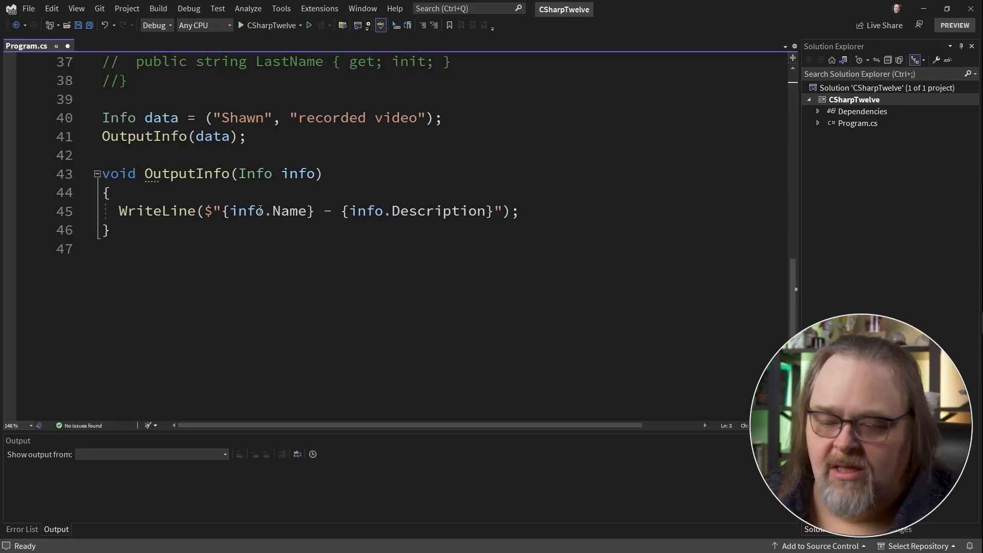
mouse_move(249, 211)
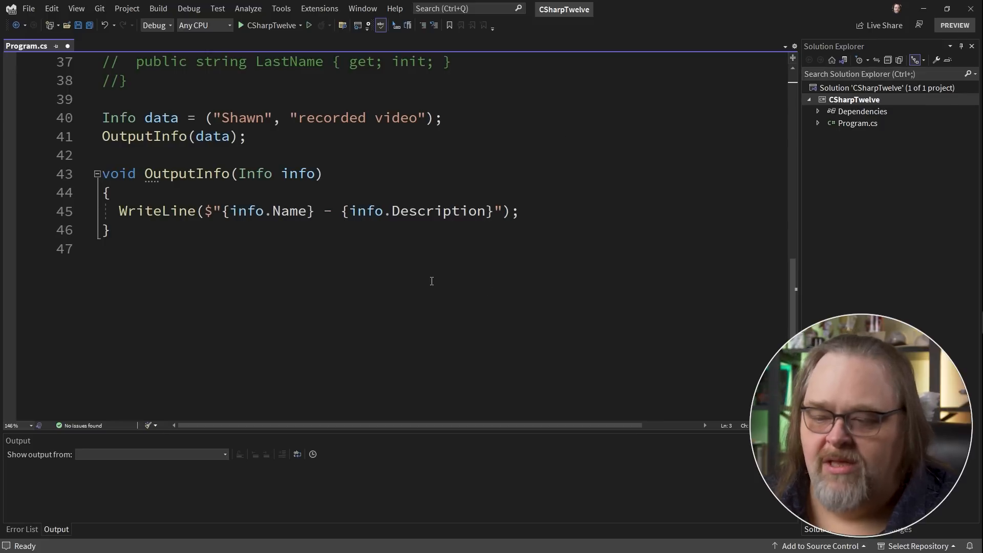
mouse_move(607, 299)
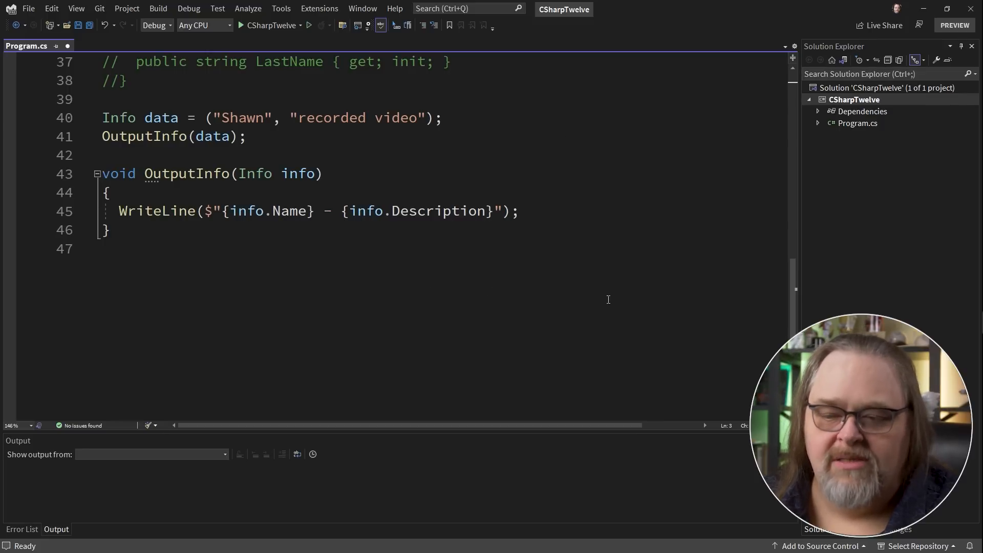
mouse_move(28, 234)
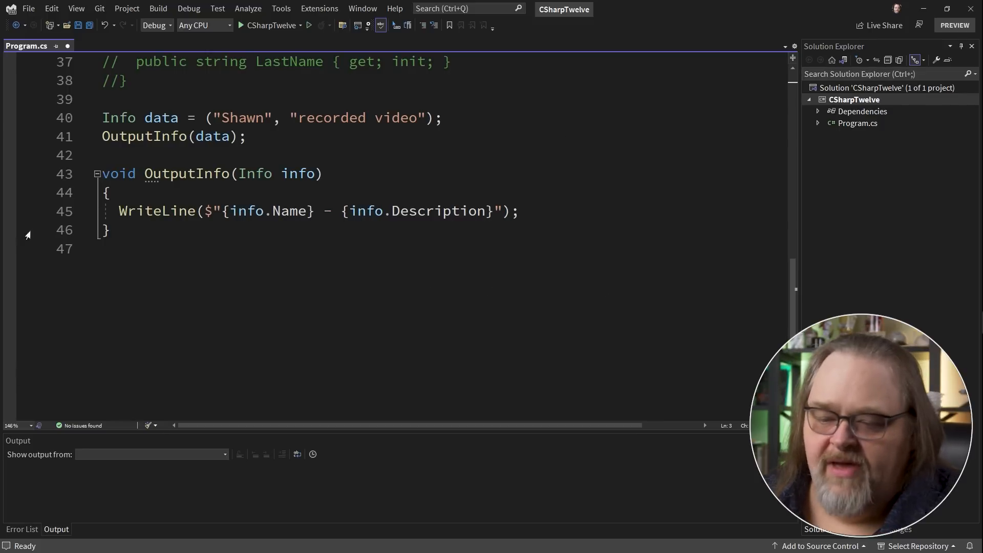
key("enter")
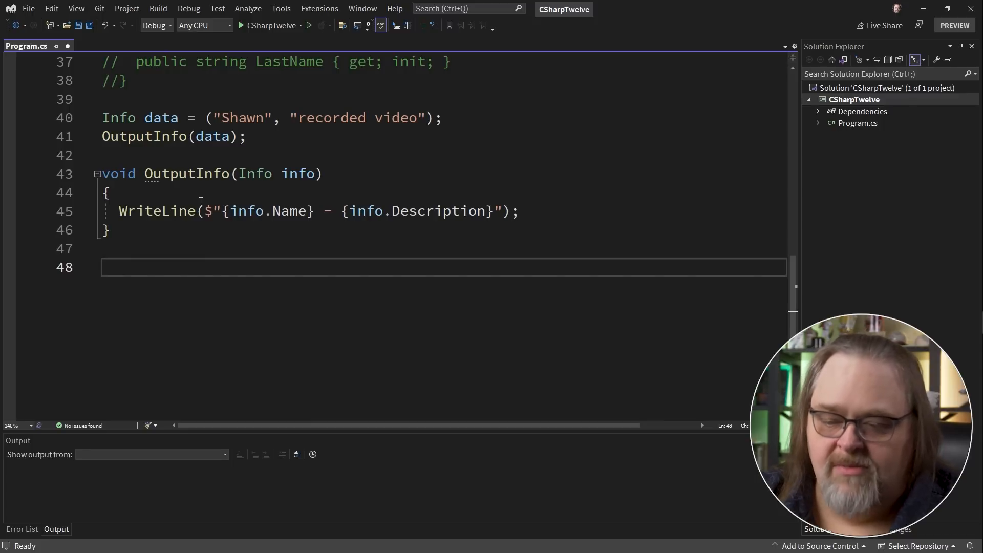
On line 48, declare var write = (string msg) => WriteLine(msg);.
type("var write = (")
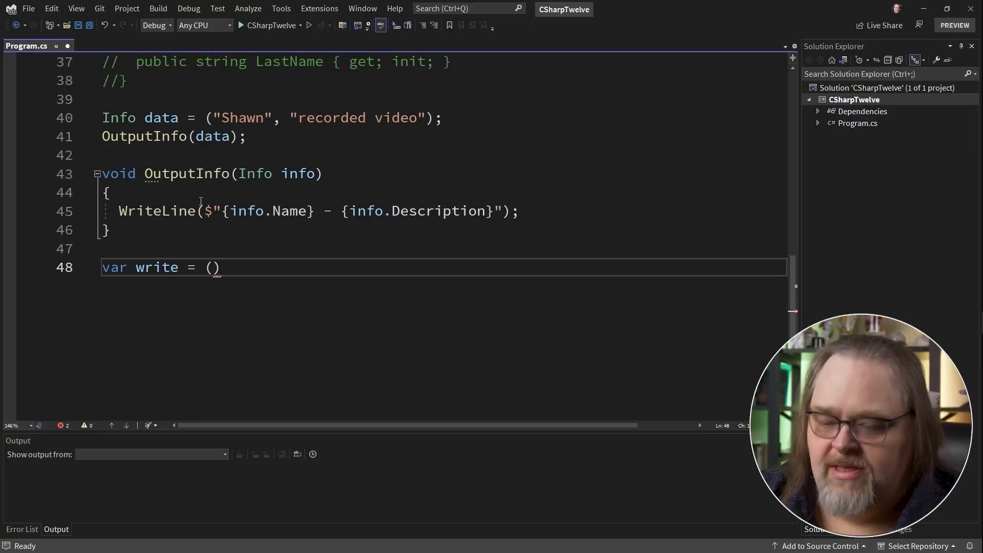
type("msg")
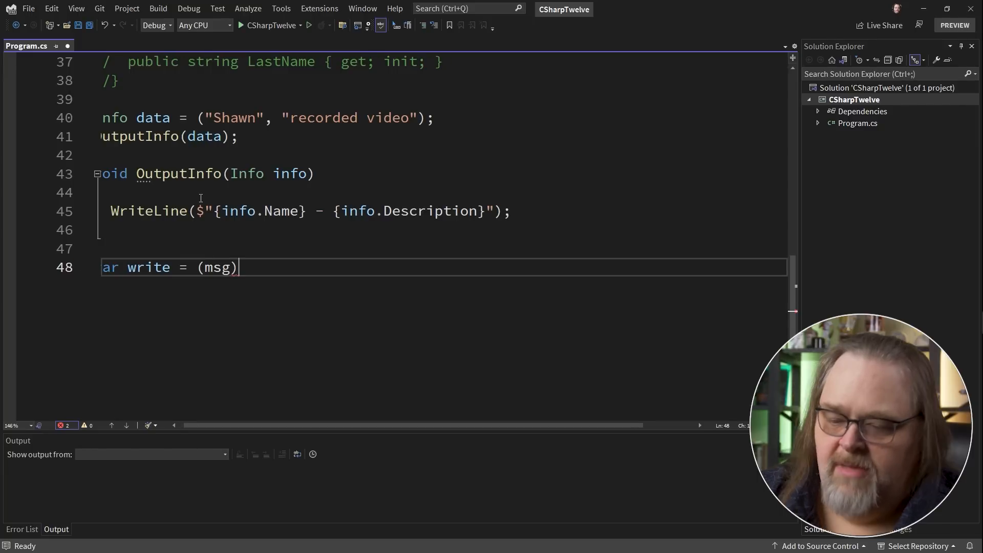
type("=> WriteLine(msg);")
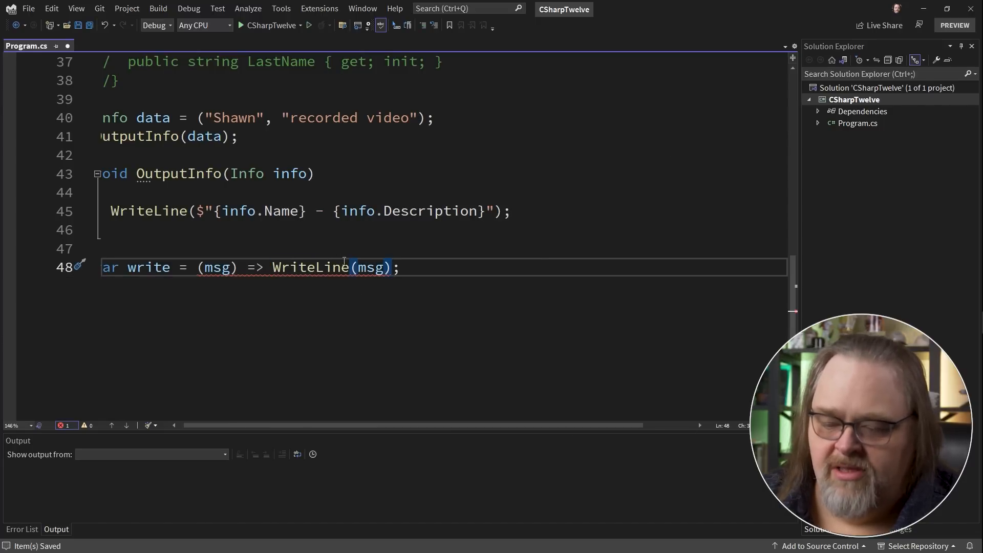
type("string")
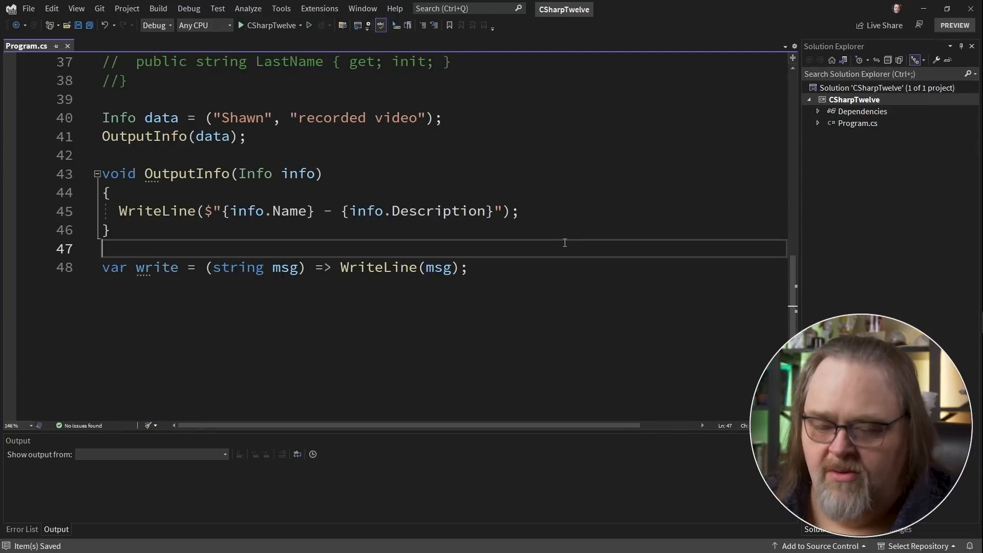
mouse_move(284, 268)
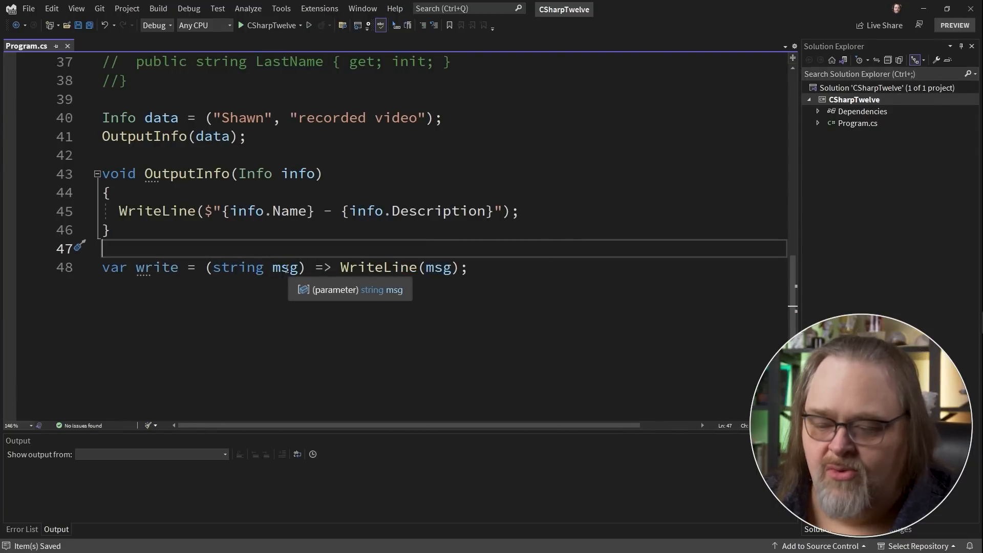
mouse_move(399, 275)
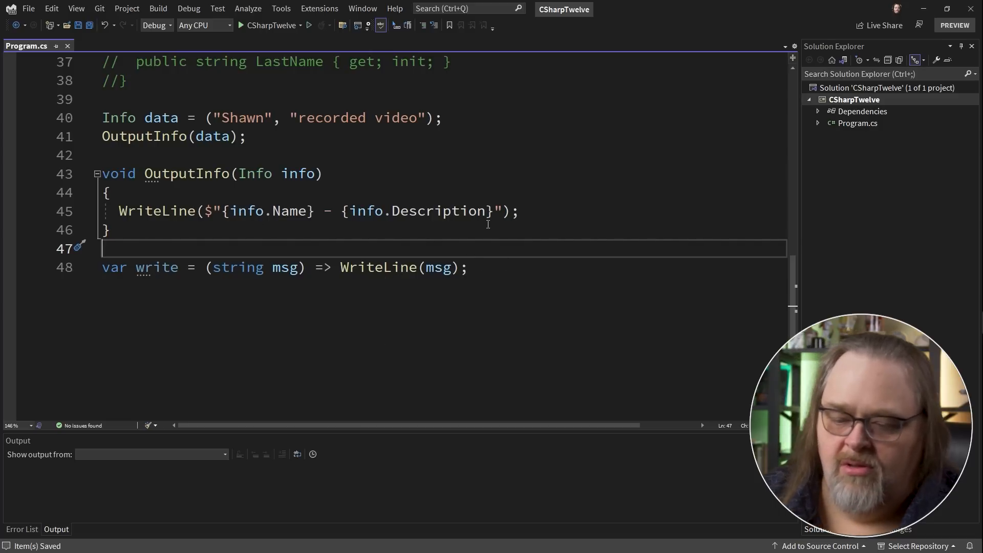
Add write("Hello"); and write(); calls, default msg to "", and review the calls.
type("write()")
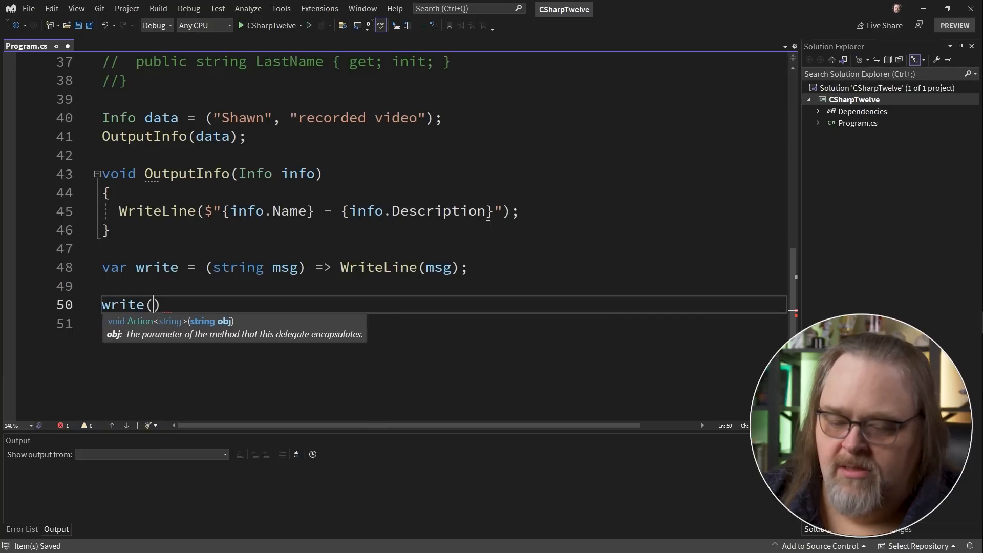
type("\"Hello\");")
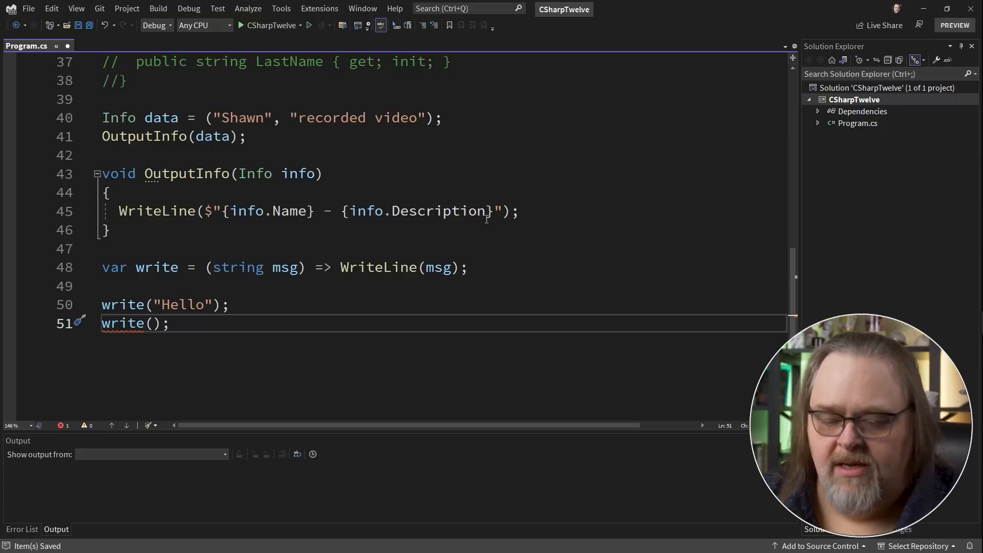
mouse_move(123, 323)
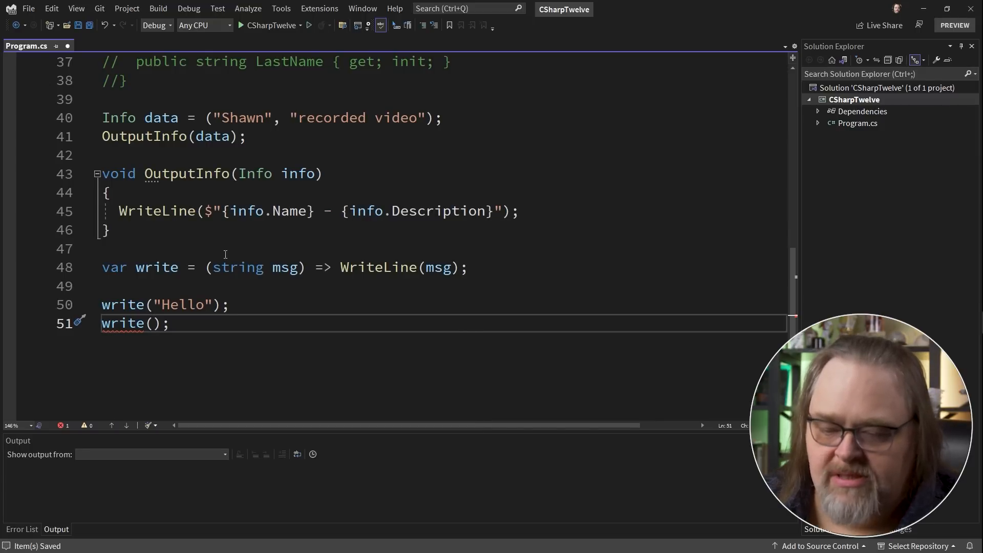
type("= \"\"")
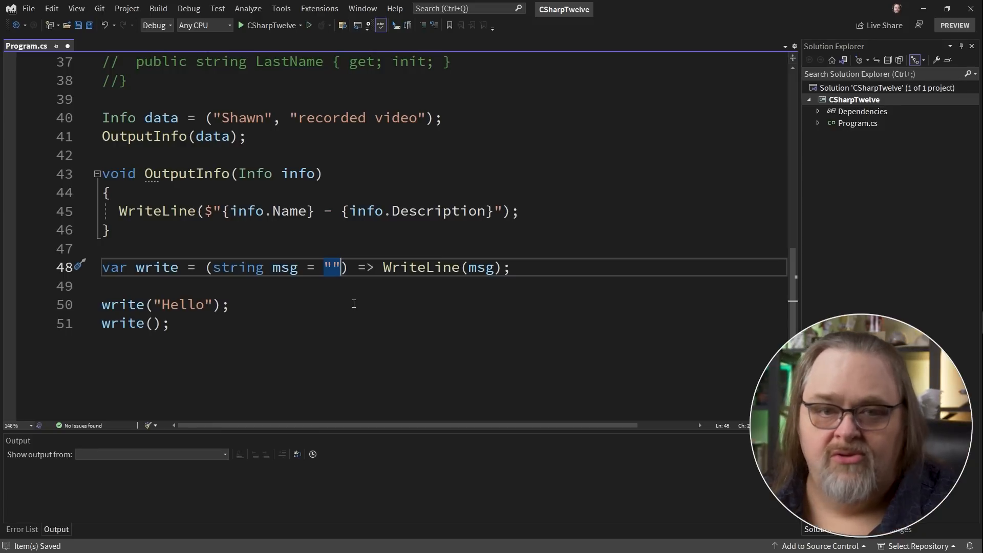
left_click(138, 323)
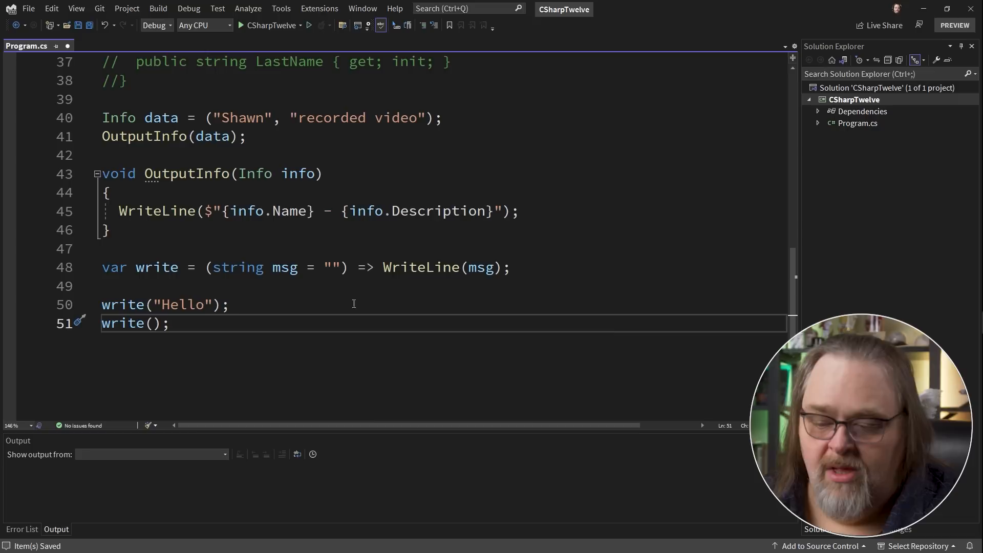
double_click(285, 267)
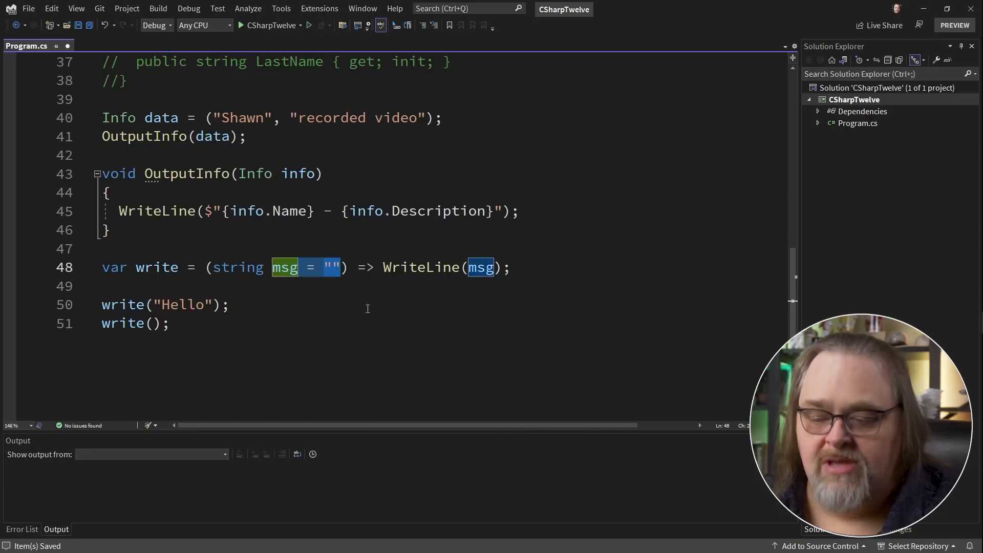